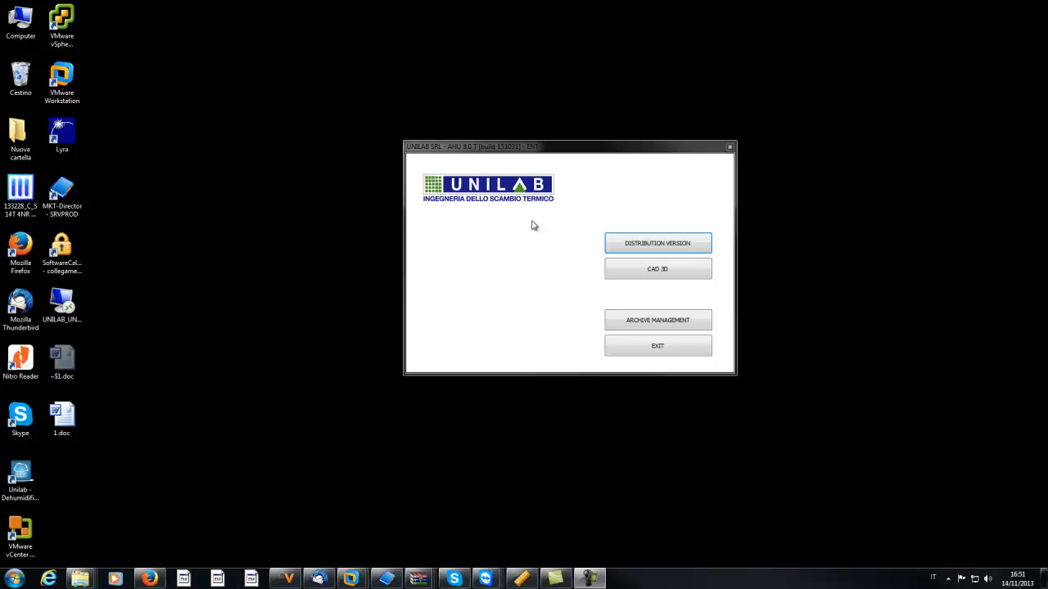
mouse_move(577, 320)
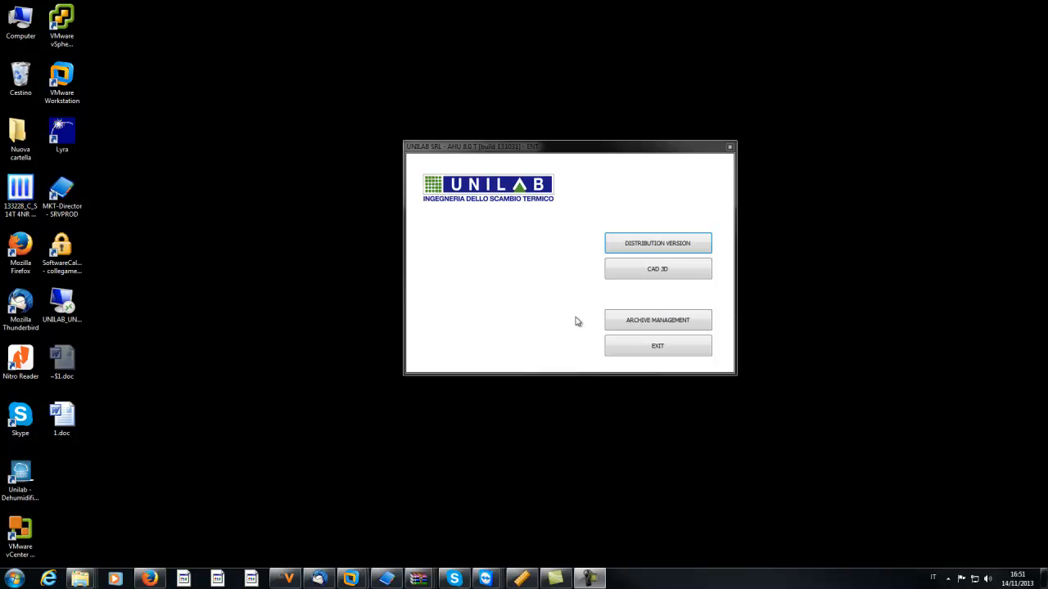
mouse_move(563, 317)
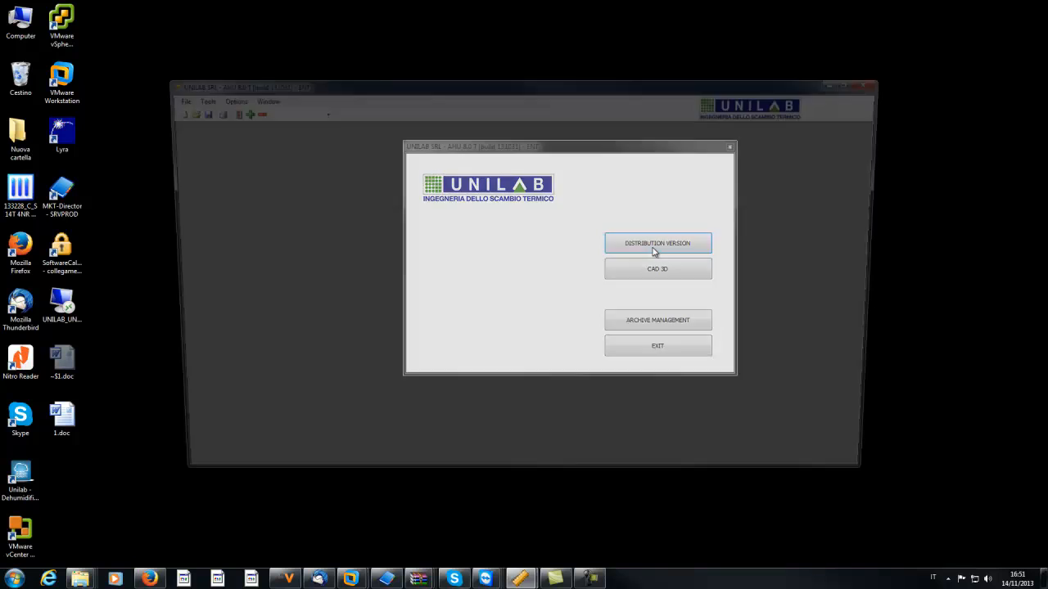
Create a new project and enter quotation number 1 with description 'offer 1' in its offer data.
click(658, 242)
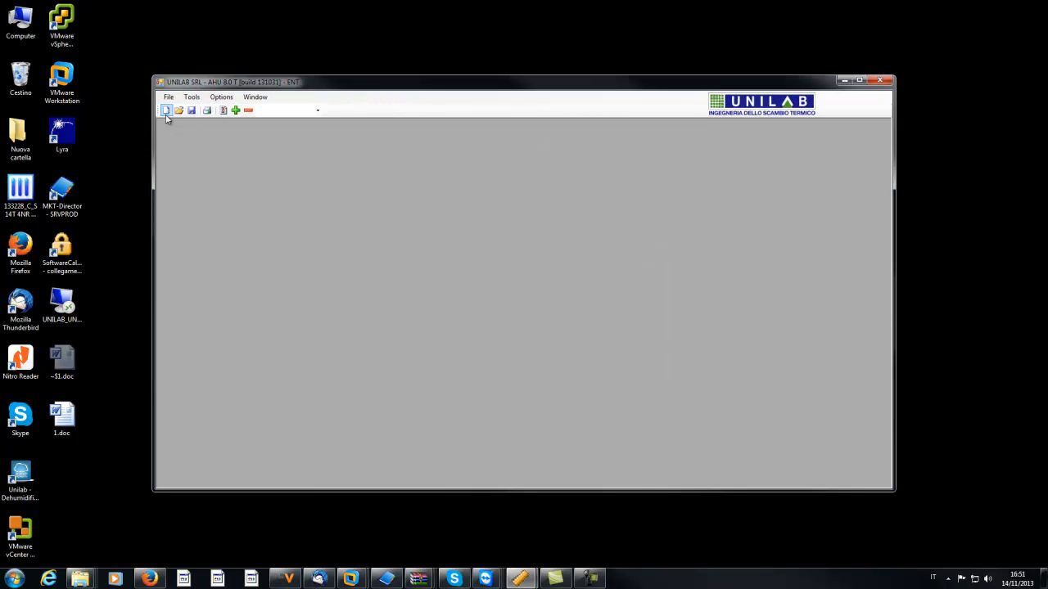
click(165, 112)
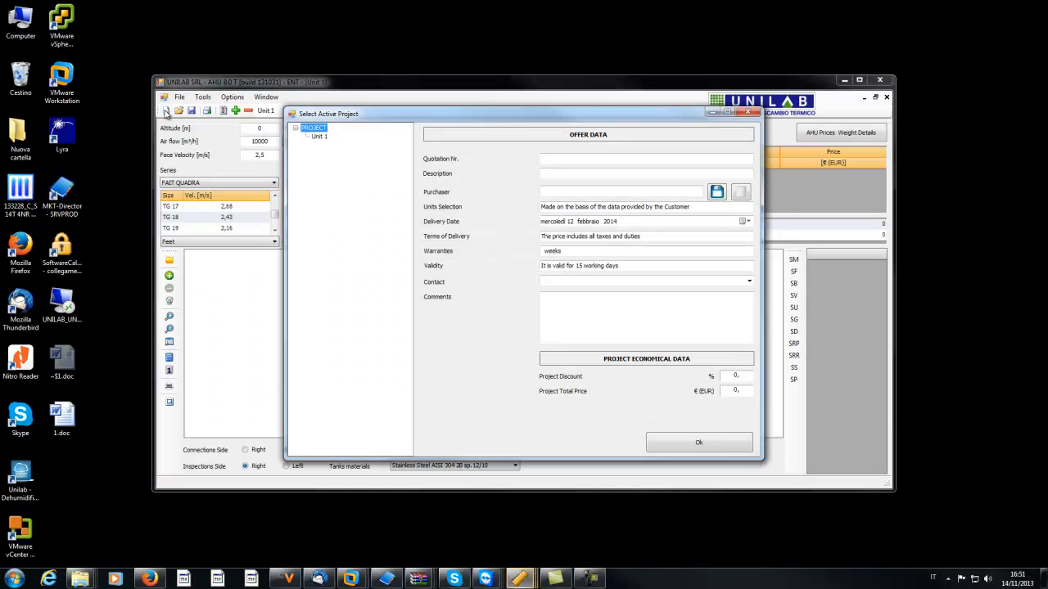
mouse_move(527, 182)
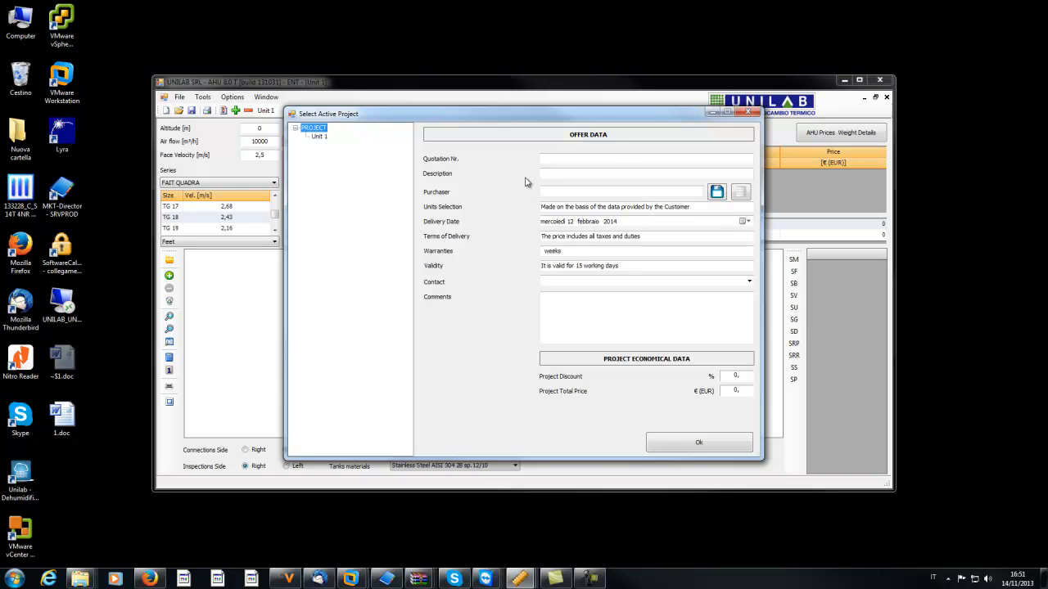
mouse_move(548, 169)
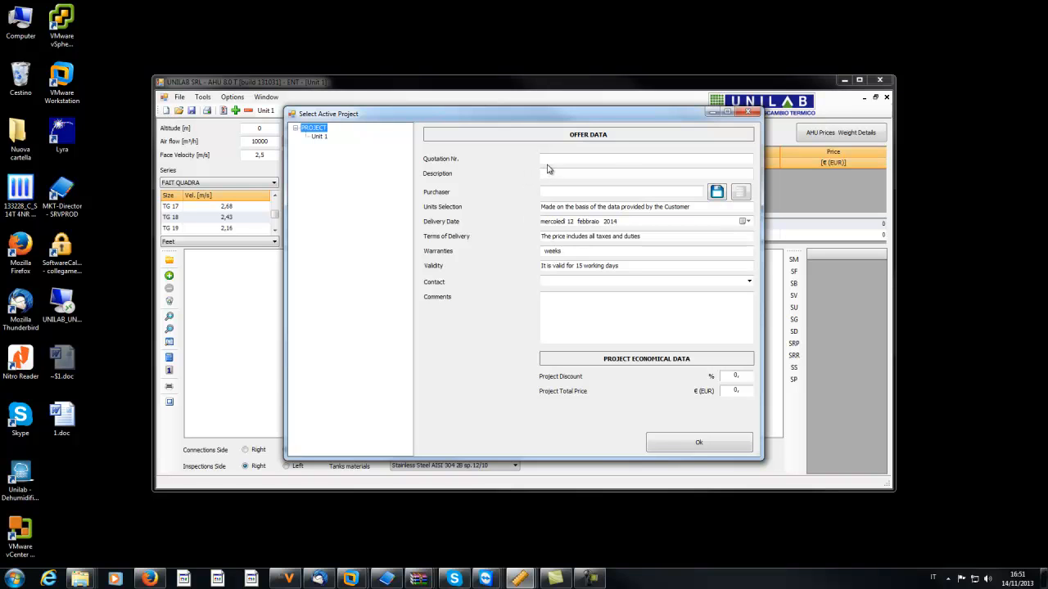
click(647, 159)
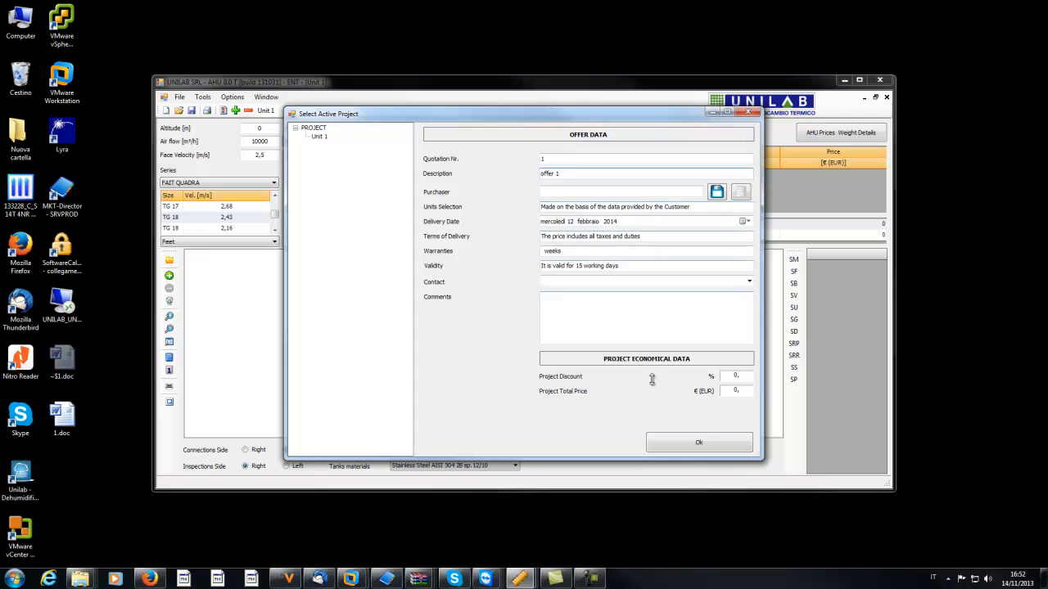
Confirm the offer data and review Unit 1's empty layout (10000 m³/h, size TG 18).
click(698, 442)
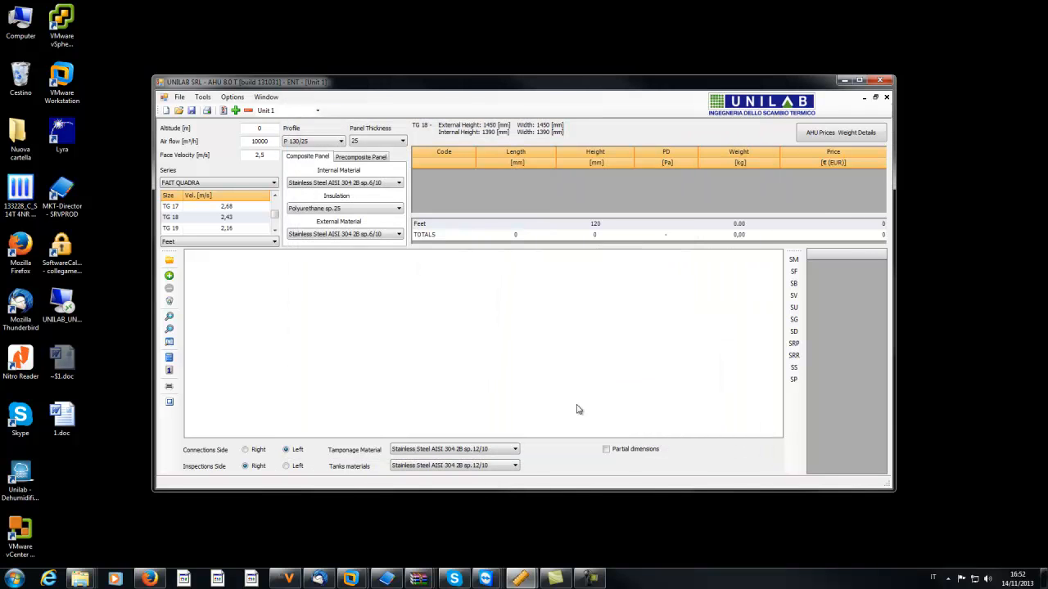
mouse_move(528, 399)
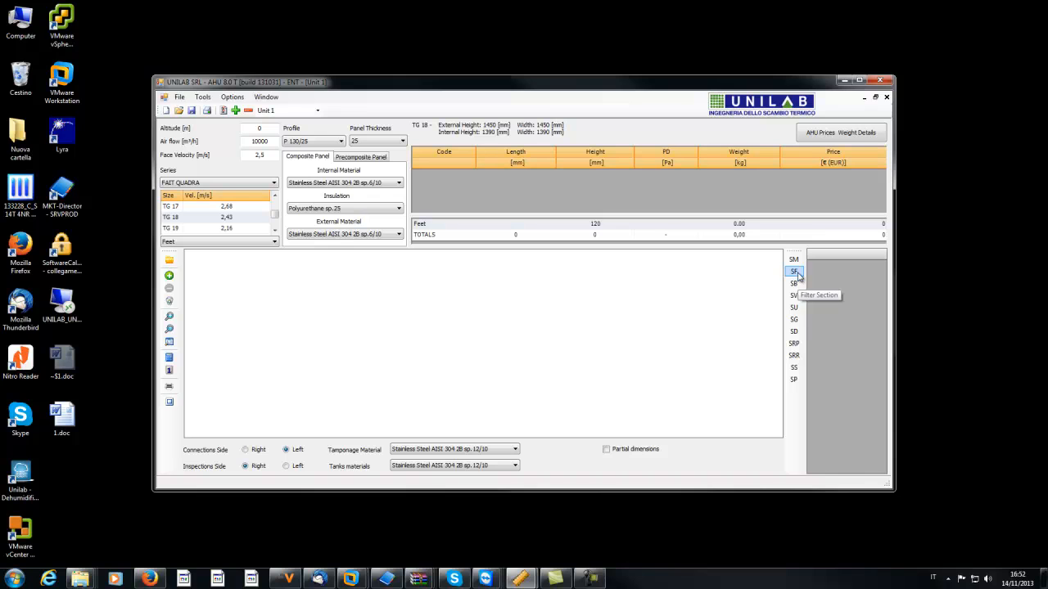
mouse_move(793, 259)
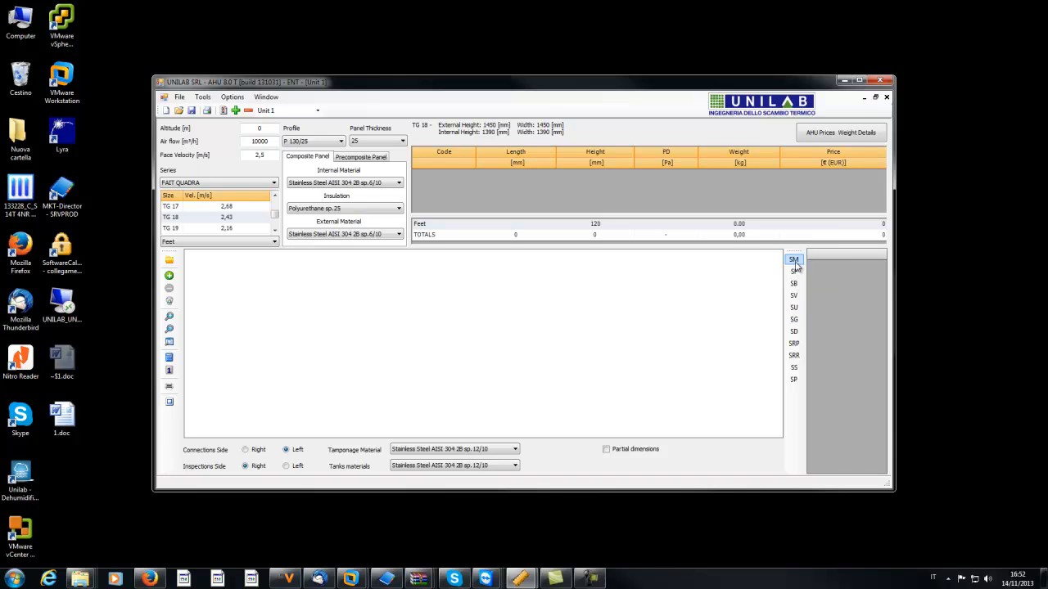
mouse_move(271, 320)
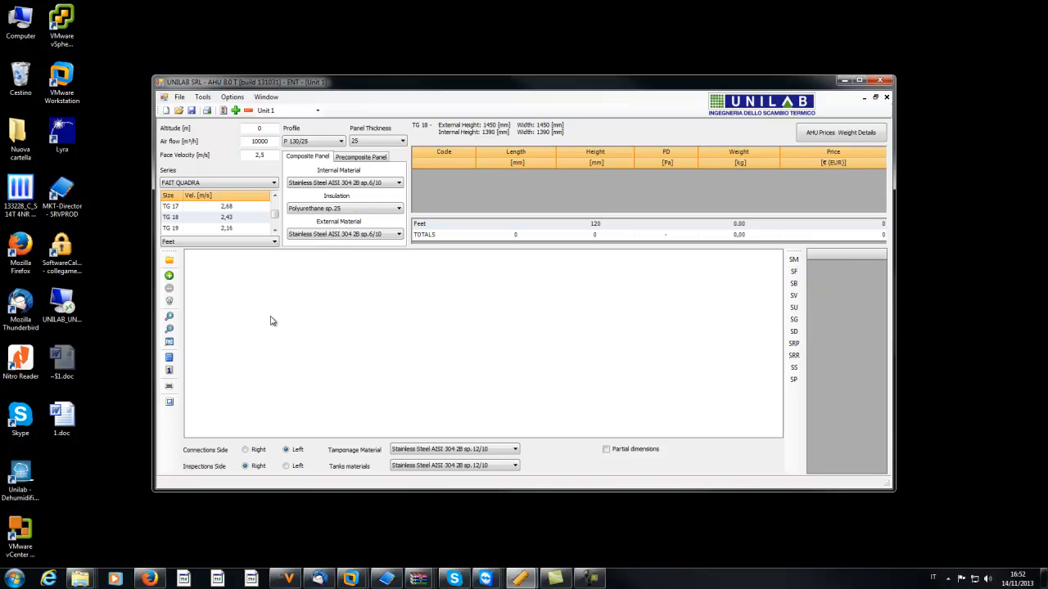
mouse_move(339, 318)
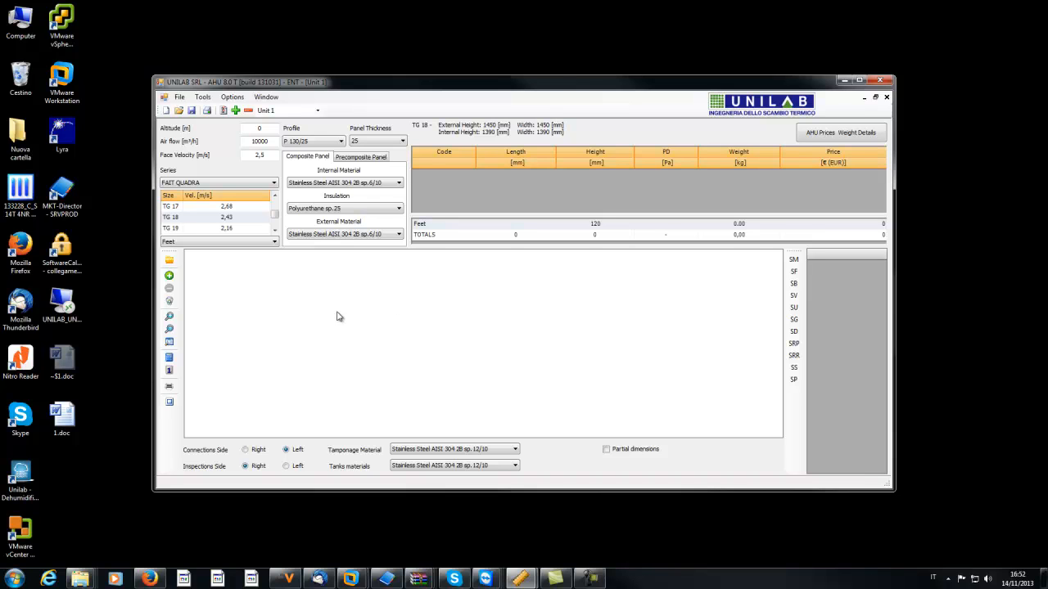
mouse_move(281, 210)
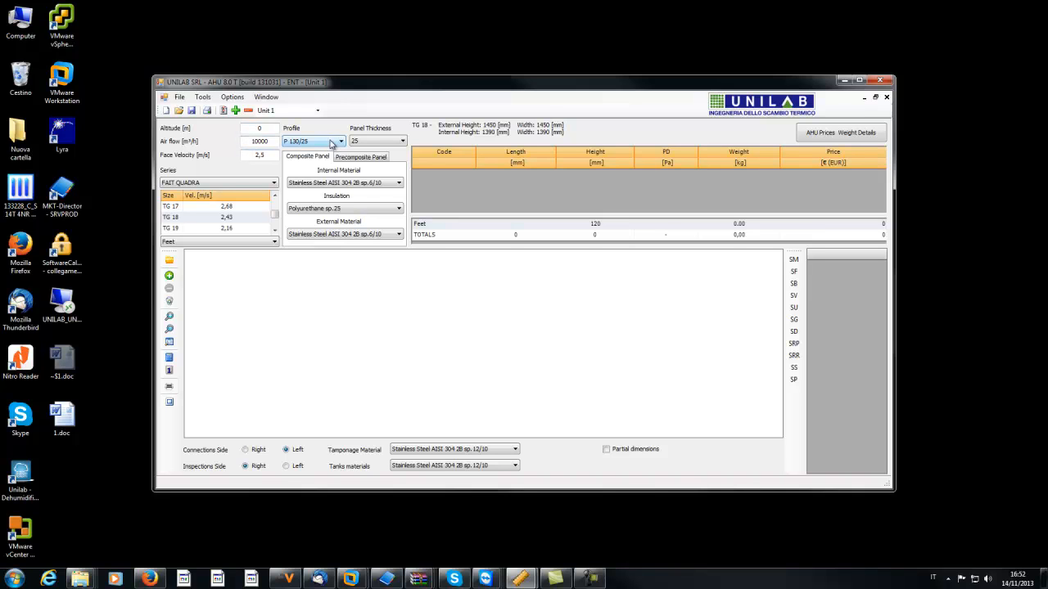
click(341, 141)
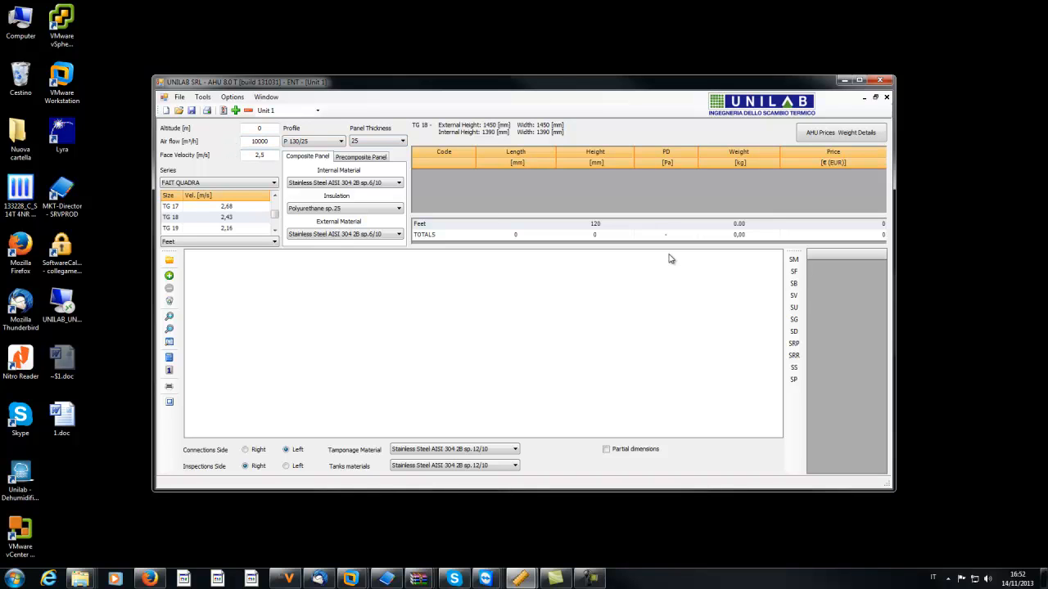
mouse_move(793, 272)
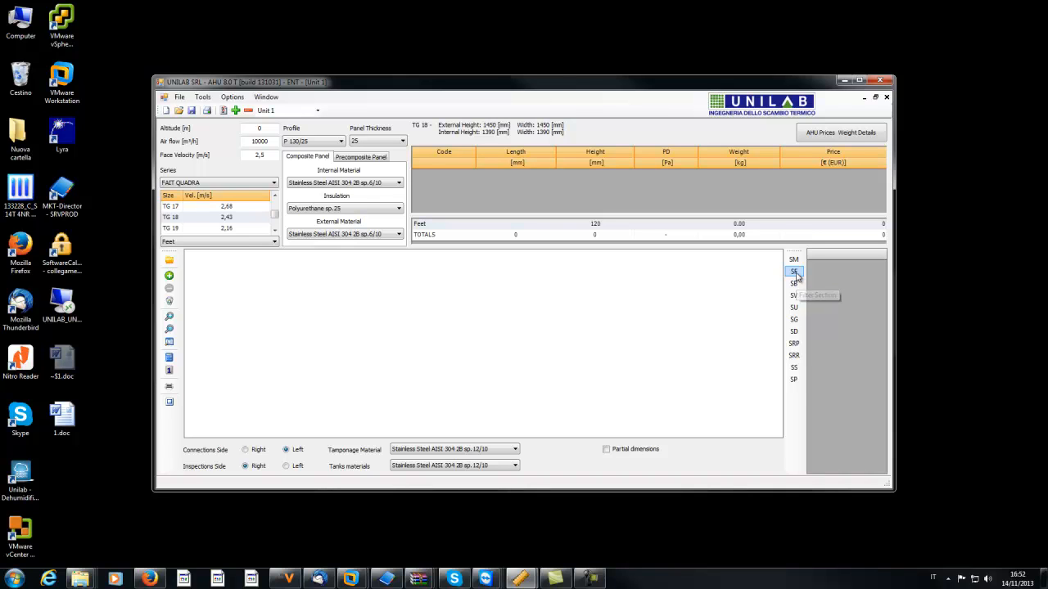
Add an SM damper section mounted externally on the left side as the unit's first section.
click(793, 259)
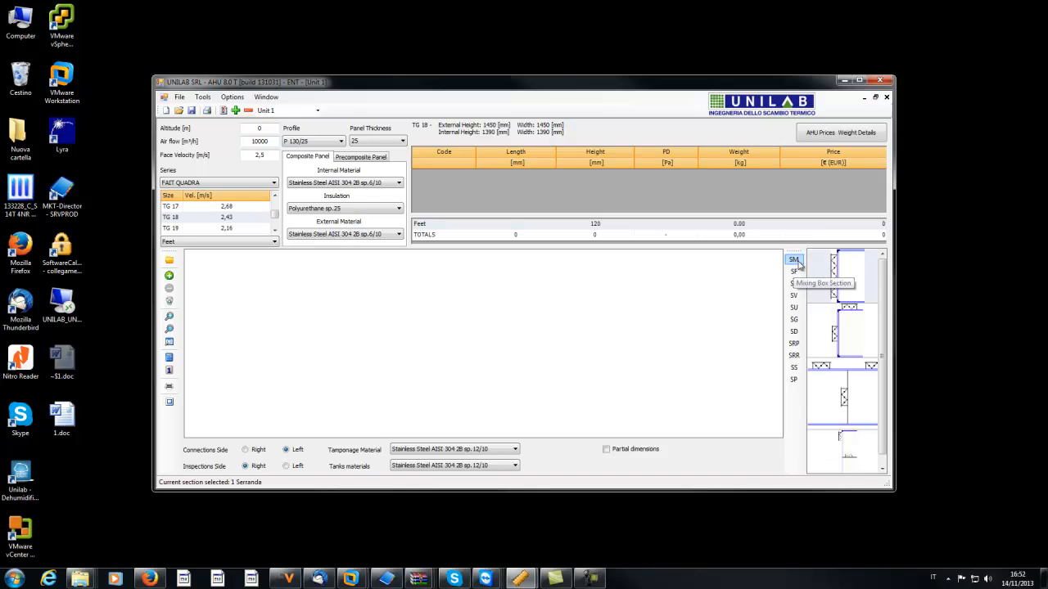
mouse_move(838, 288)
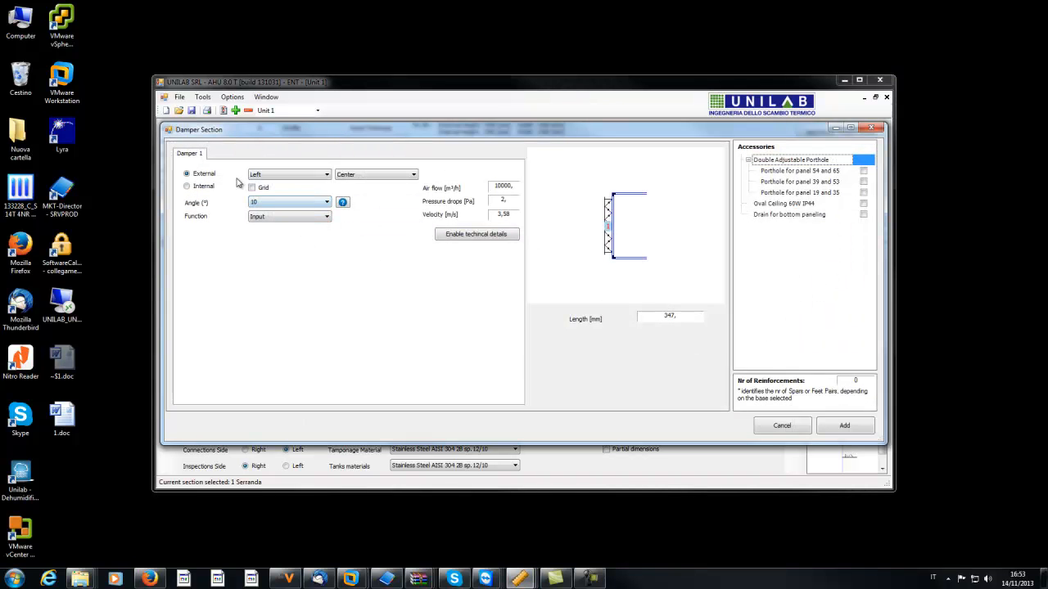
click(187, 186)
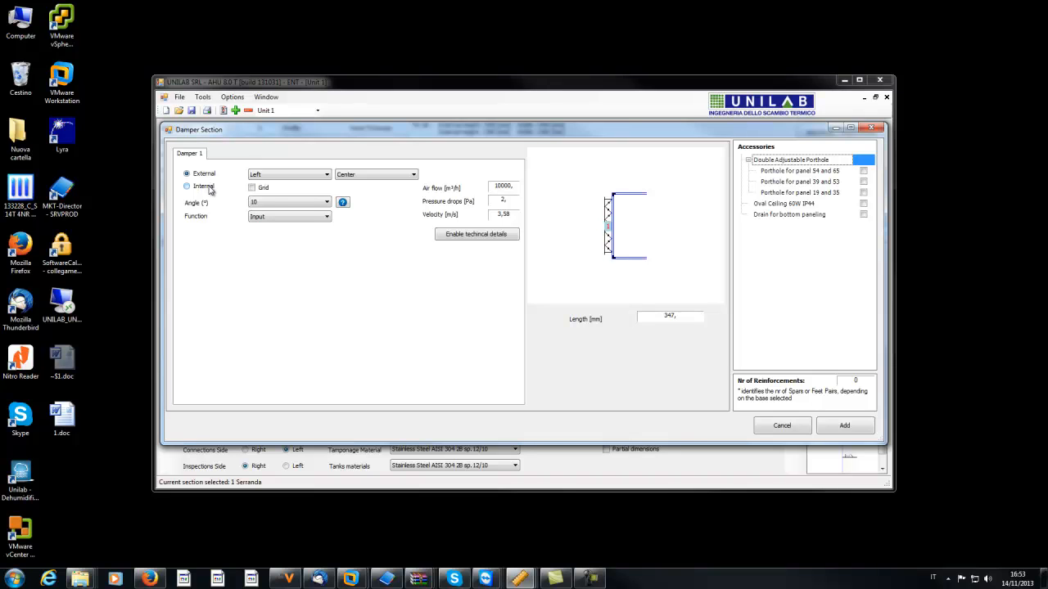
click(187, 187)
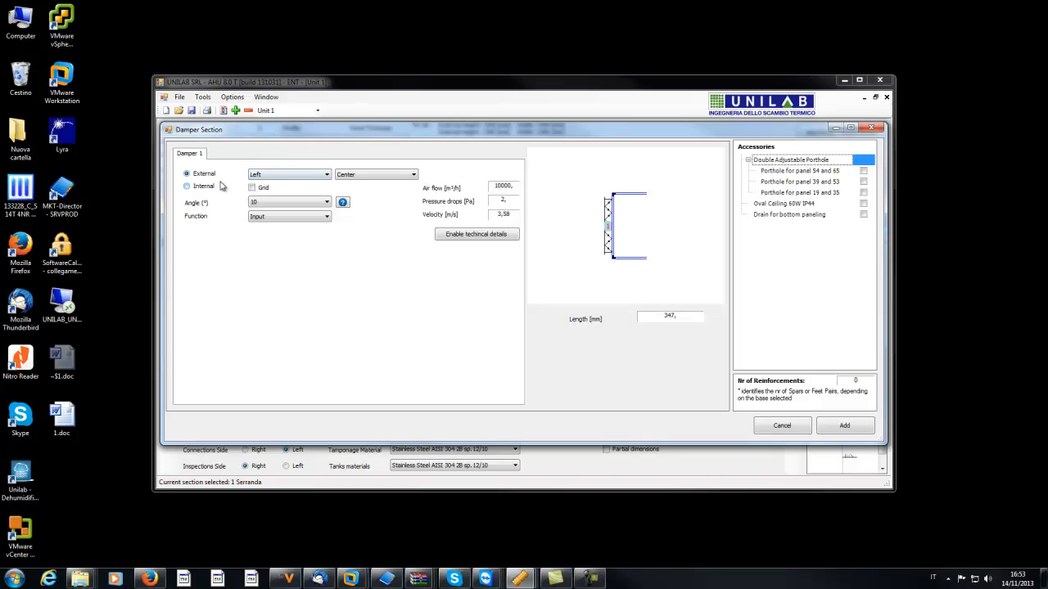
click(187, 173)
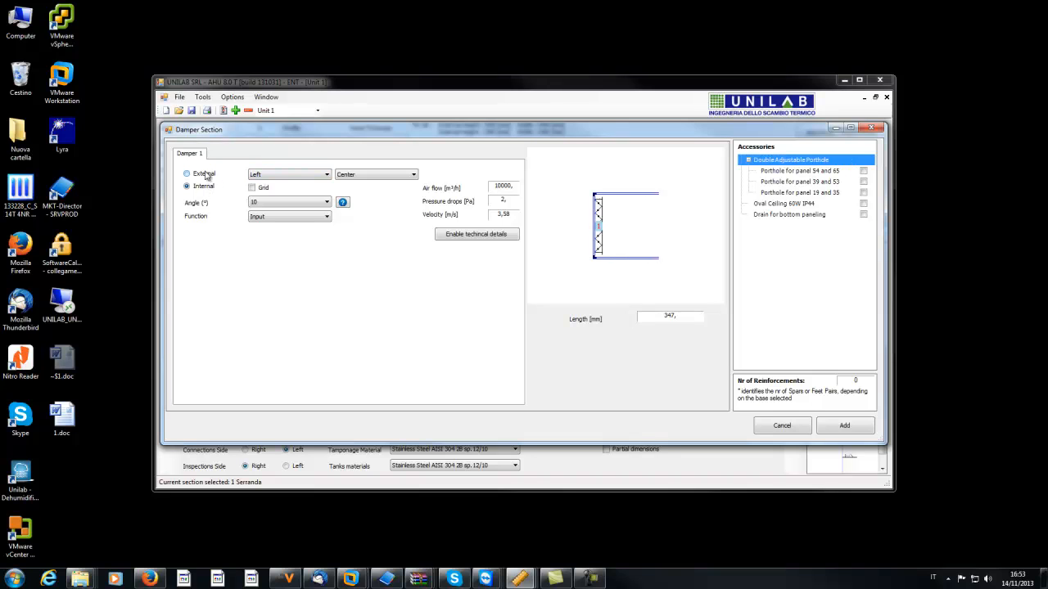
click(187, 174)
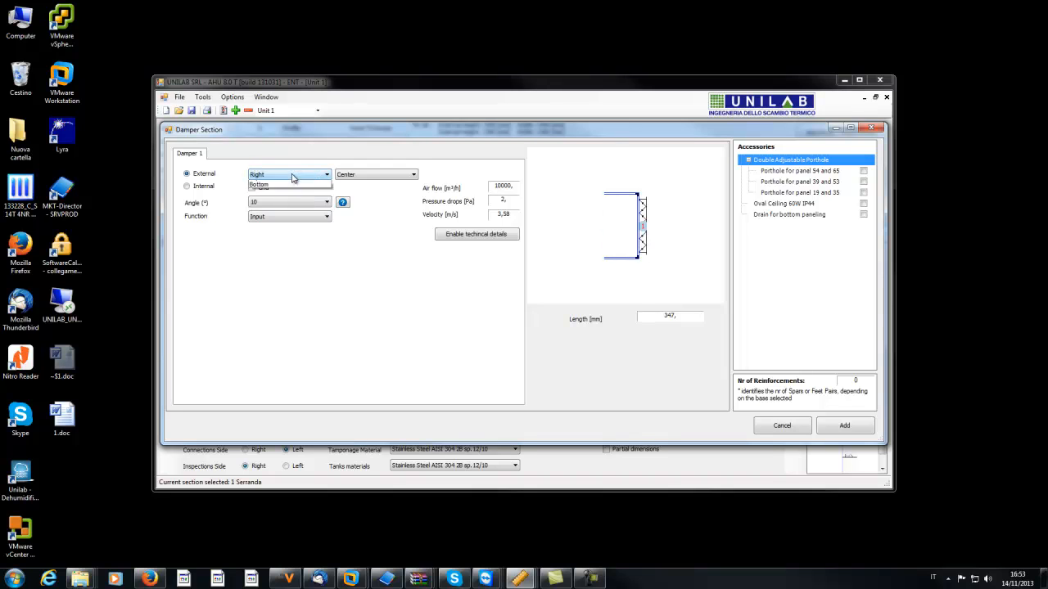
click(286, 173)
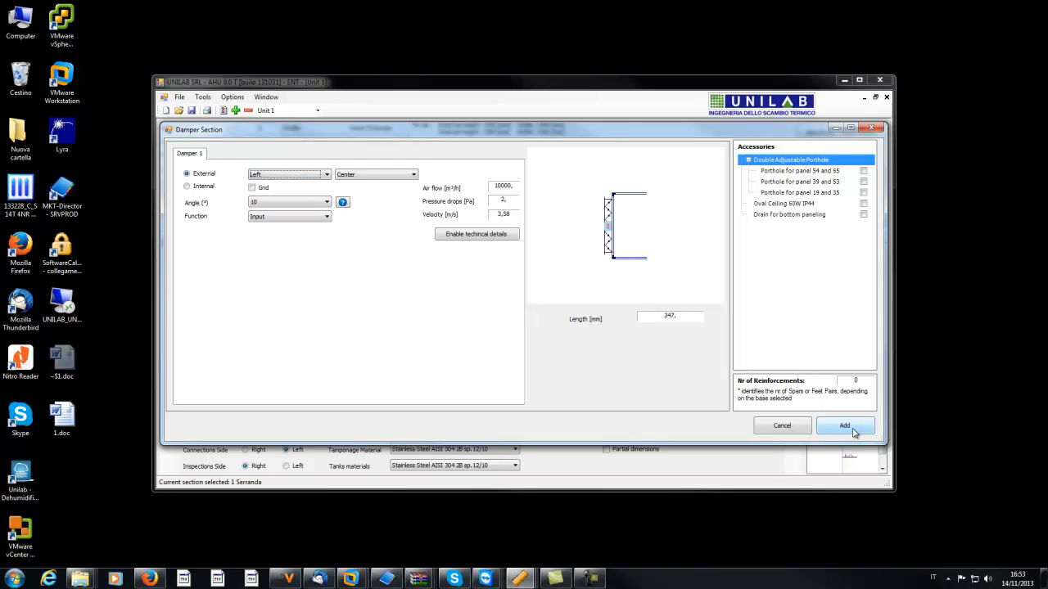
mouse_move(717, 144)
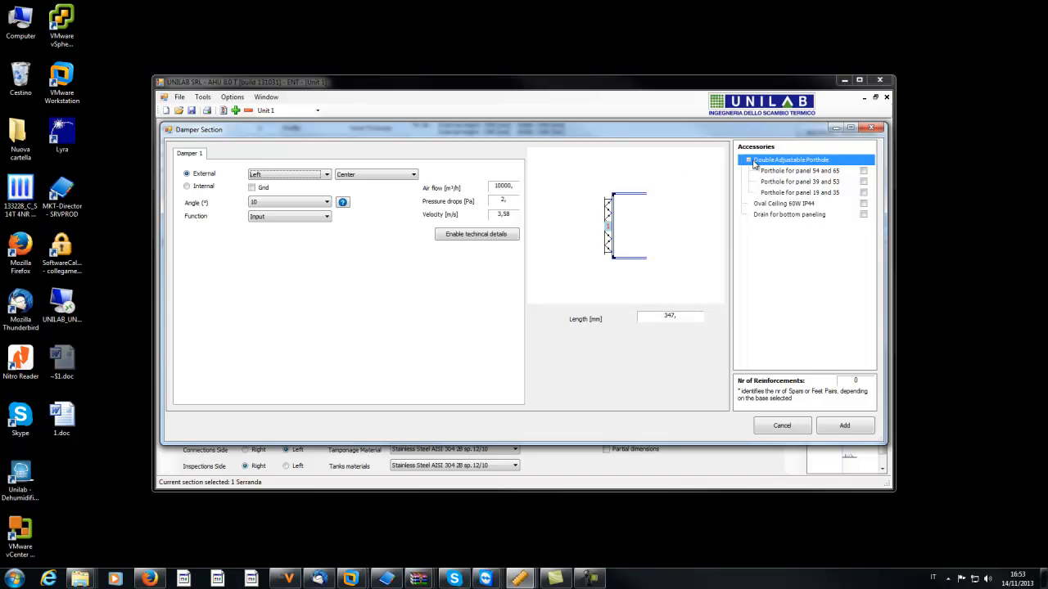
click(845, 426)
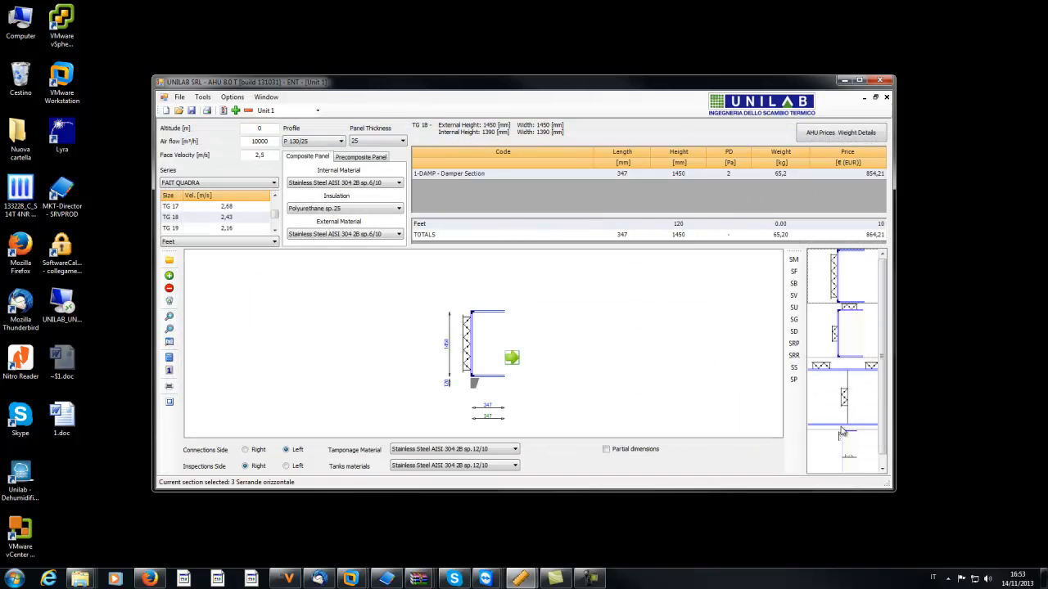
mouse_move(792, 272)
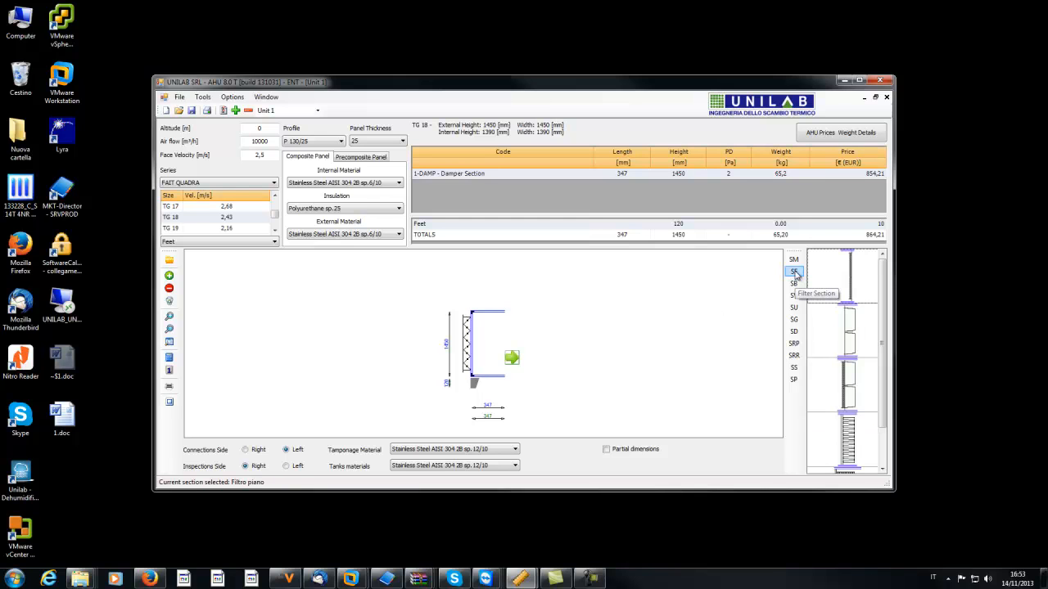
mouse_move(847, 266)
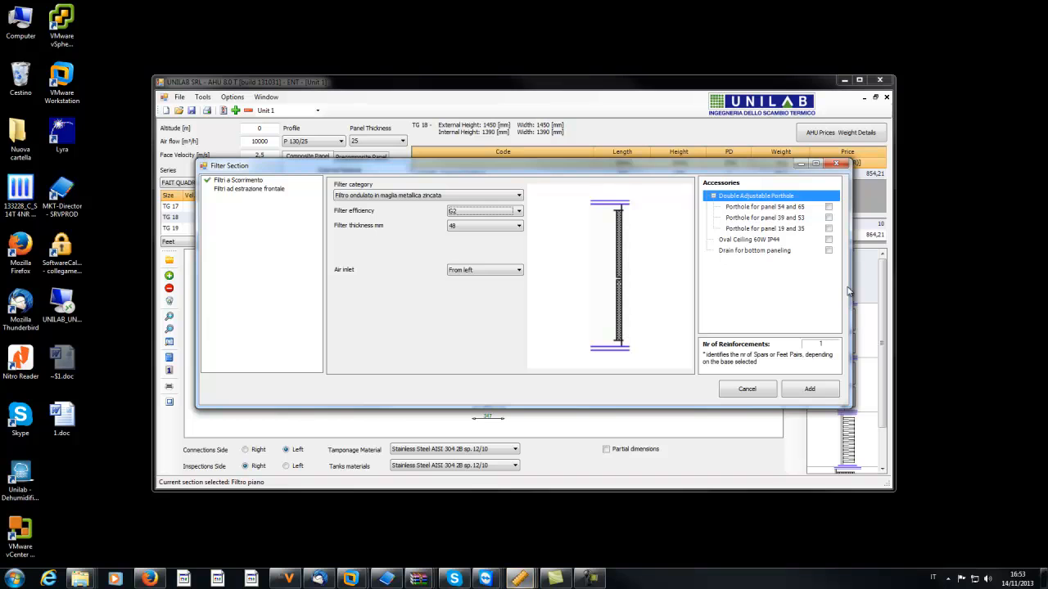
mouse_move(501, 236)
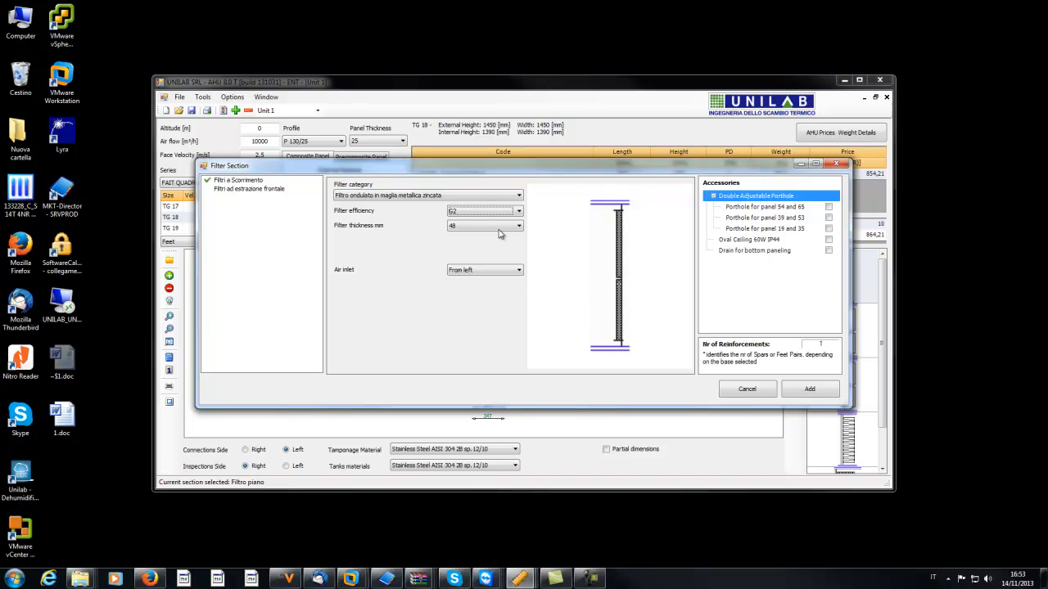
mouse_move(455, 244)
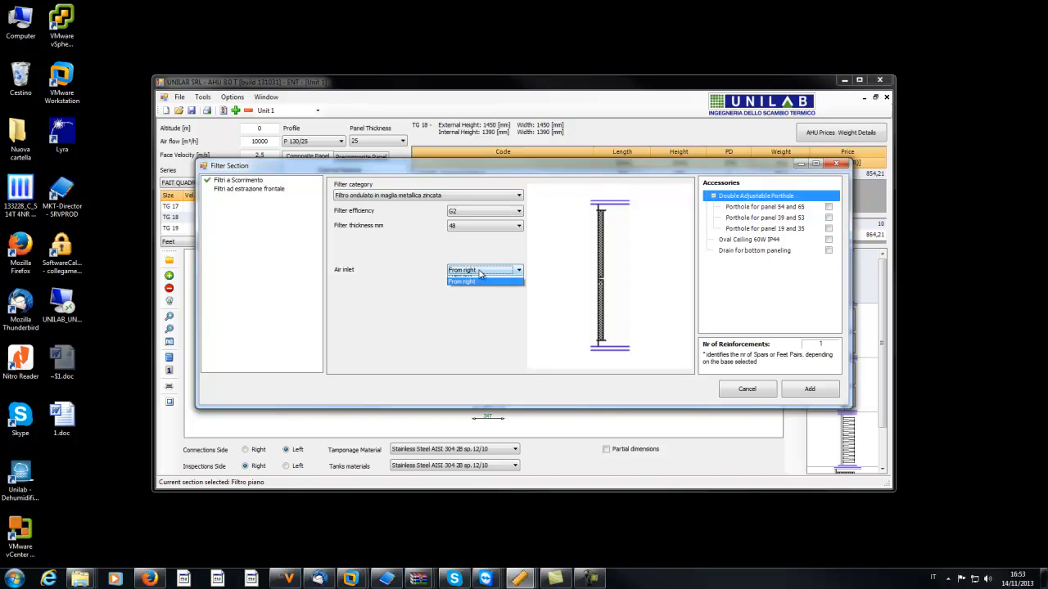
Add an SF filter section with default filter settings and air inlet from the left.
click(461, 281)
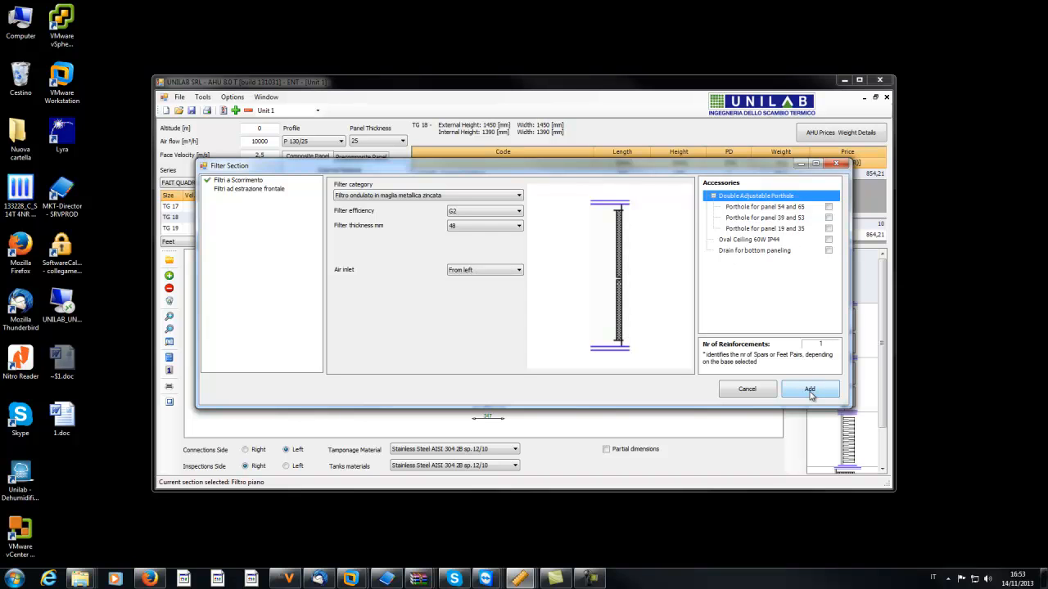
click(809, 389)
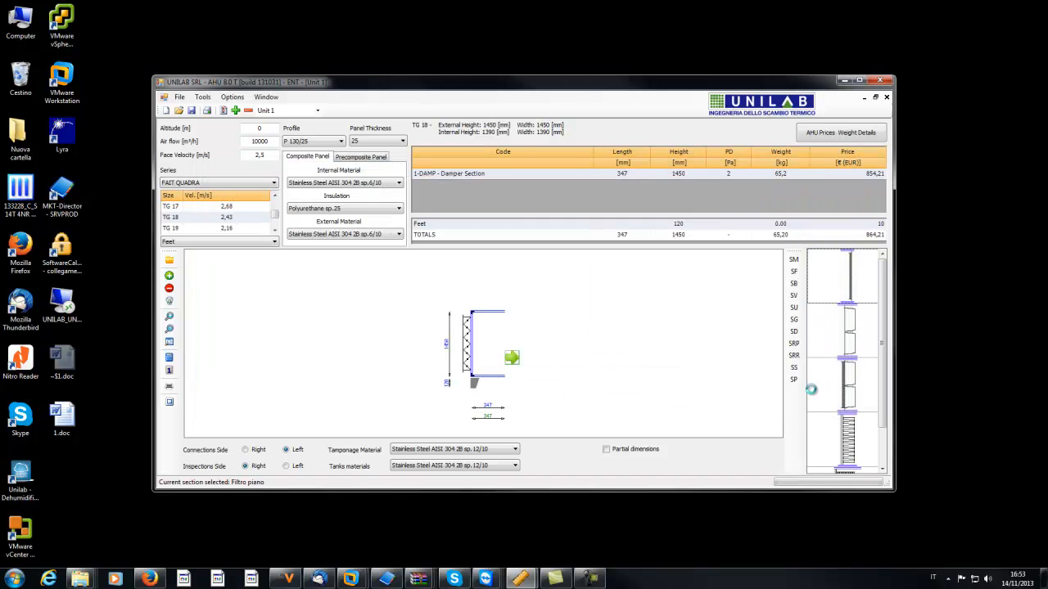
Add a plug fan section with its air inlet from the left.
click(511, 357)
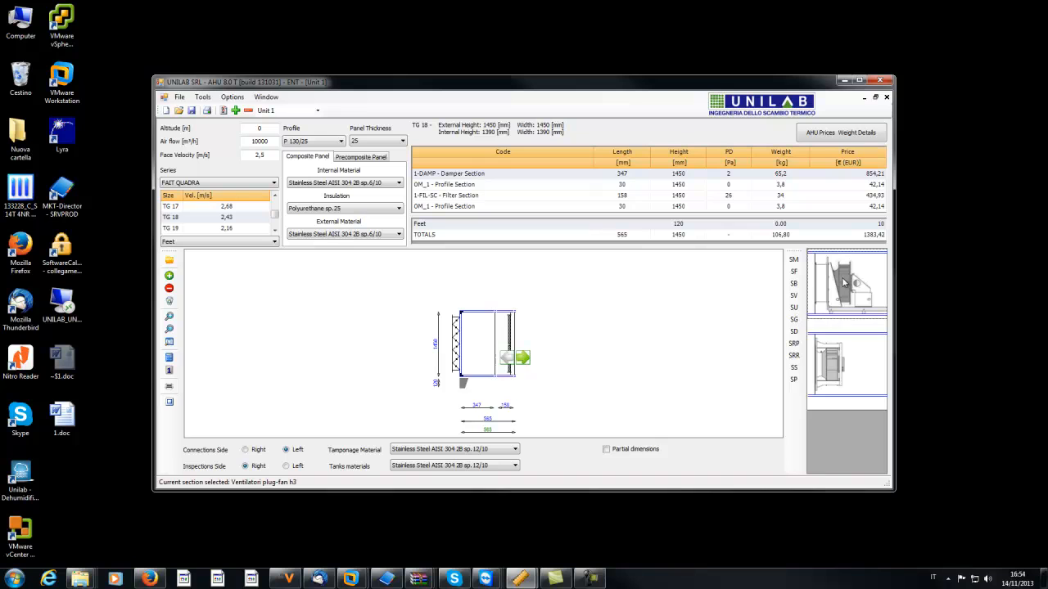
mouse_move(815, 291)
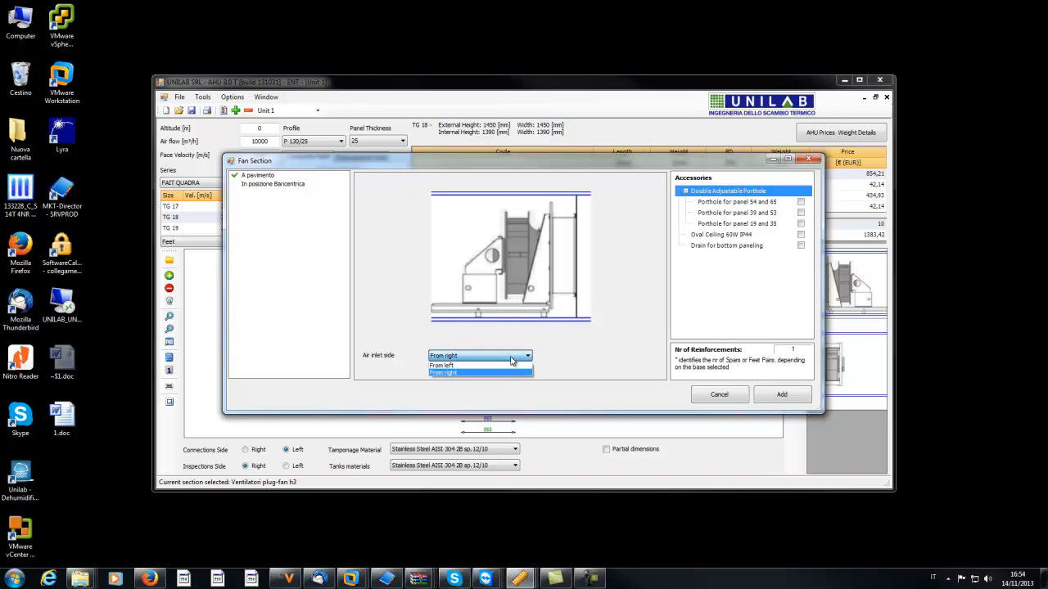
click(442, 365)
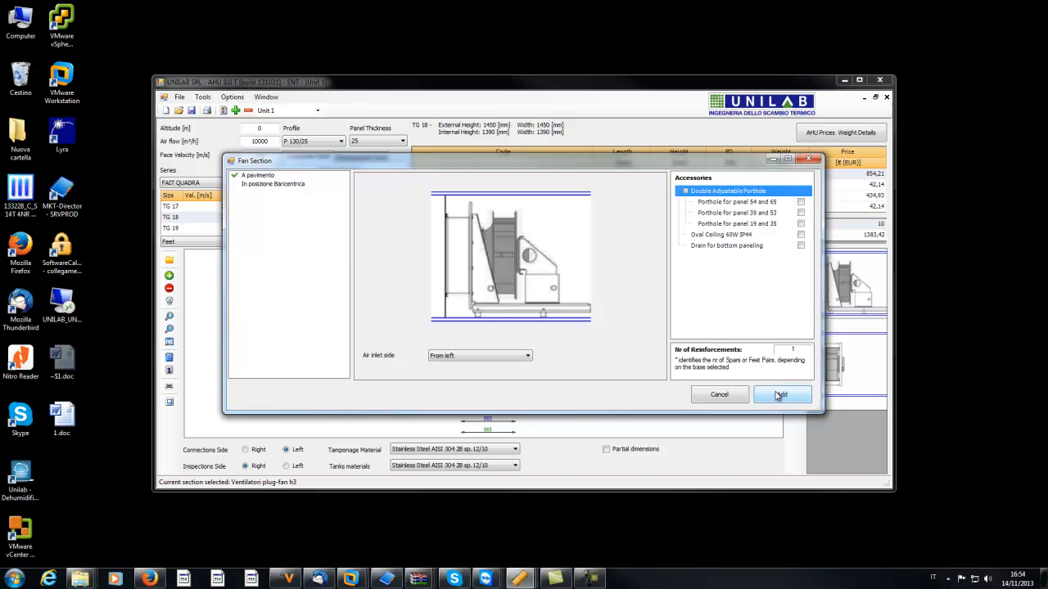
click(779, 394)
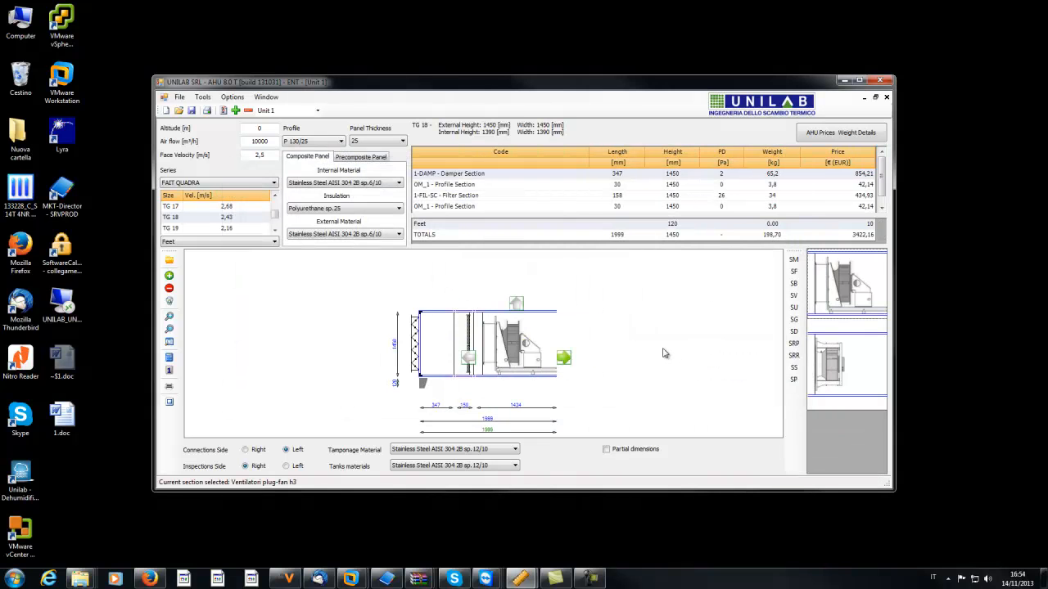
click(792, 308)
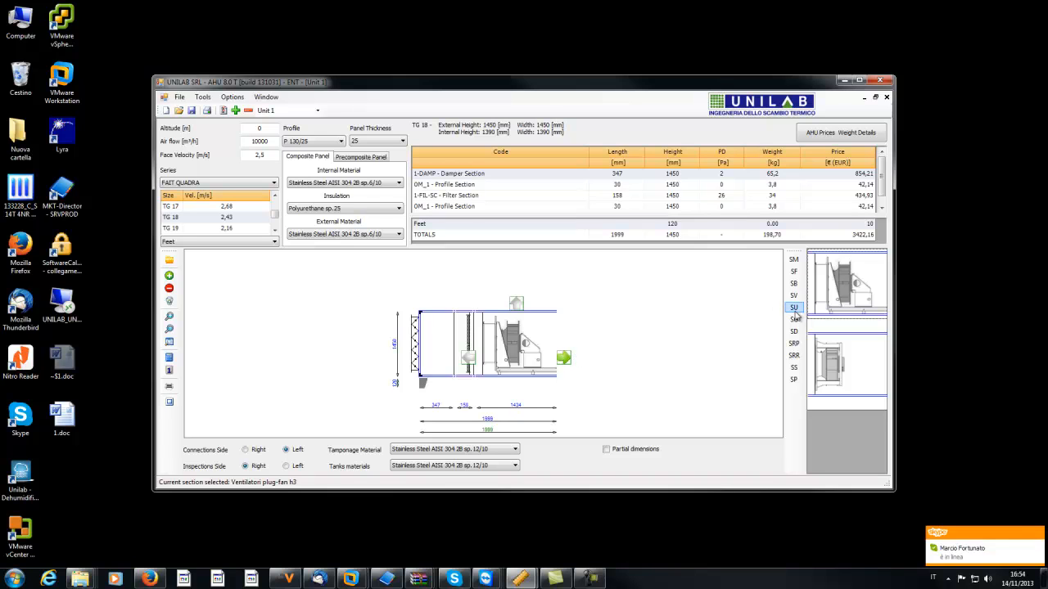
Add a cross-flow plate recuperator with external dampers on the upper-left and upper-right ports.
click(793, 344)
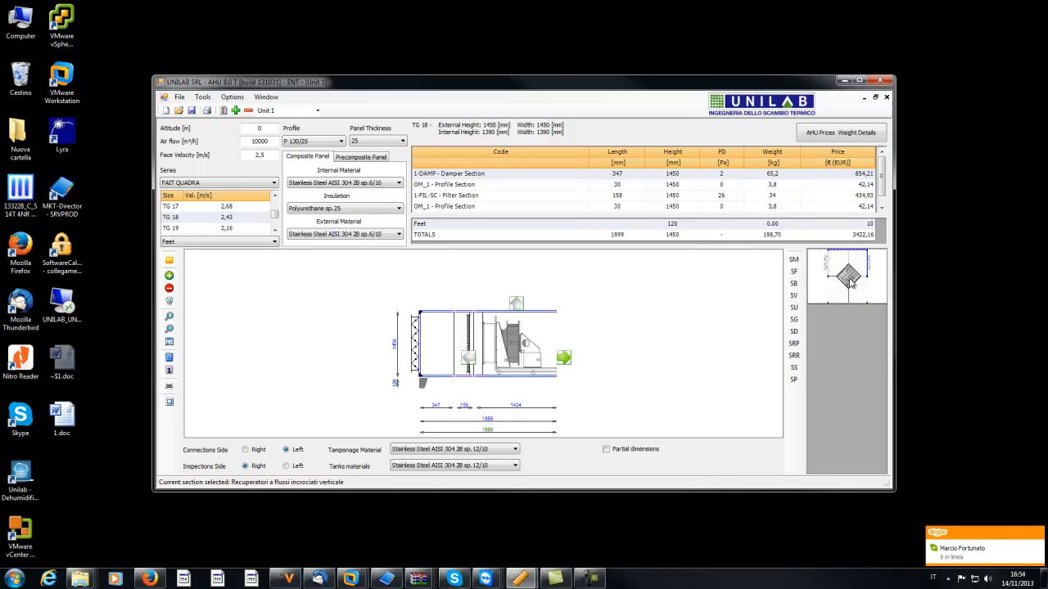
mouse_move(816, 321)
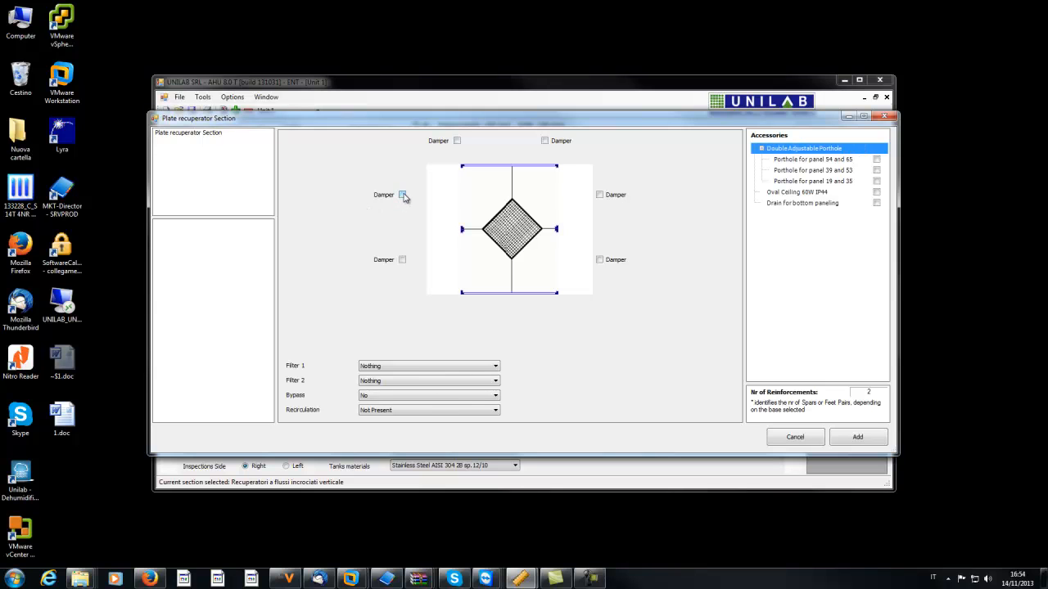
click(403, 195)
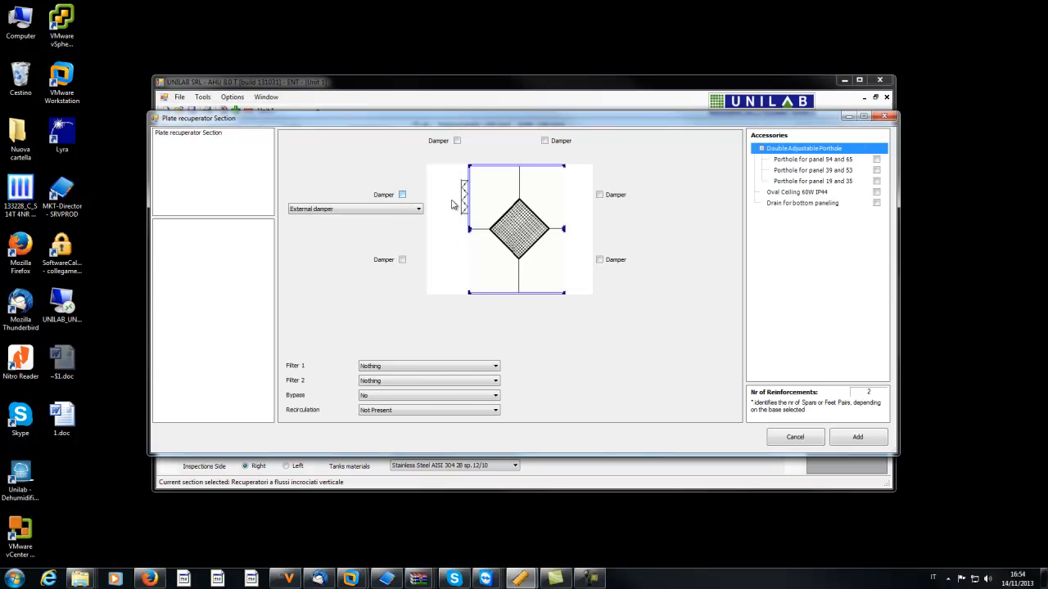
click(599, 193)
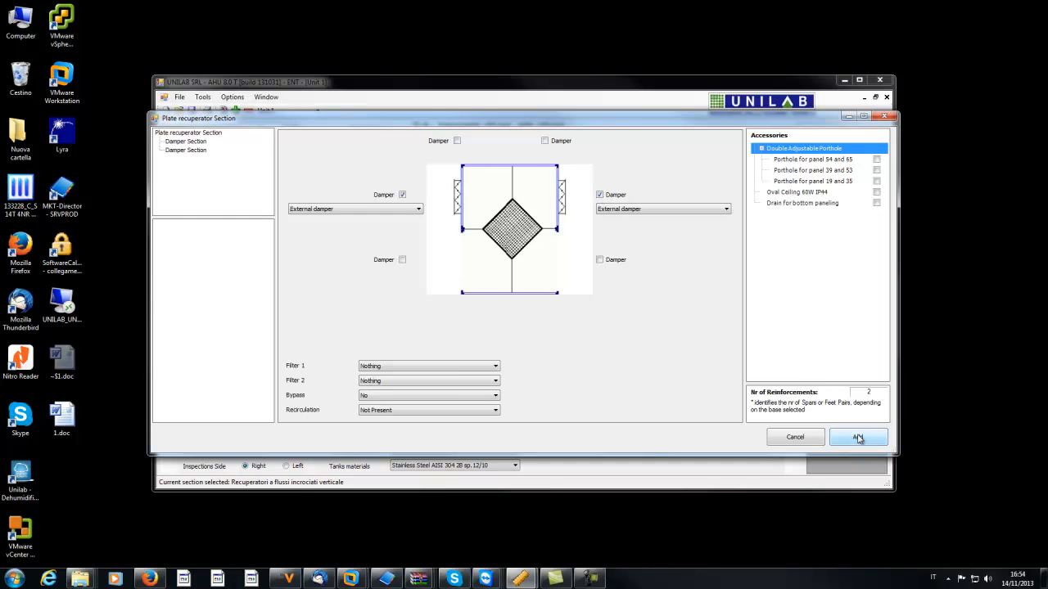
mouse_move(735, 349)
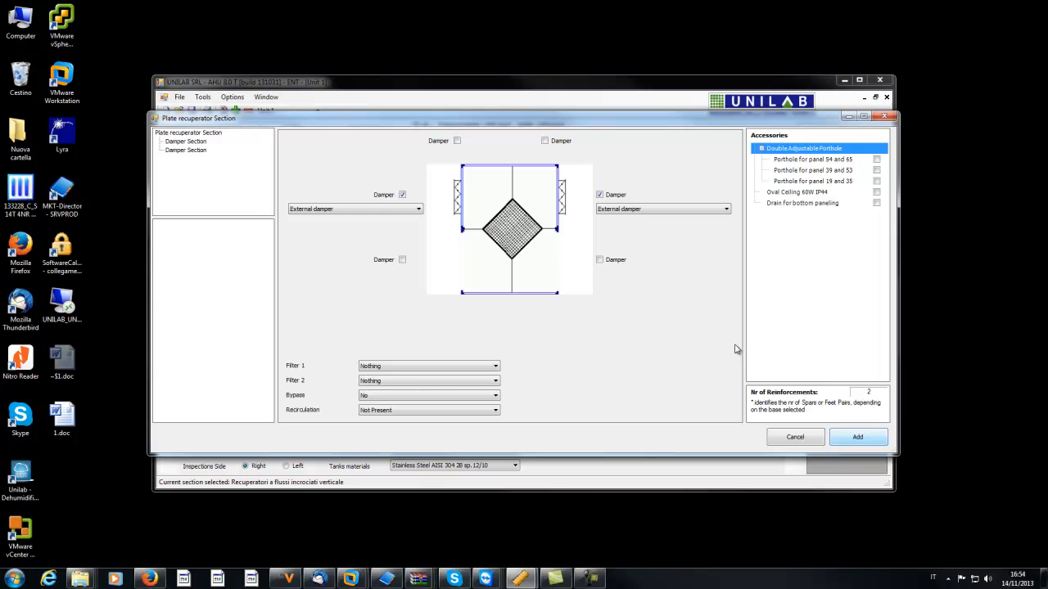
click(858, 436)
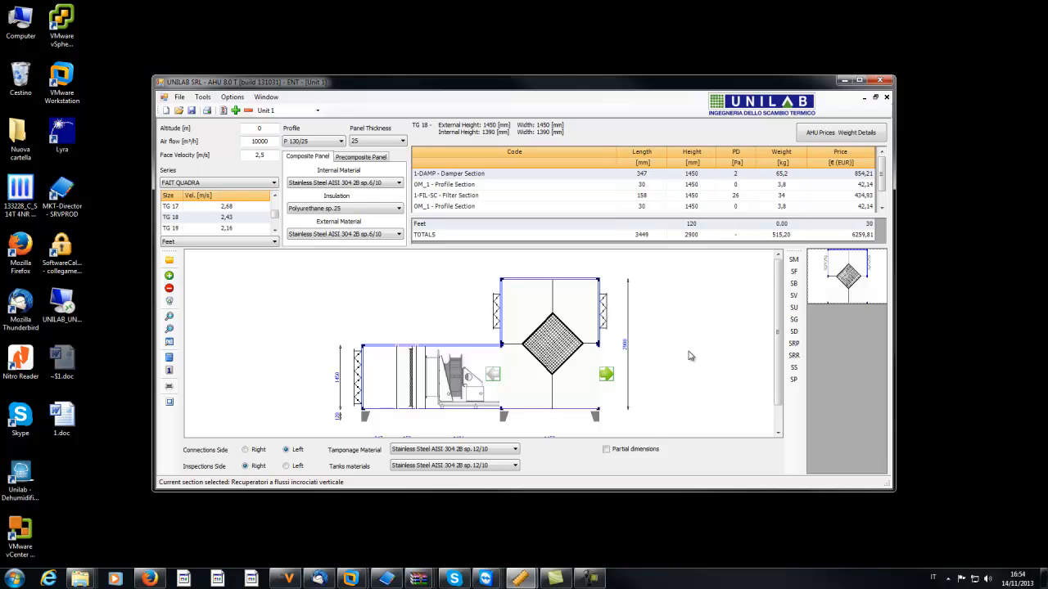
mouse_move(691, 357)
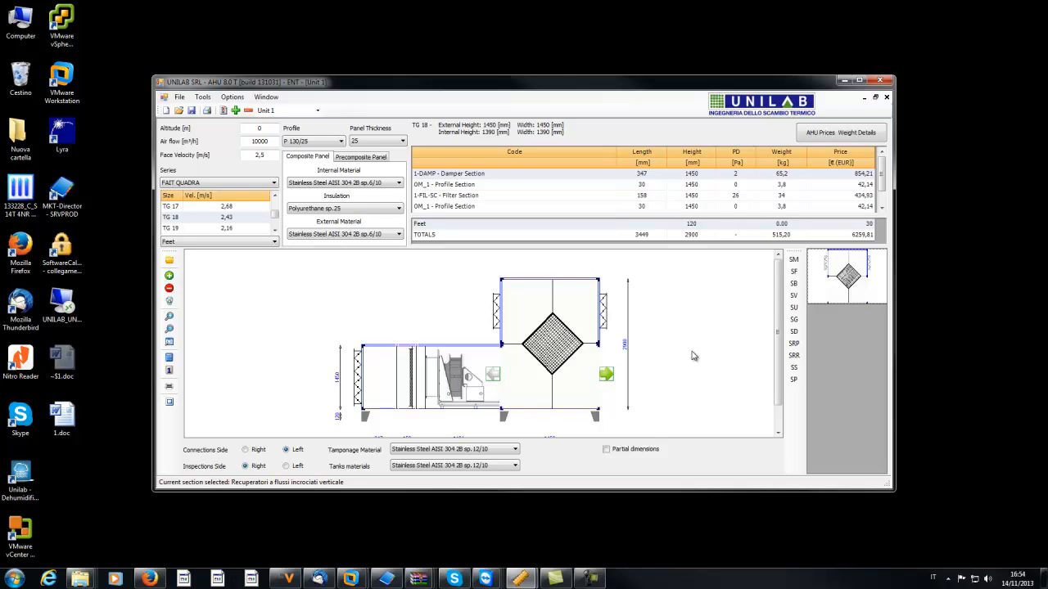
click(792, 271)
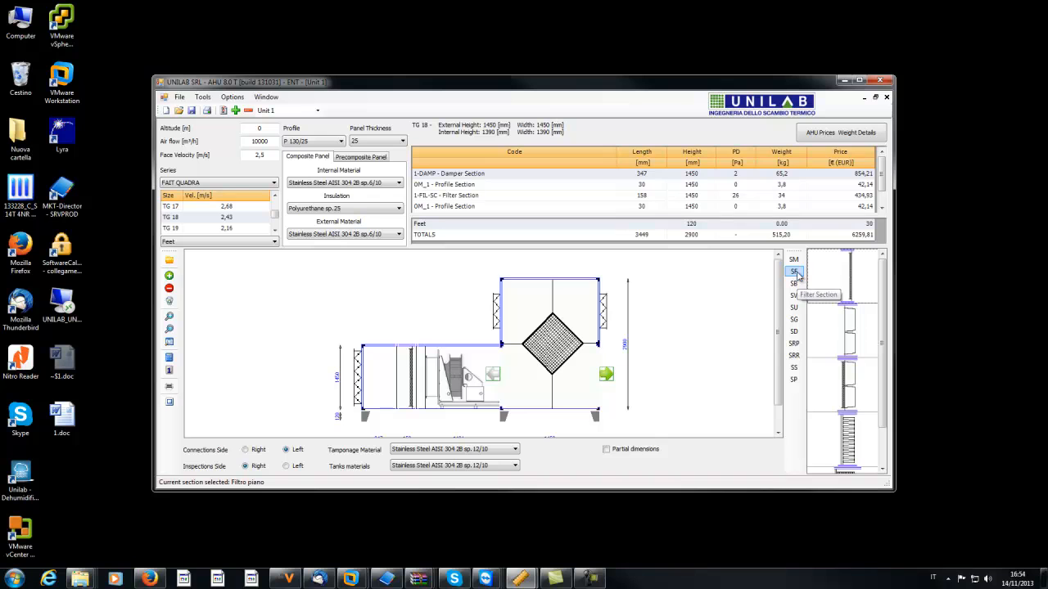
Add a filter section and a heating coil section after the recuperator.
click(792, 271)
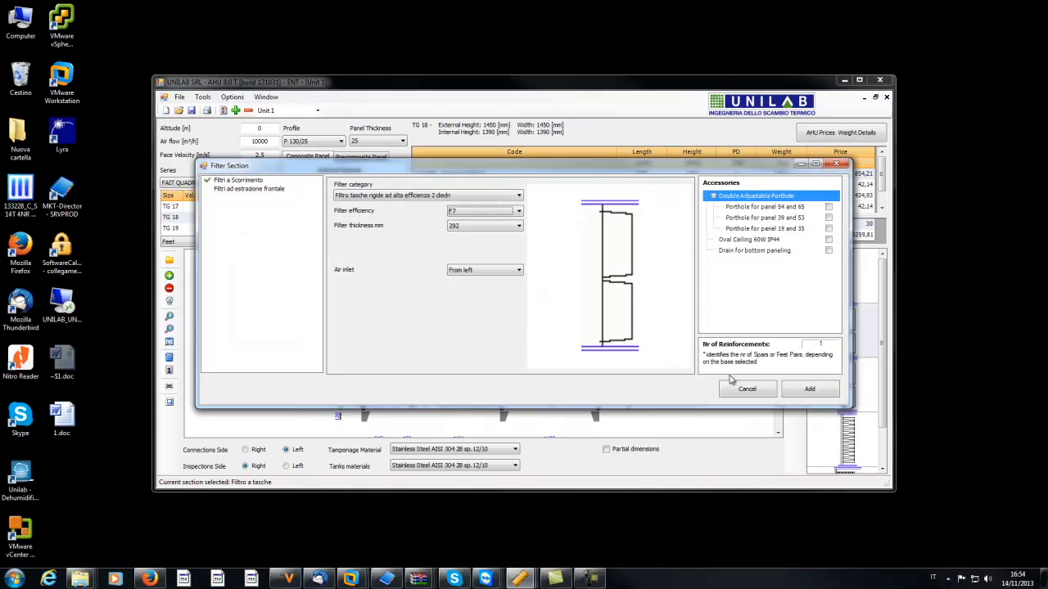
click(809, 388)
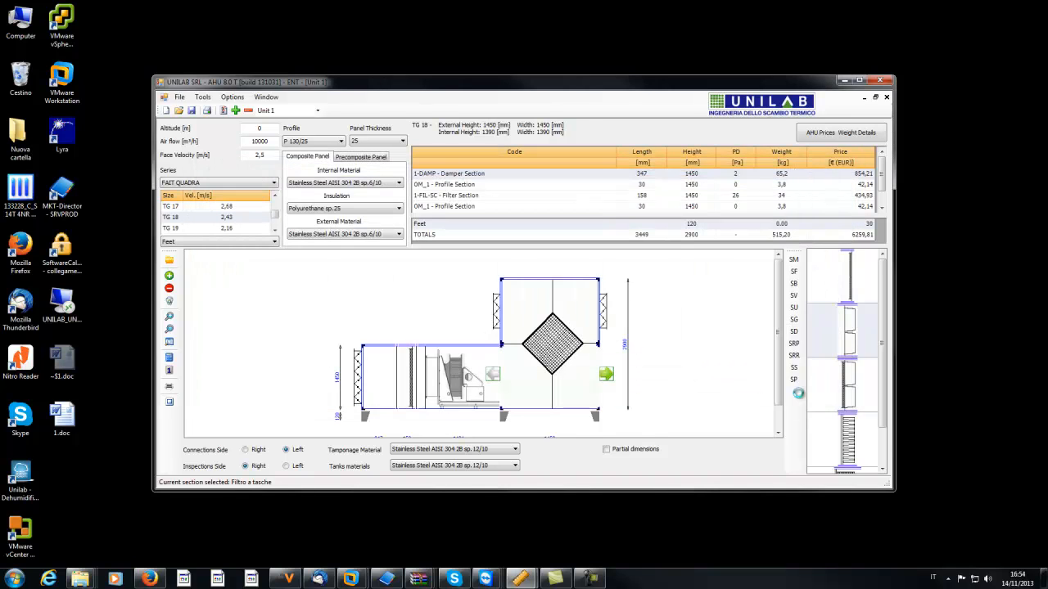
click(606, 374)
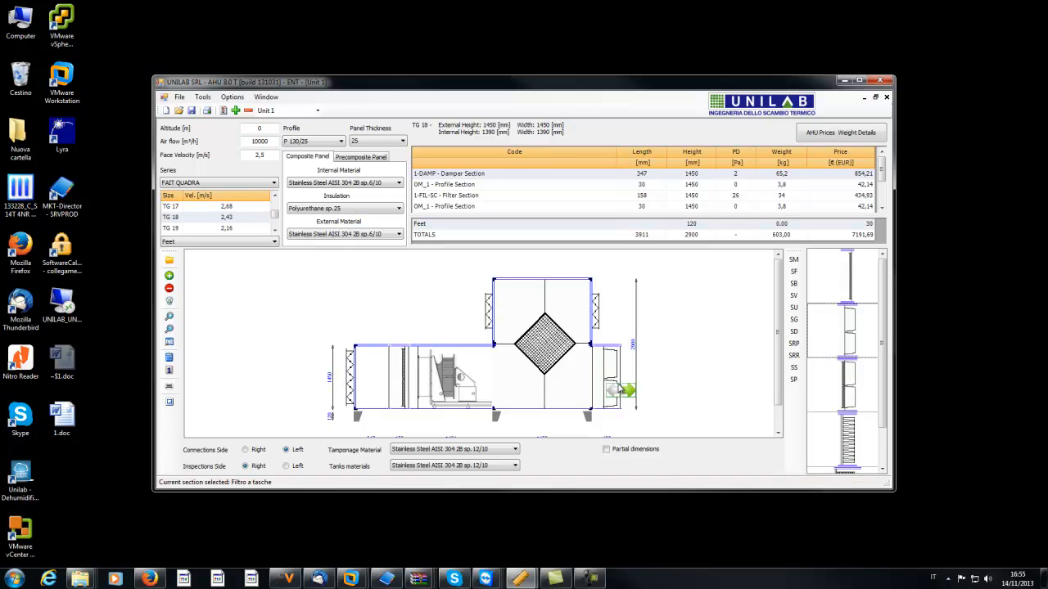
mouse_move(793, 284)
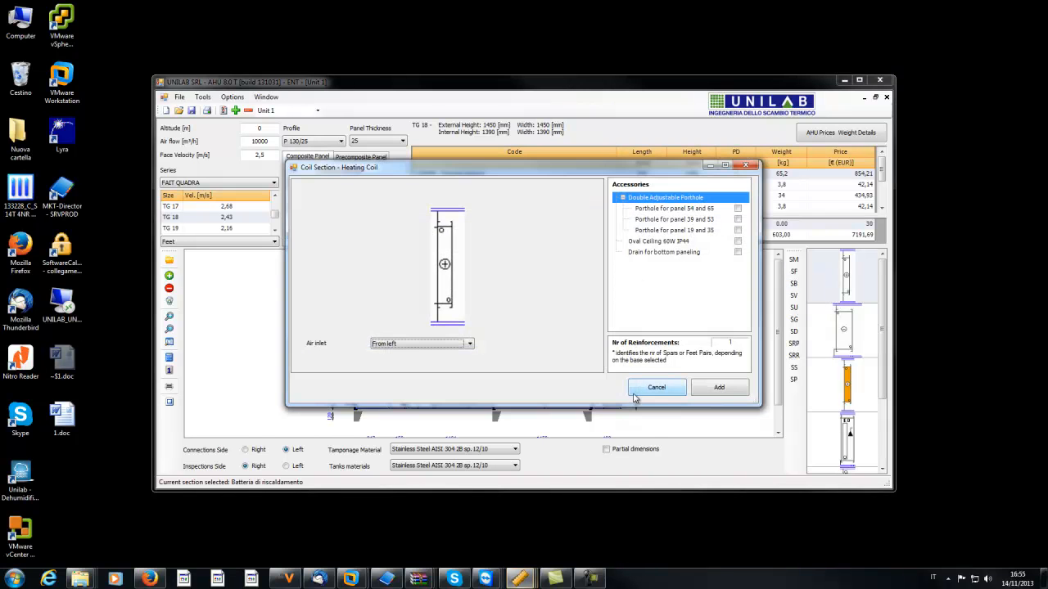
click(655, 386)
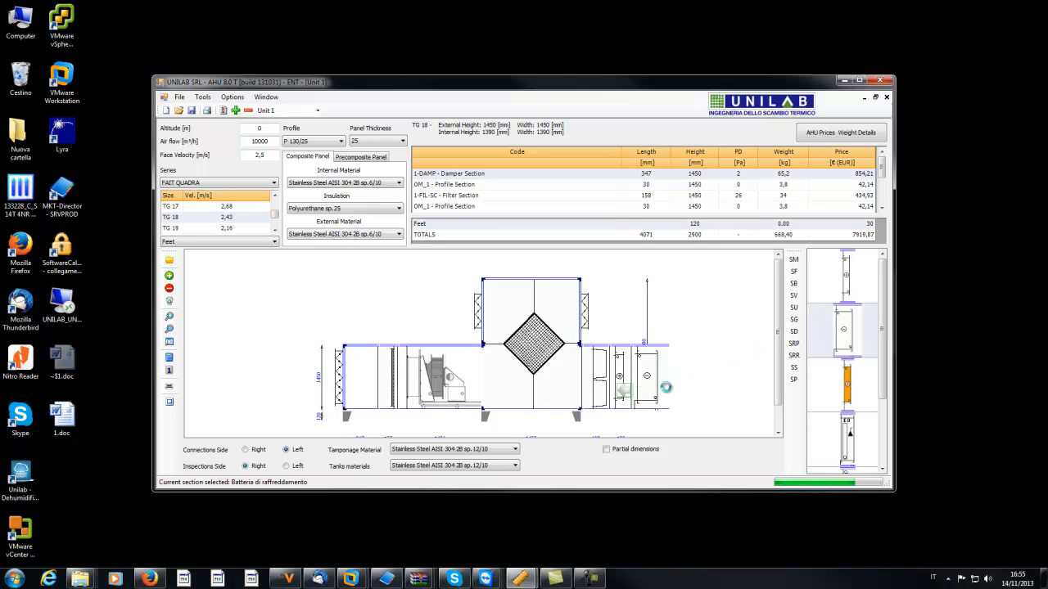
click(793, 330)
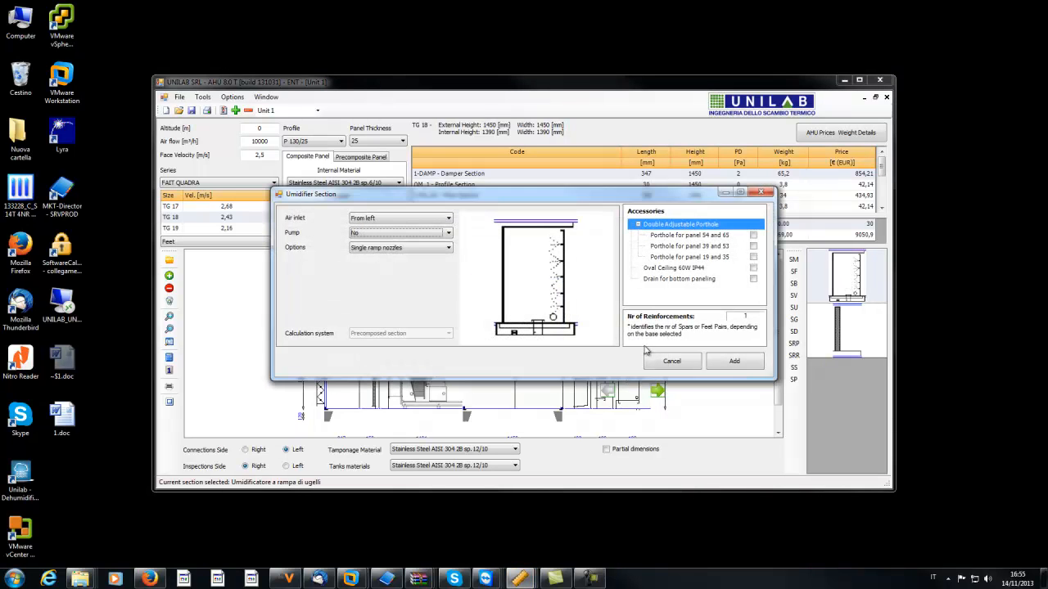
Add the humidifier section and a droplet separator section at the unit's outlet end.
click(734, 362)
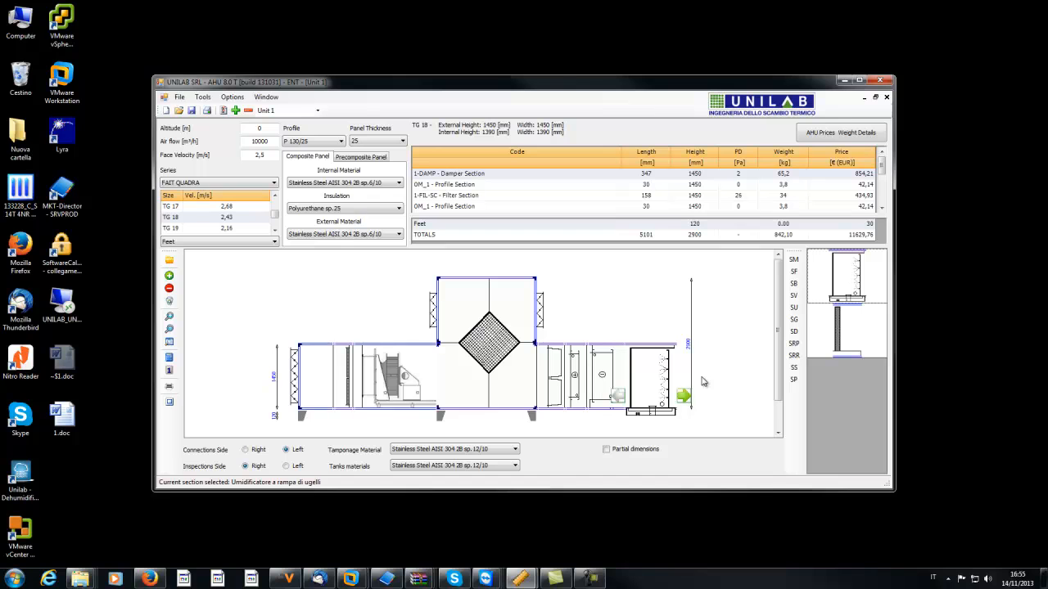
click(793, 319)
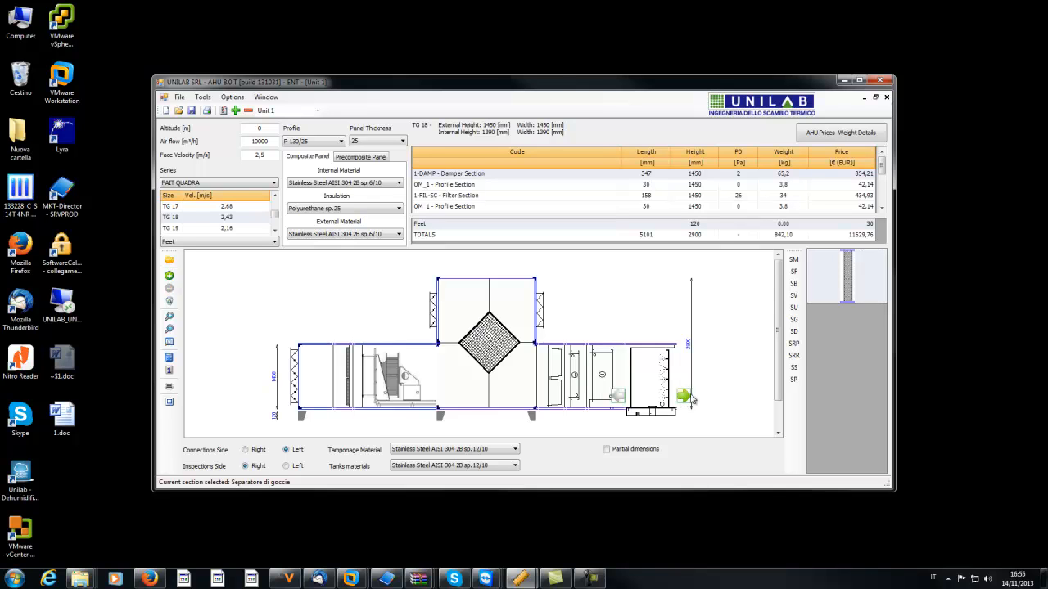
click(793, 319)
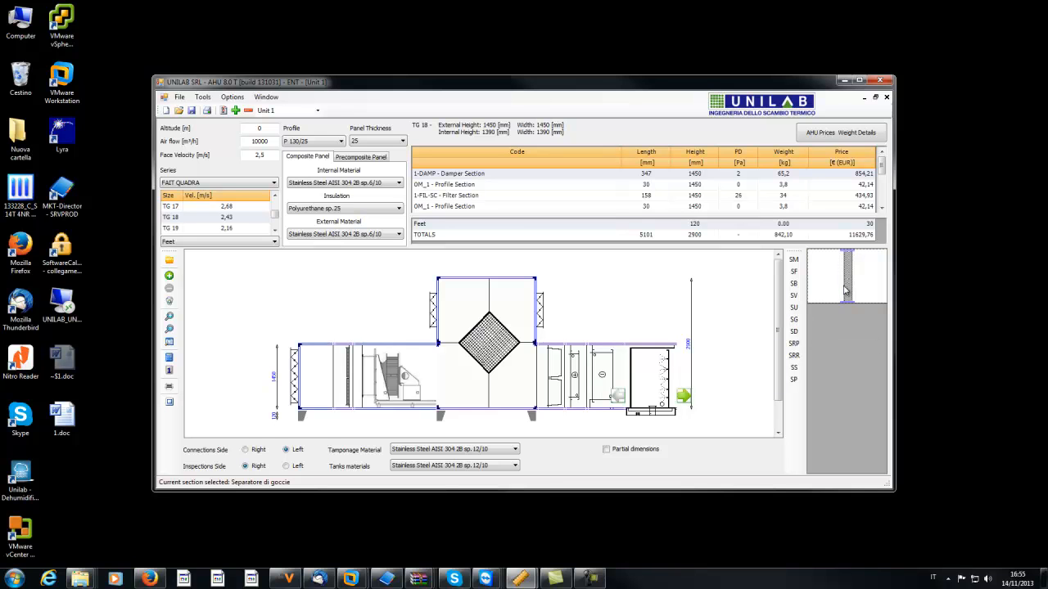
double_click(488, 342)
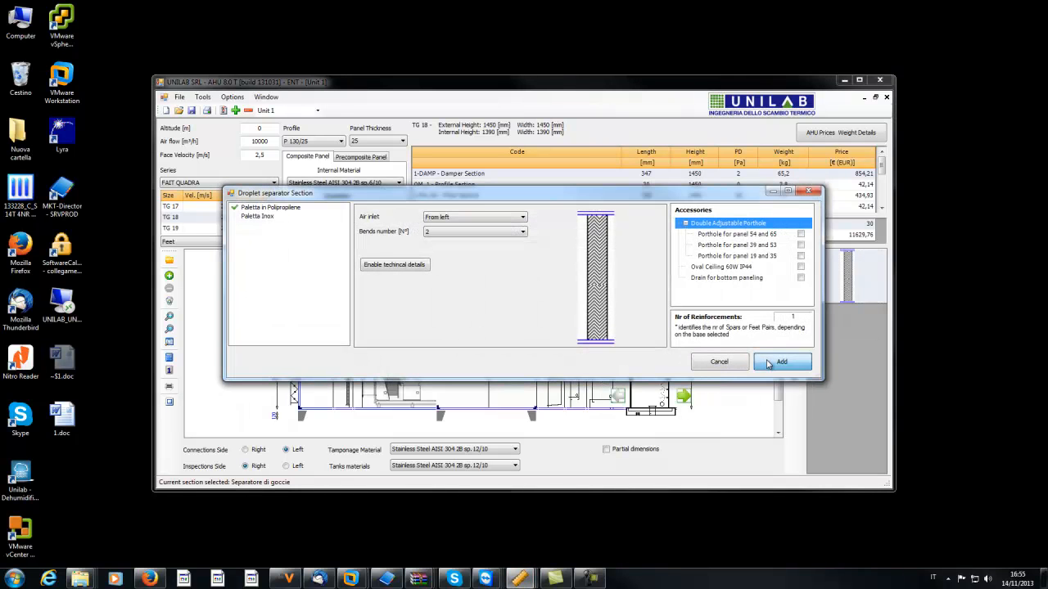
click(783, 361)
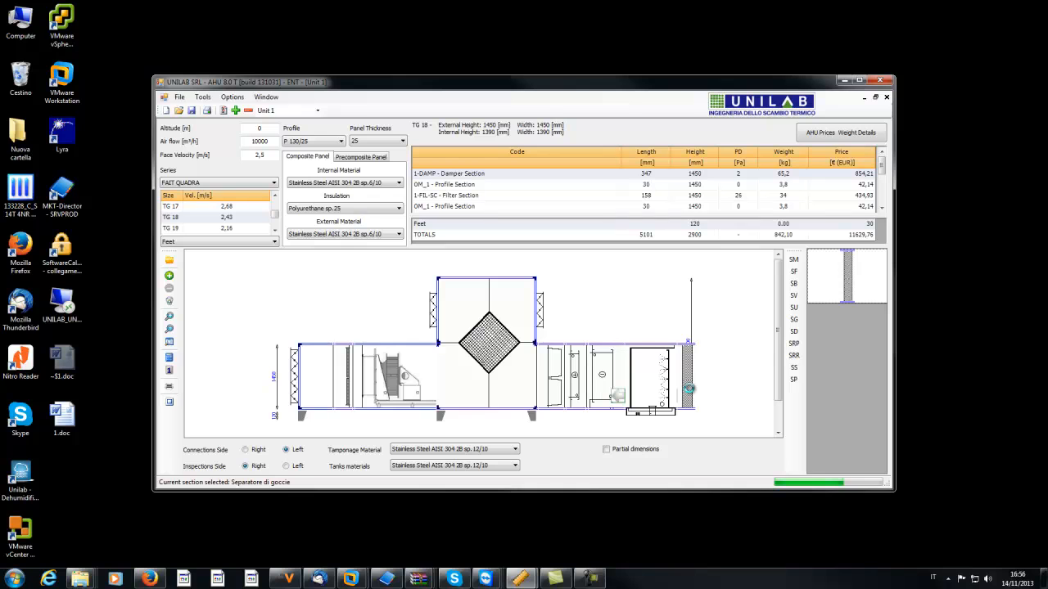
Insert a closing end panel section onto the unit.
click(170, 288)
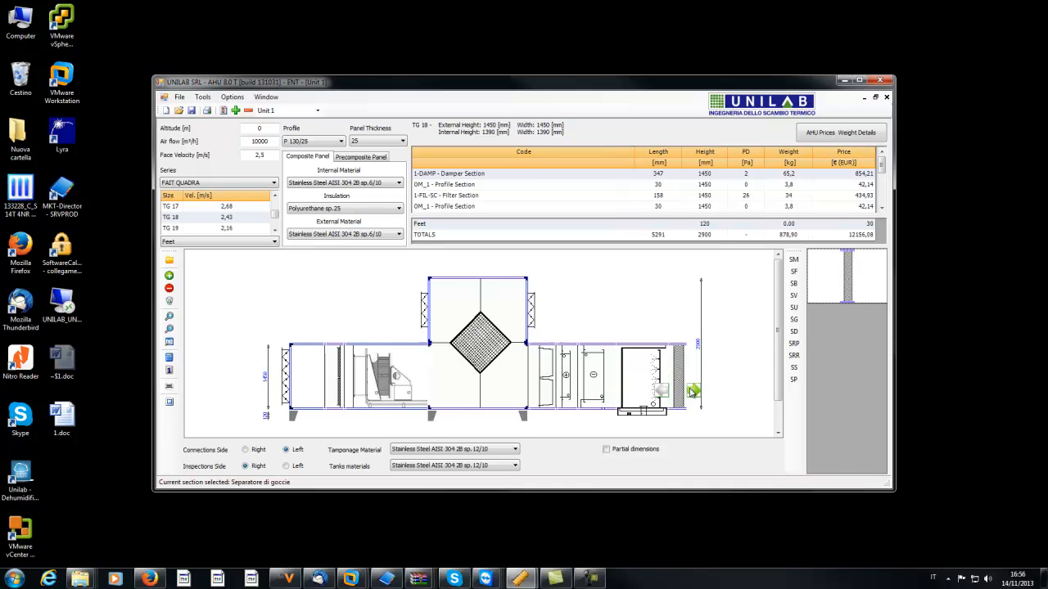
click(792, 308)
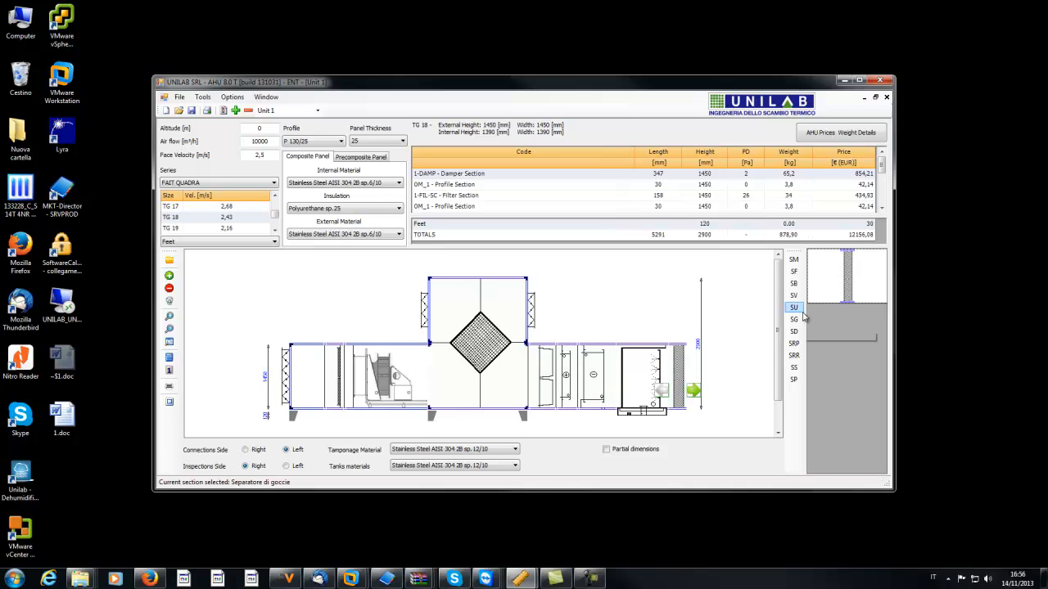
click(792, 319)
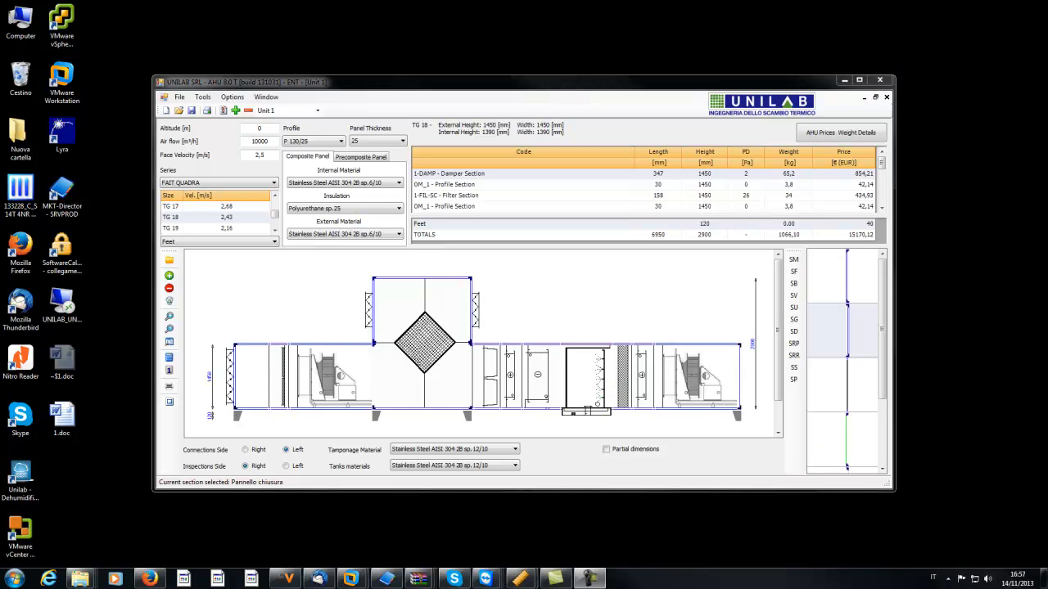
mouse_move(515, 508)
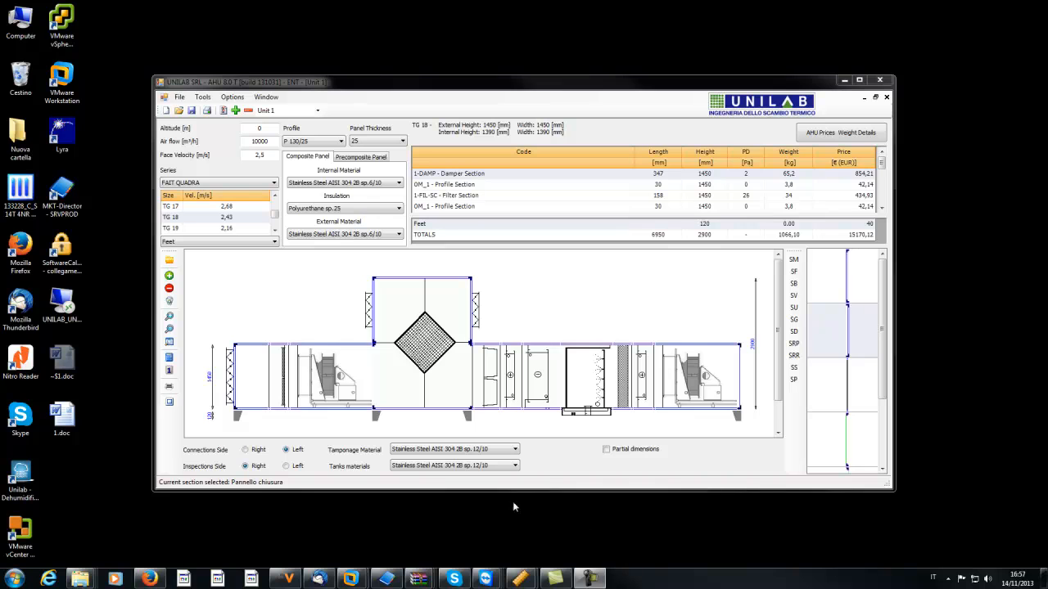
mouse_move(389, 380)
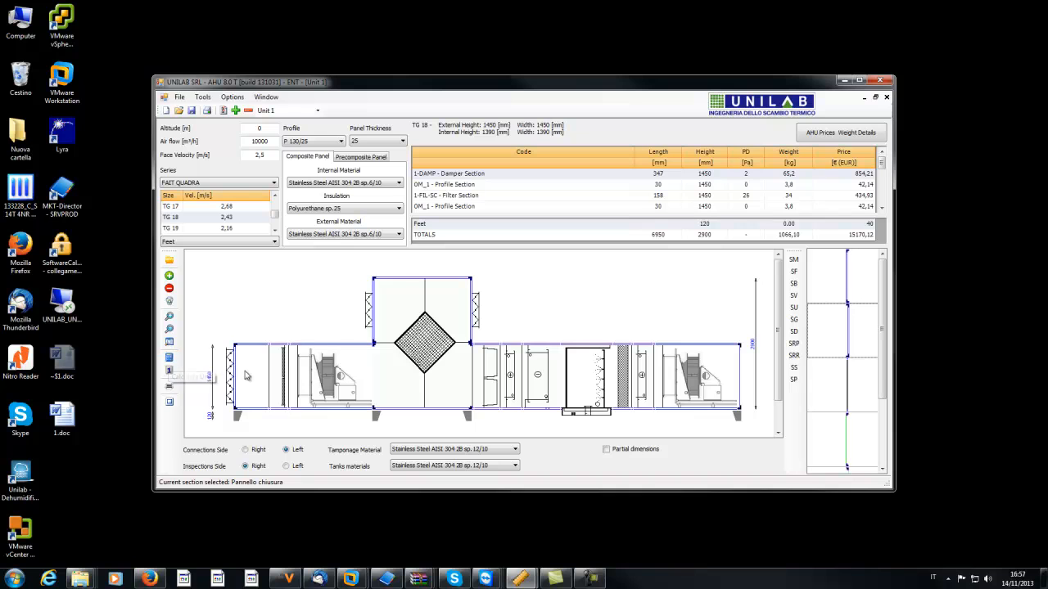
mouse_move(170, 362)
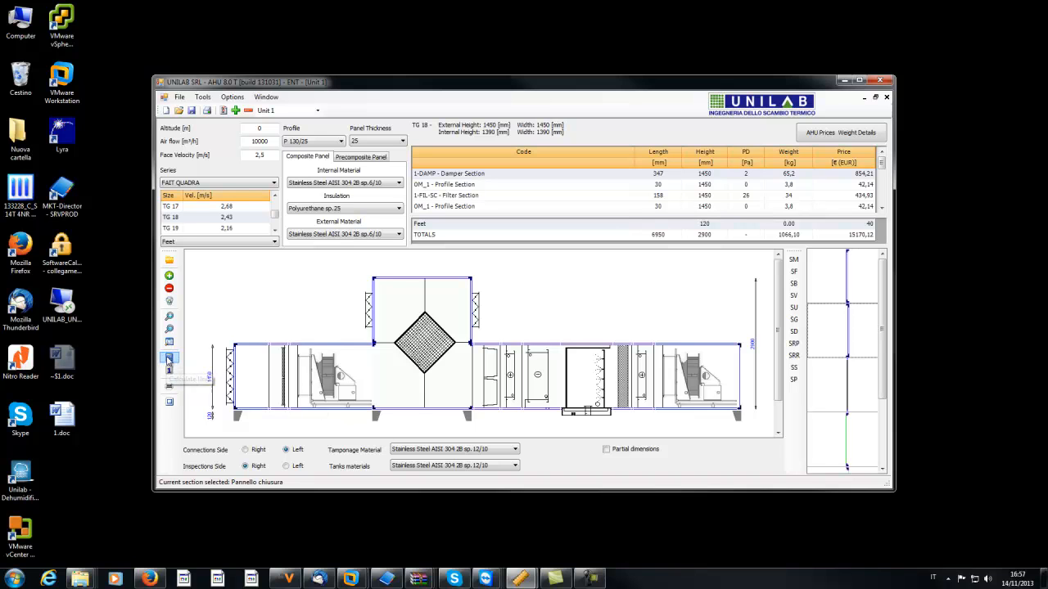
Launch the unit calculation for primary flow 1 with all sections listed.
click(171, 363)
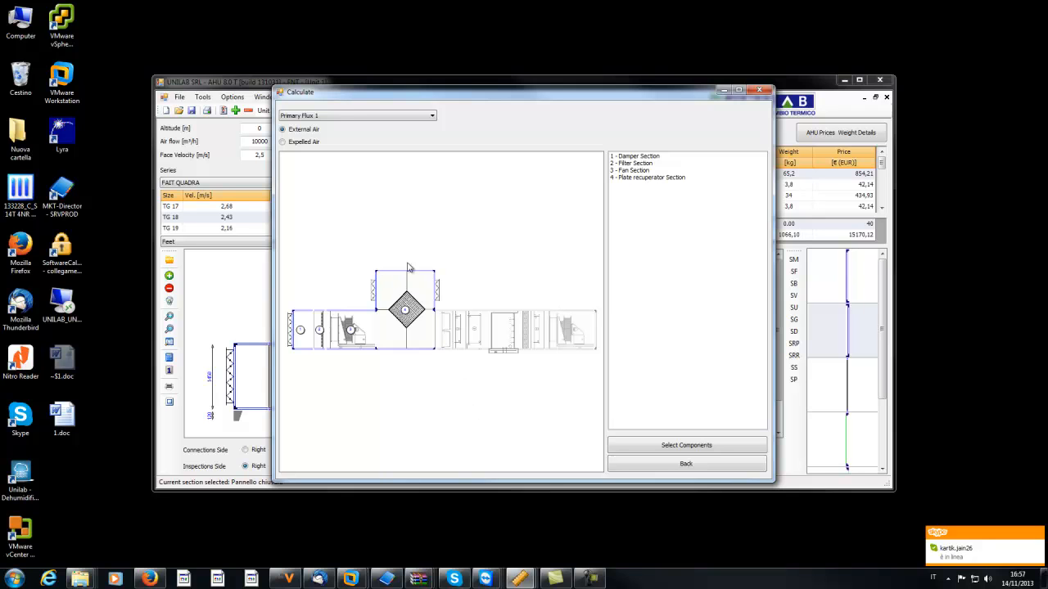
mouse_move(357, 140)
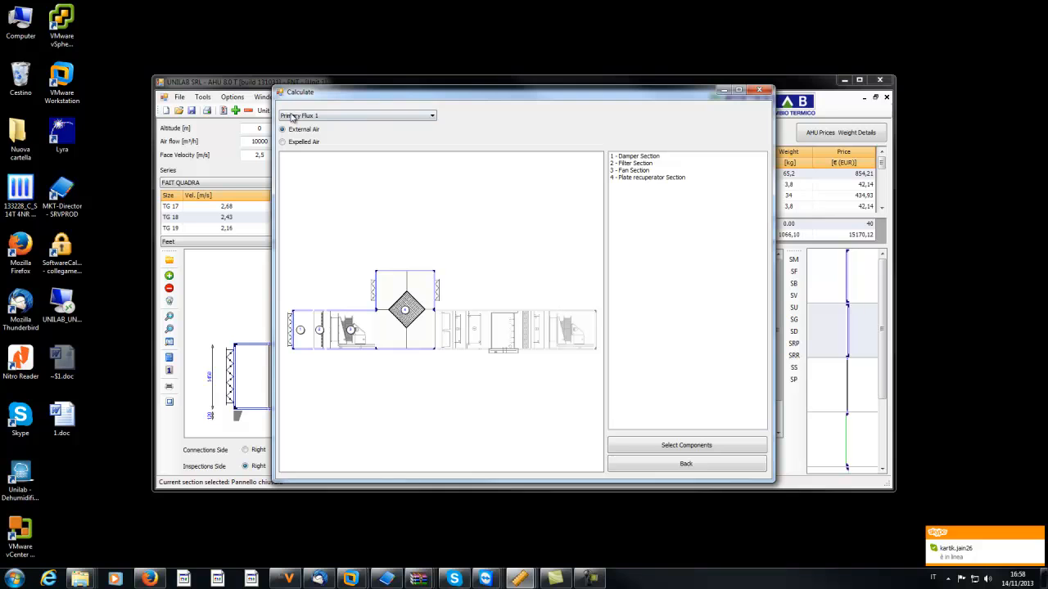
Select components for both air flows and calculate candidate plate recuperator models for primary flow 1.
click(282, 129)
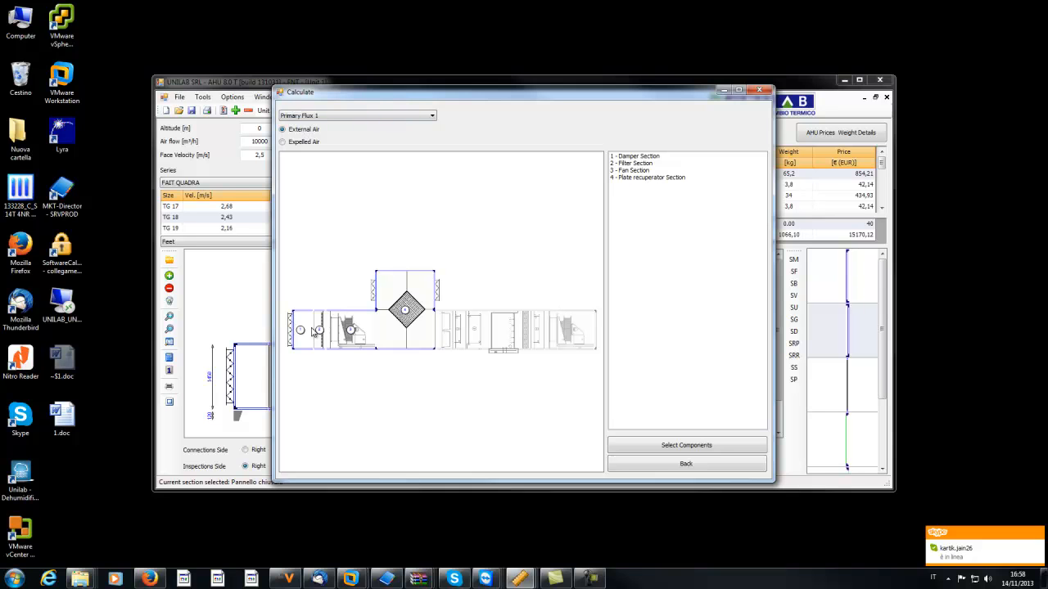
mouse_move(419, 275)
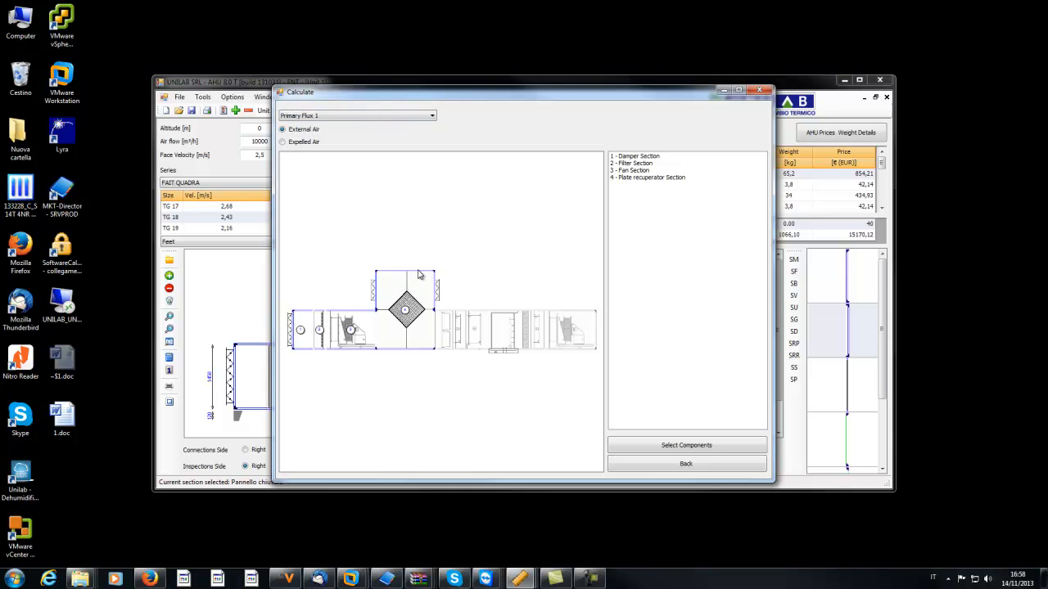
mouse_move(393, 291)
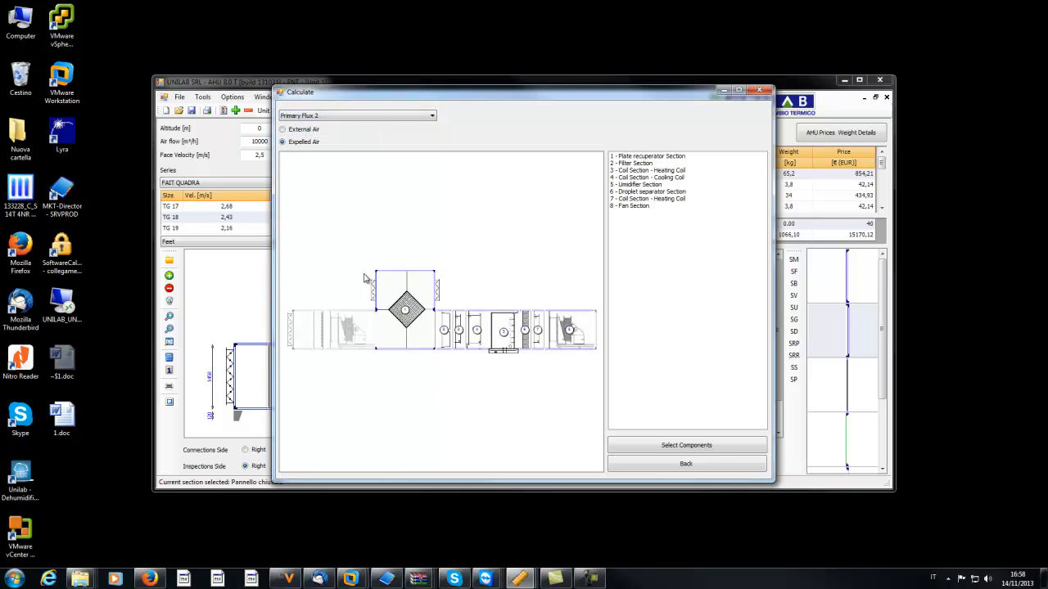
mouse_move(600, 367)
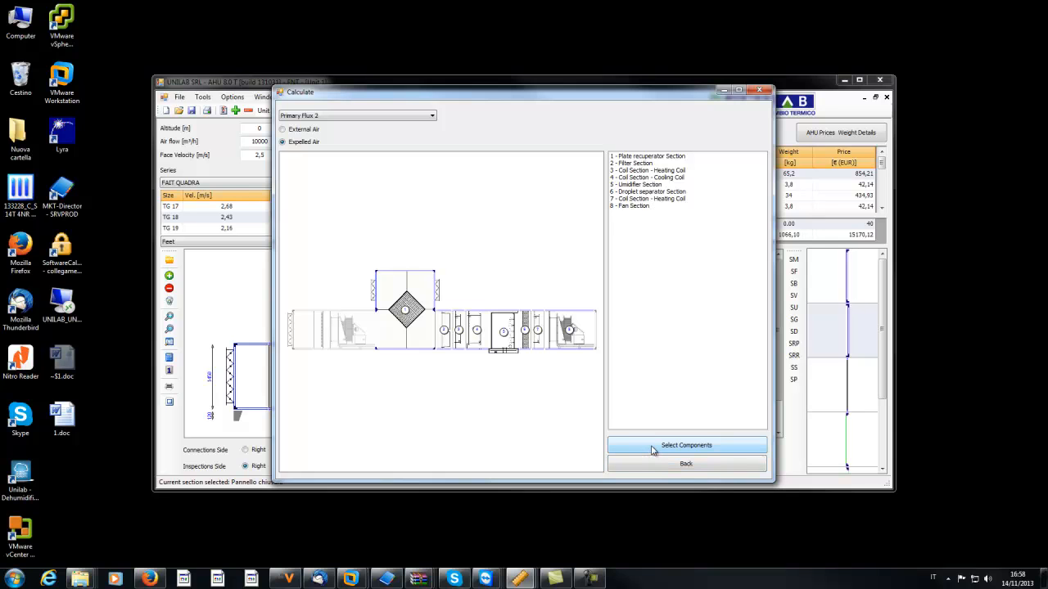
click(686, 445)
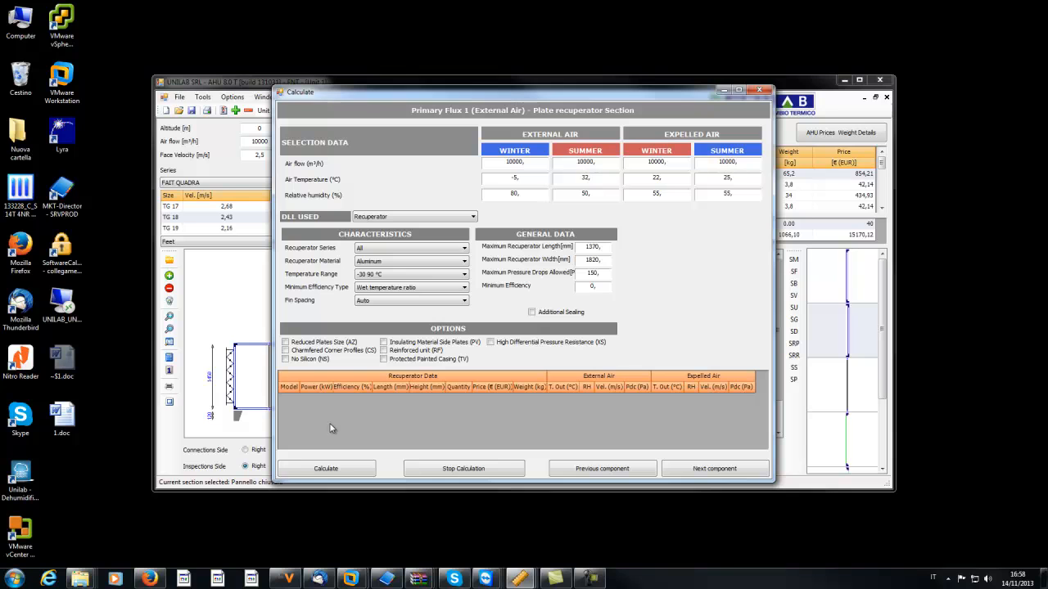
click(326, 468)
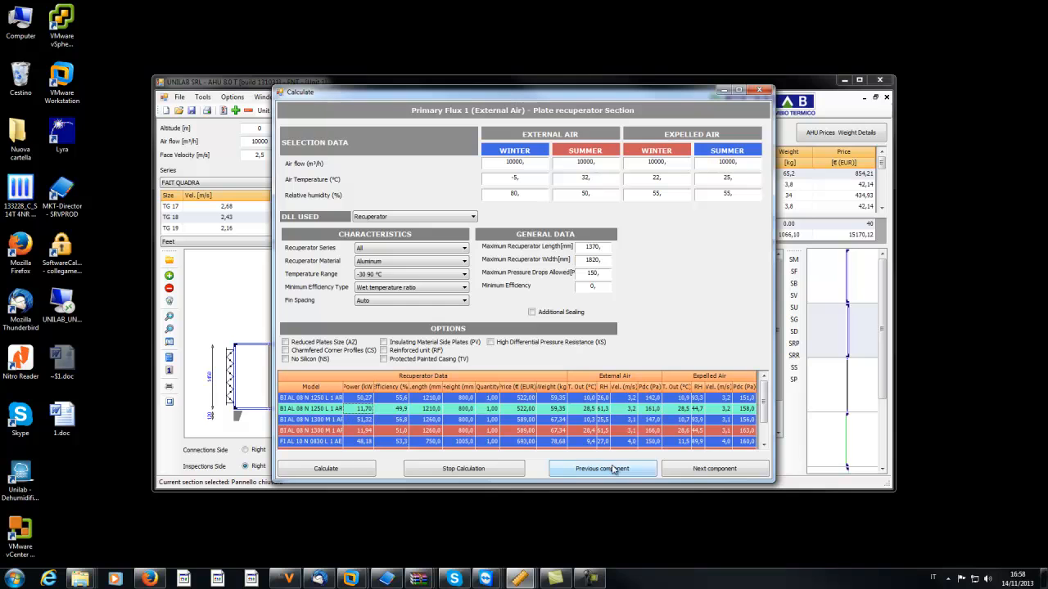
Return to the external air fan section, calculate the fan options and pick one fan model.
click(714, 468)
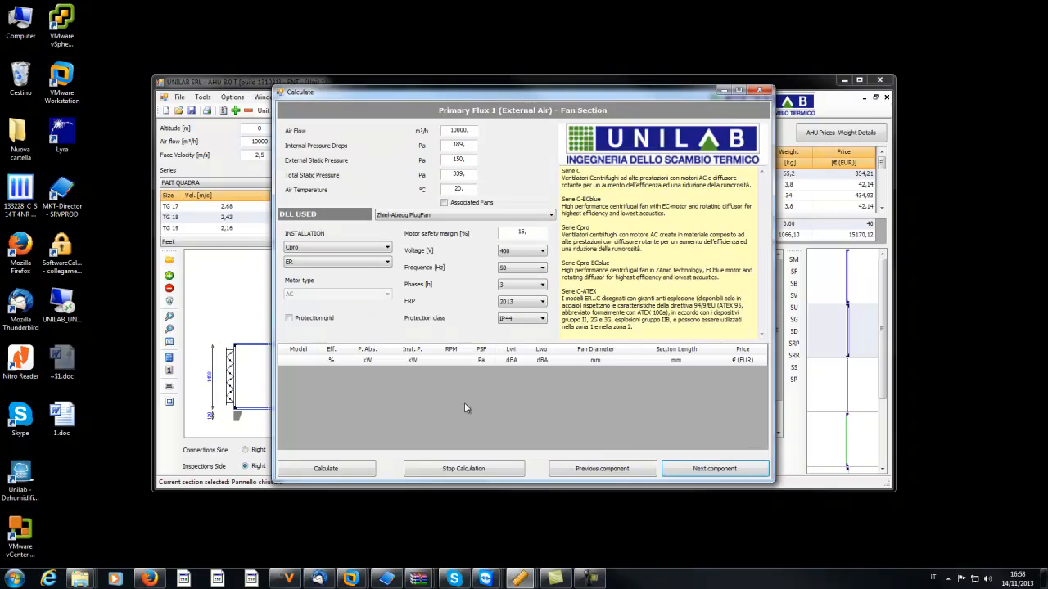
mouse_move(347, 459)
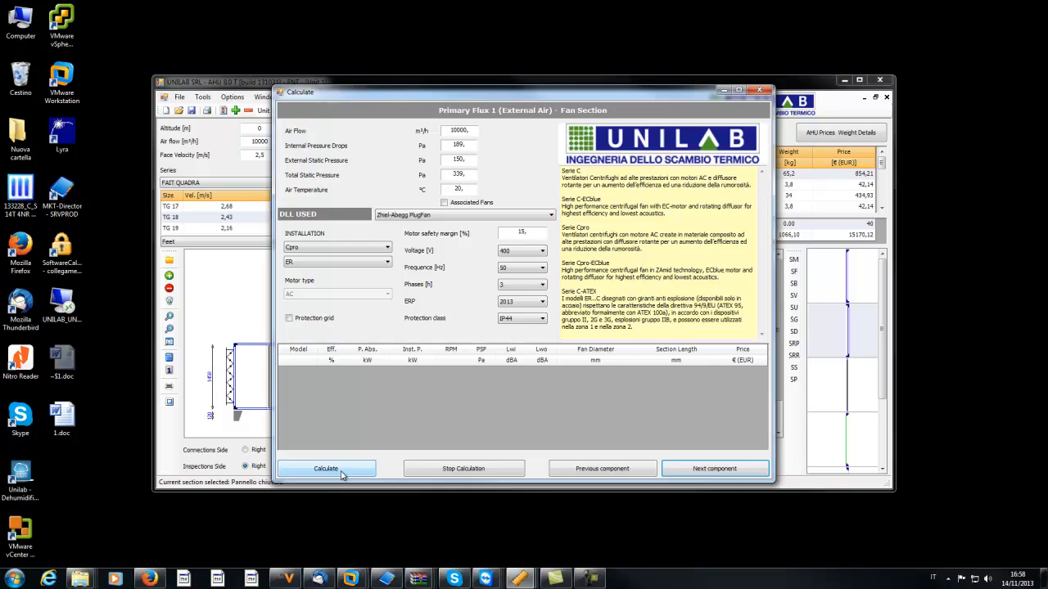
click(325, 468)
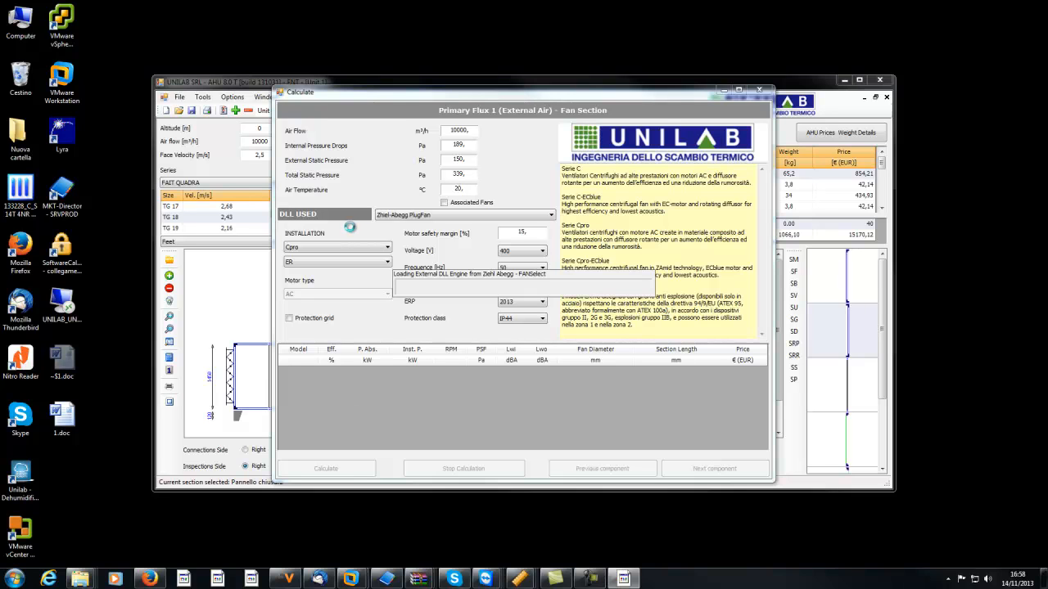
mouse_move(375, 221)
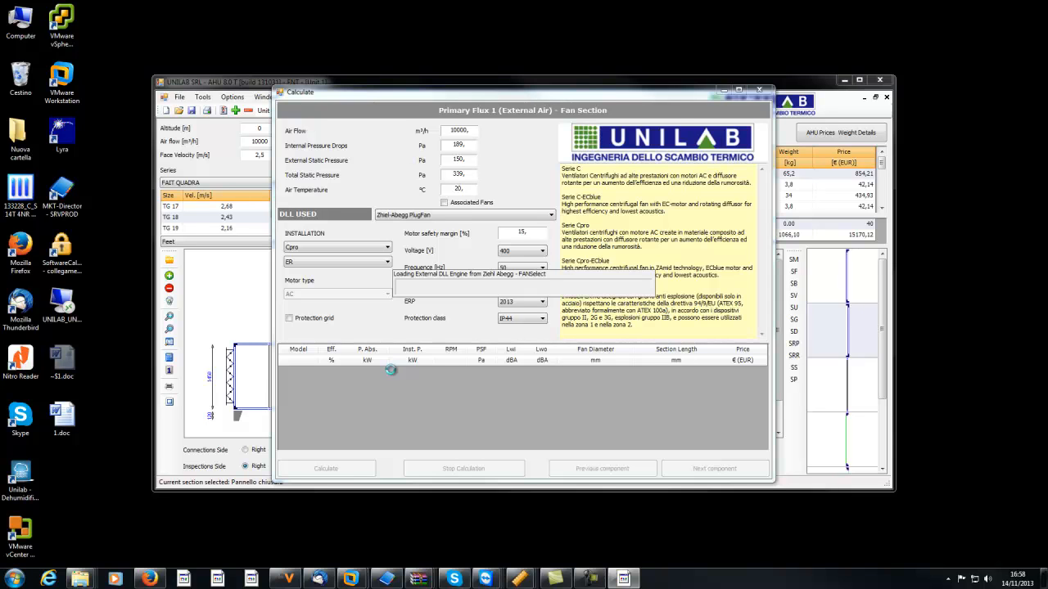
click(326, 468)
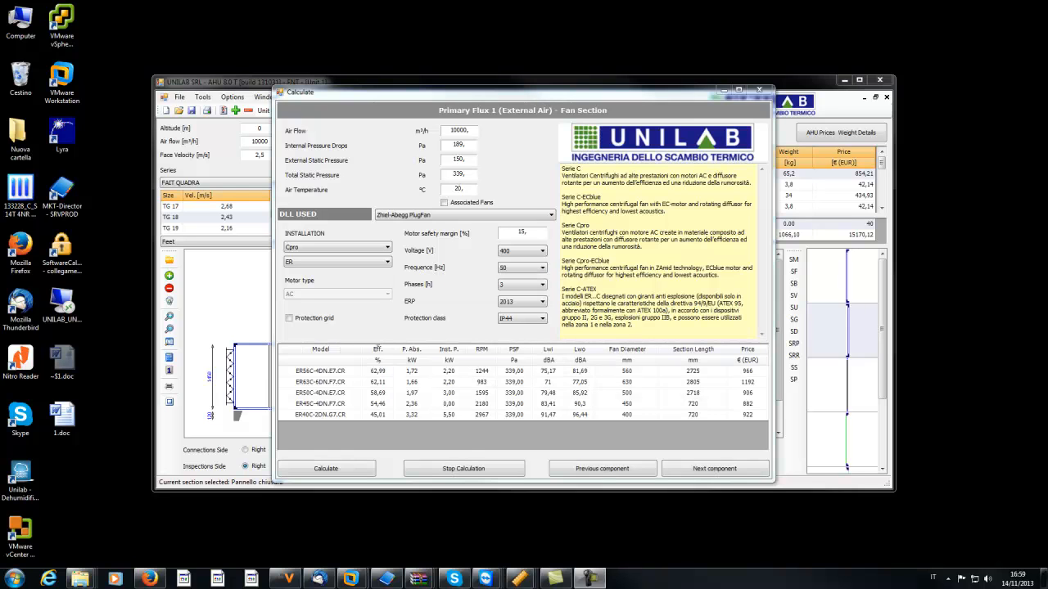
click(321, 384)
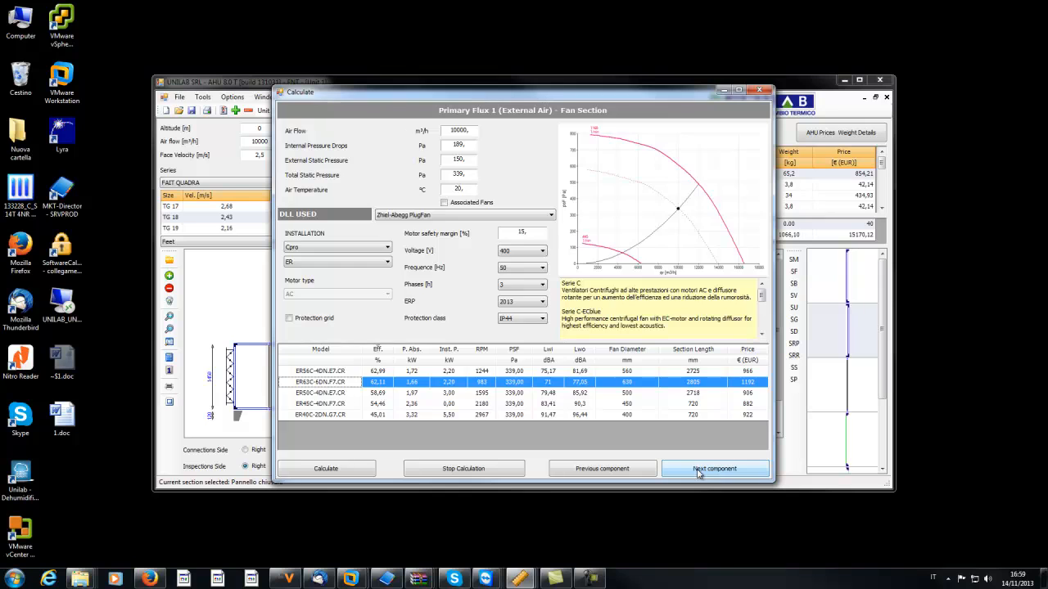
click(714, 468)
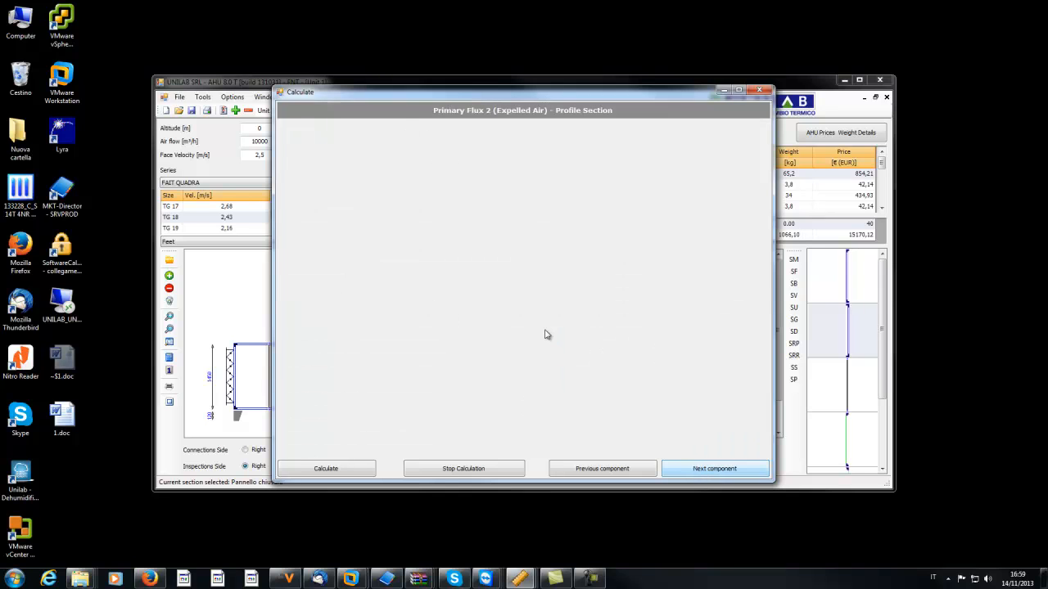
Reach the expelled air heating coil, run its calculation and select one coil model.
click(714, 469)
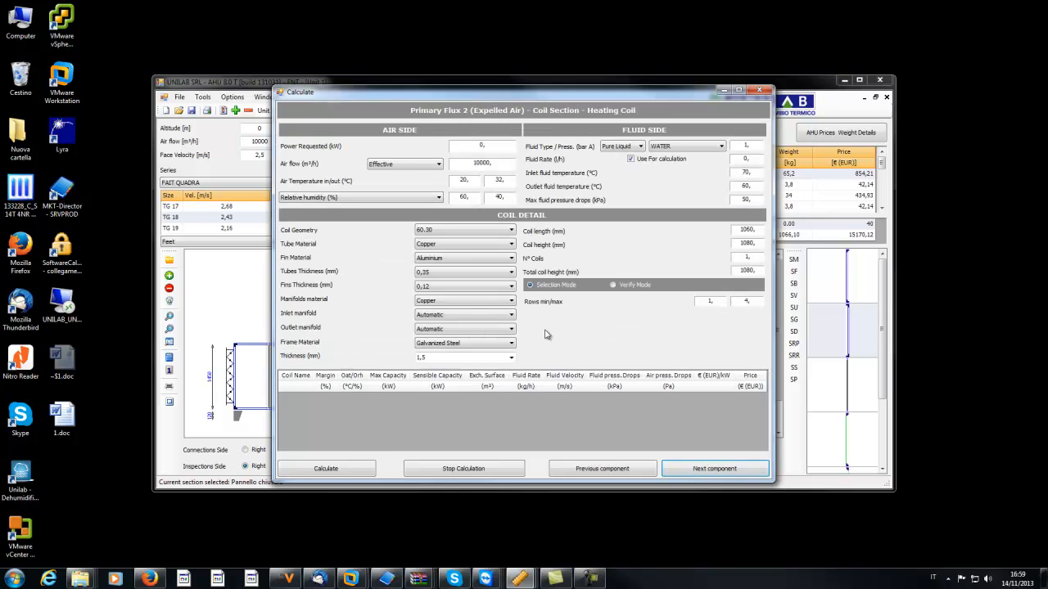
click(326, 468)
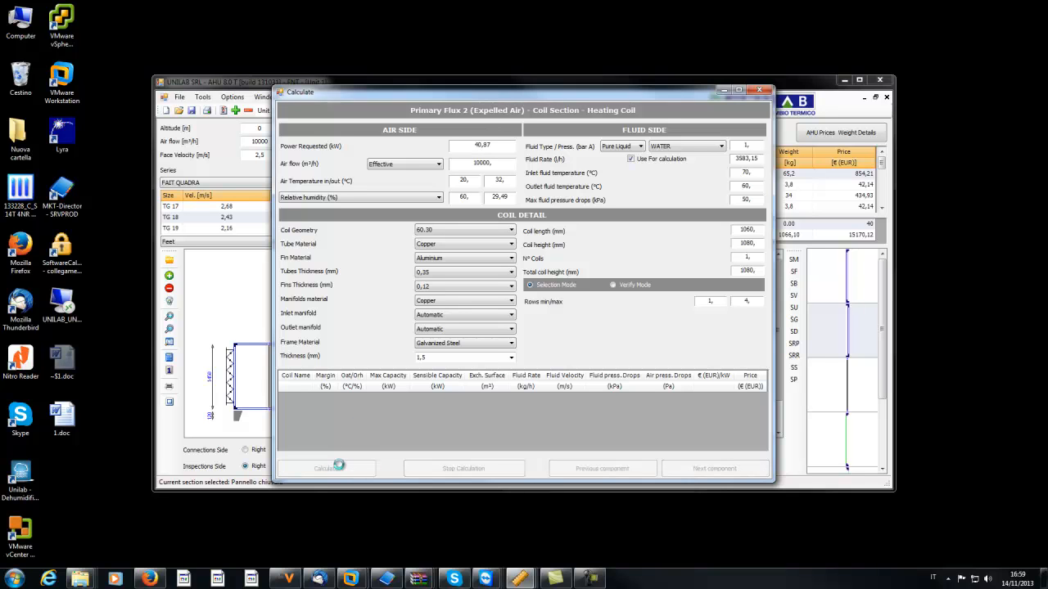
click(326, 468)
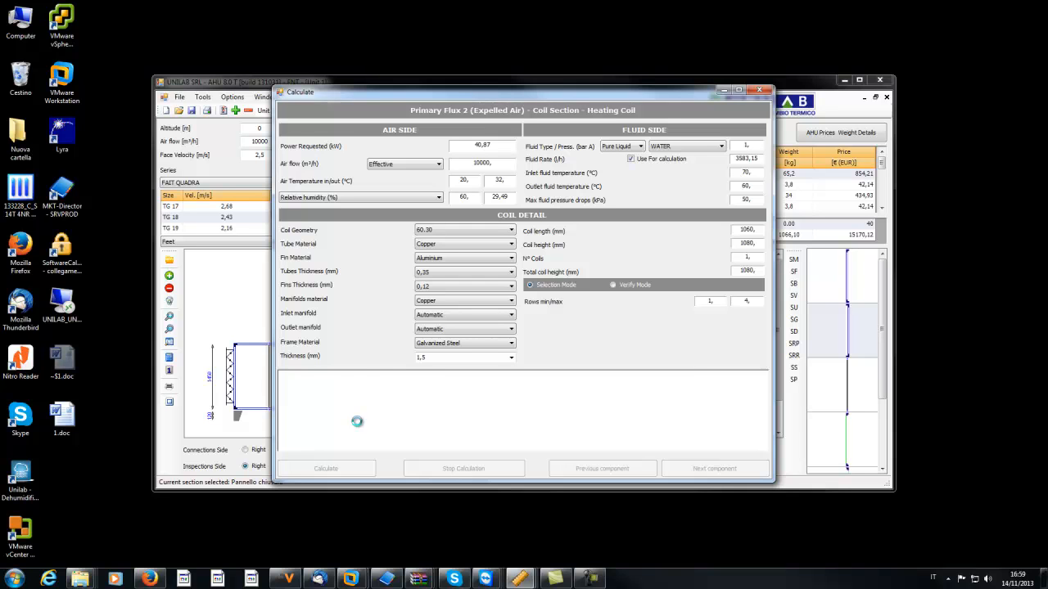
click(326, 468)
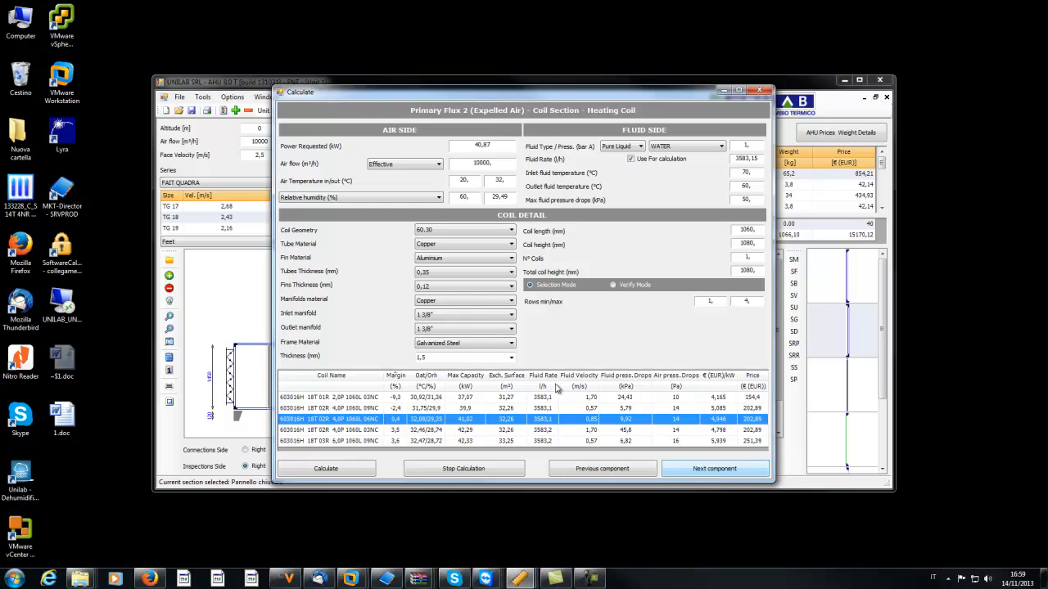
click(326, 468)
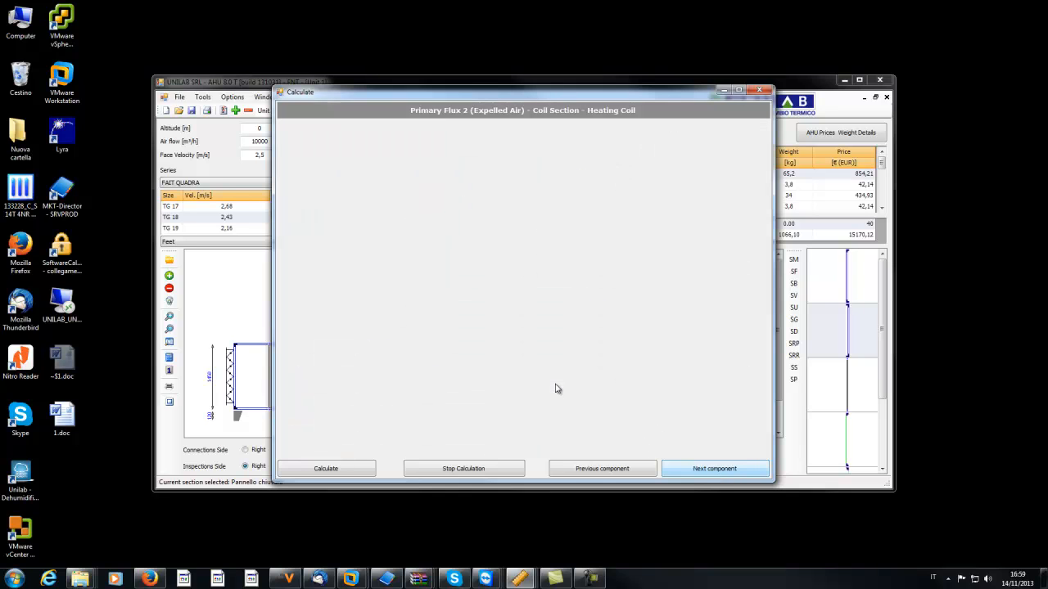
Calculate the expelled air cooling coil, then pass through the humidifier and profile sections.
click(714, 468)
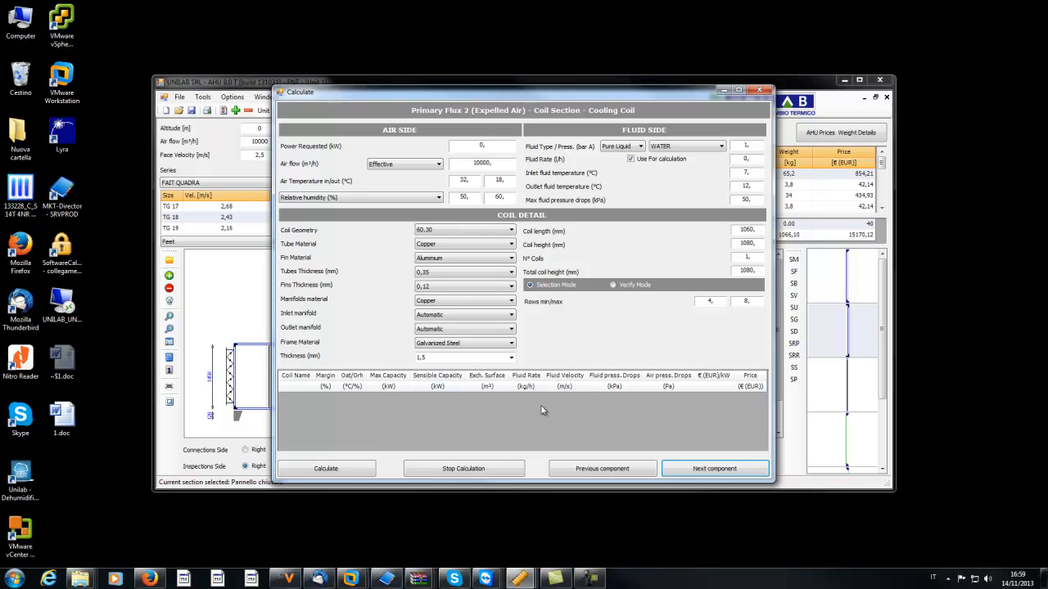
click(326, 468)
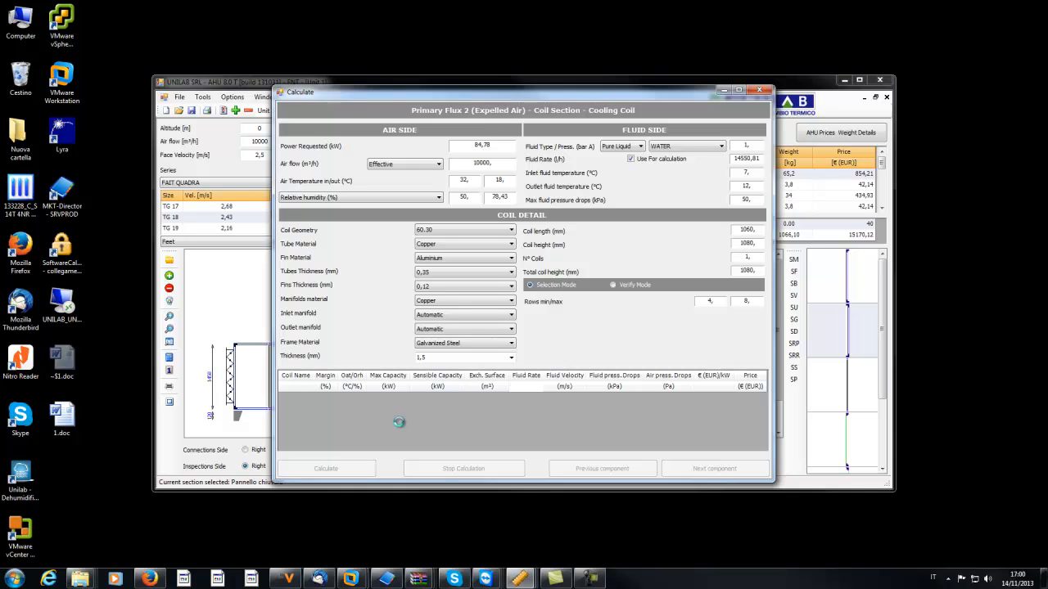
click(714, 469)
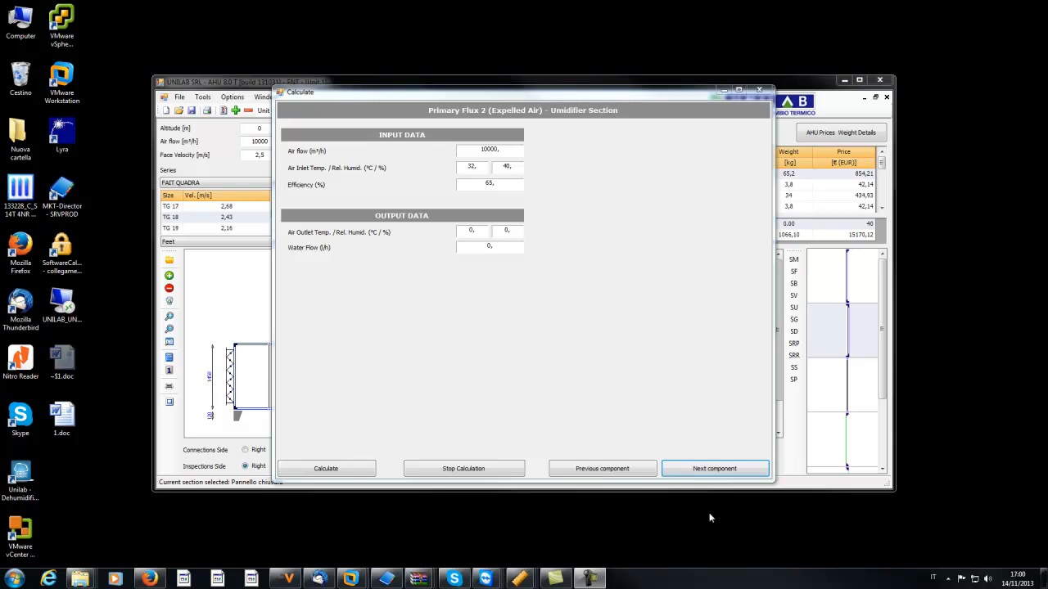
click(714, 468)
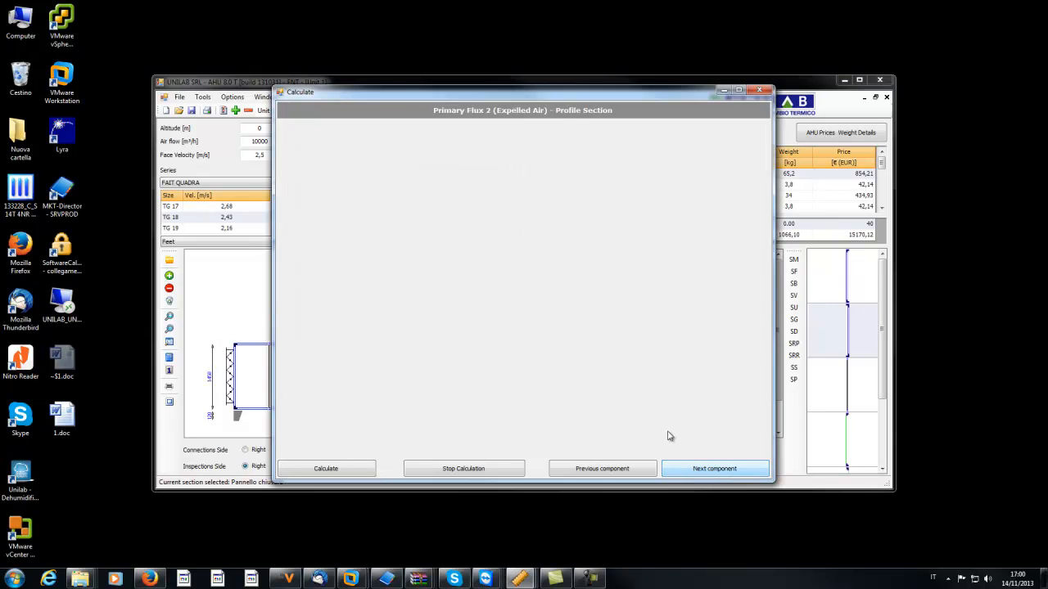
click(714, 468)
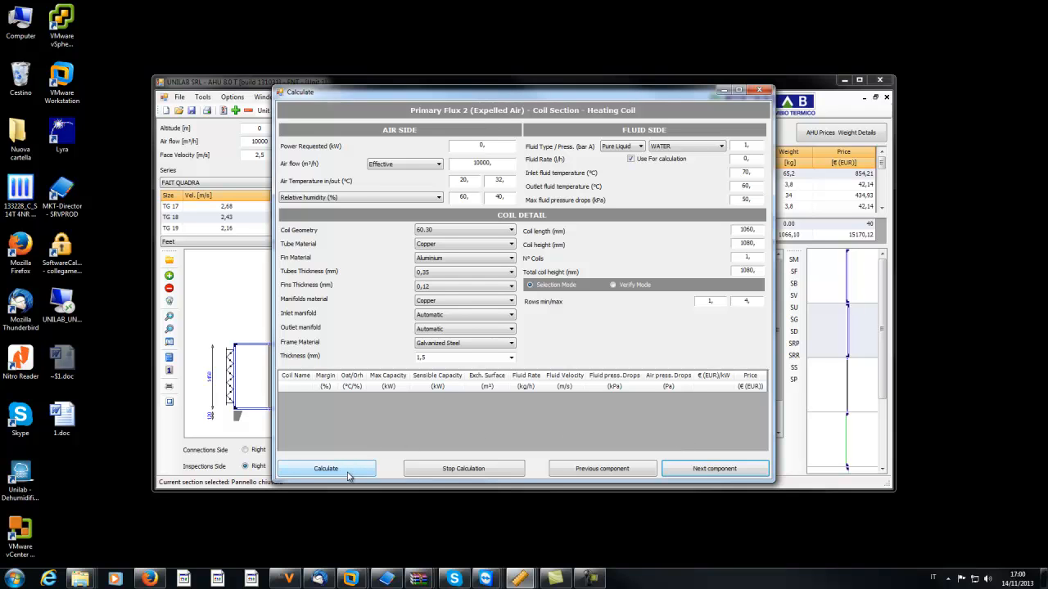
Calculate the reheating coil options, choose one model and reach the expelled air fan section.
click(326, 468)
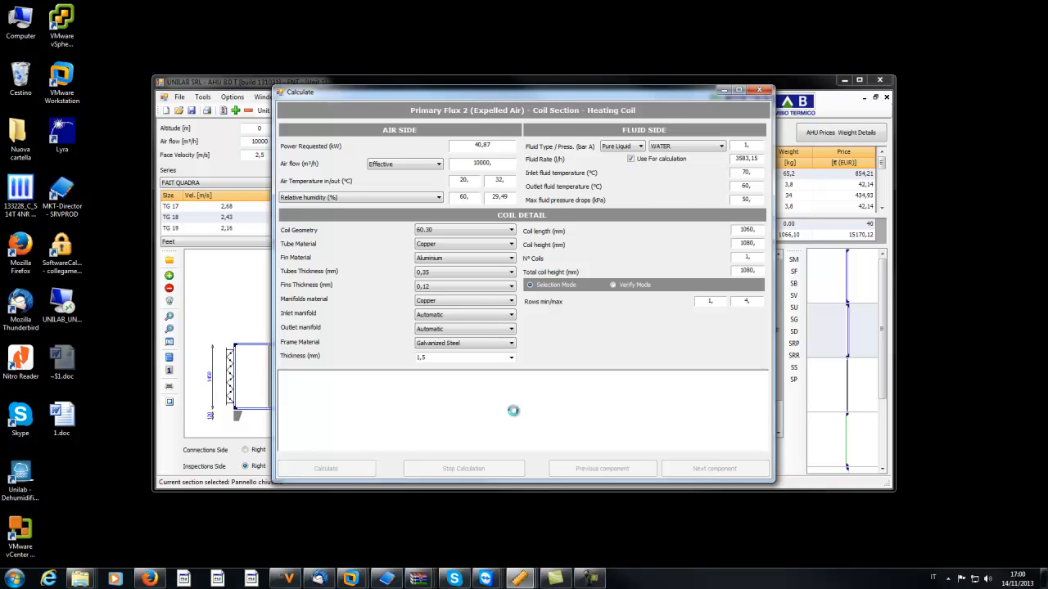
click(326, 469)
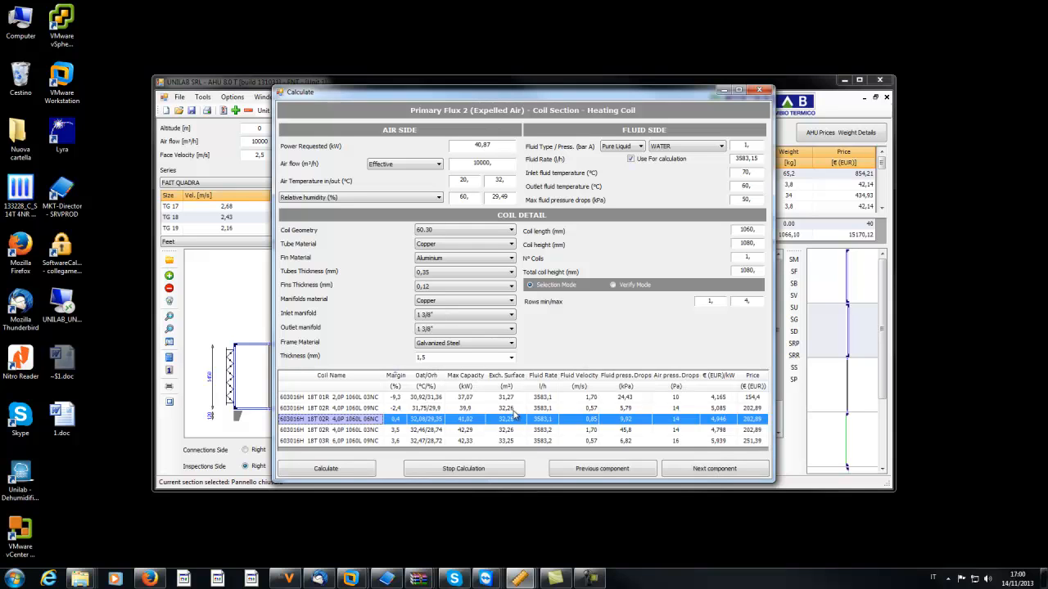
click(714, 469)
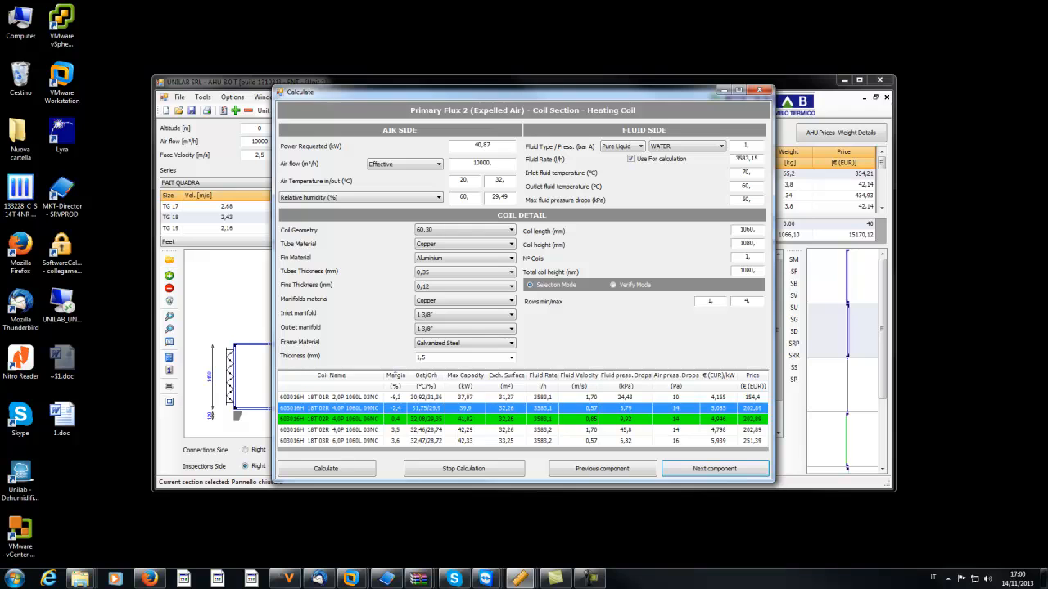
click(713, 469)
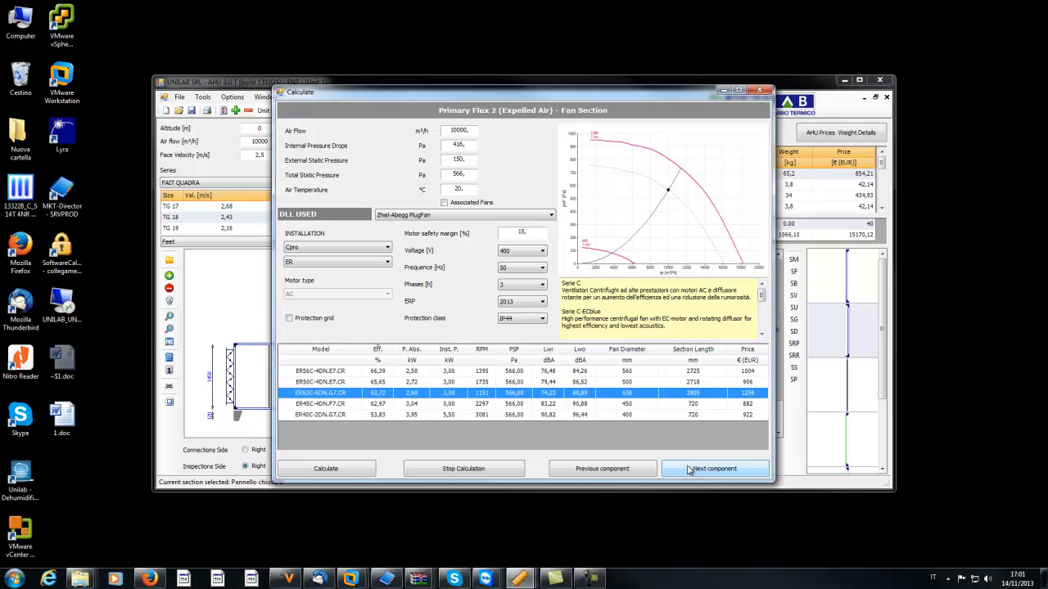
Close component selection via the treatments overview and return to Unit 1's main layout.
click(714, 468)
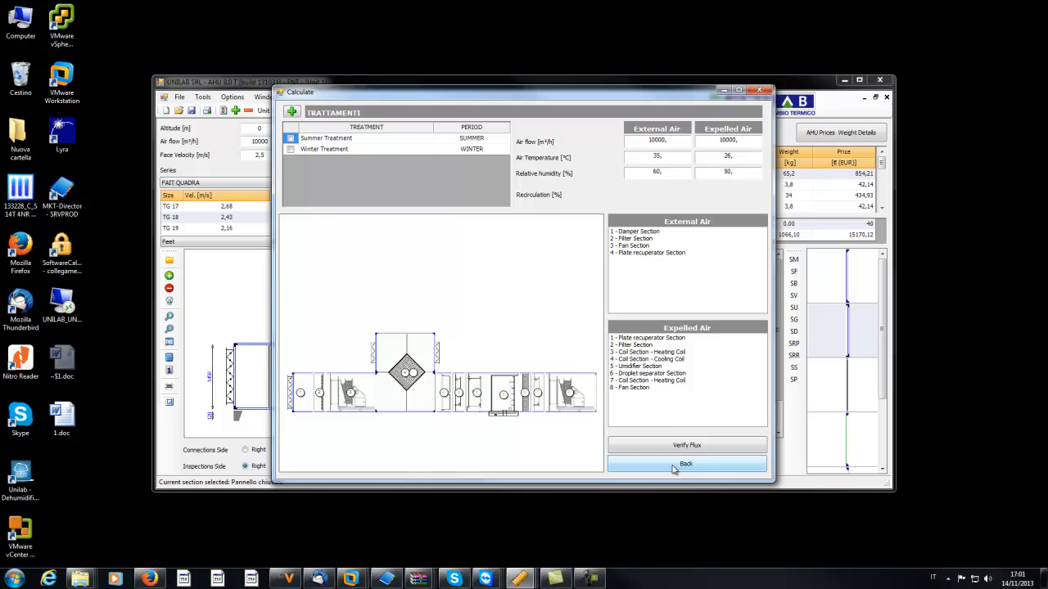
mouse_move(655, 465)
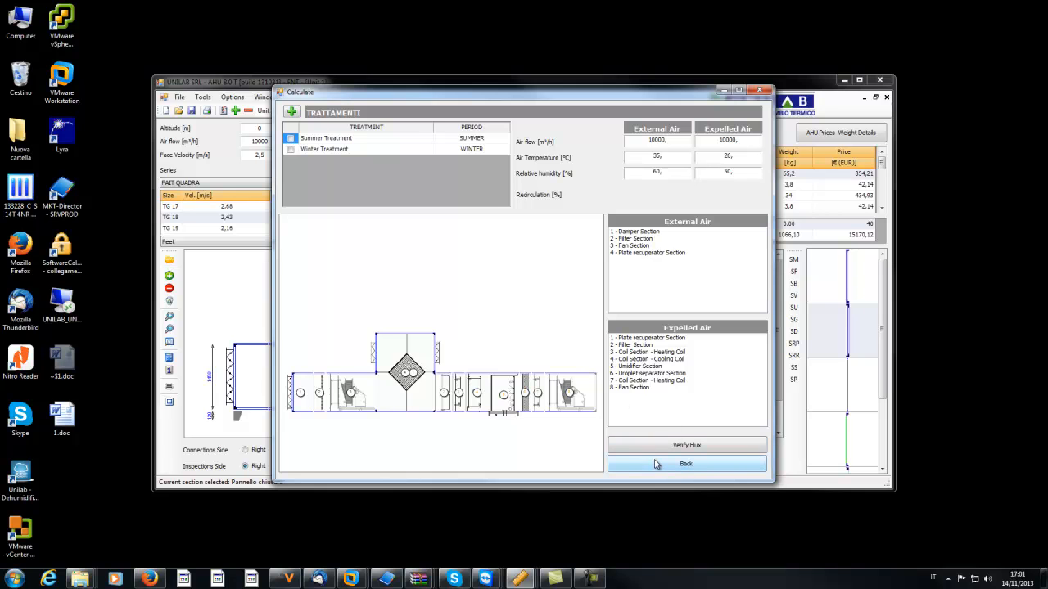
click(686, 465)
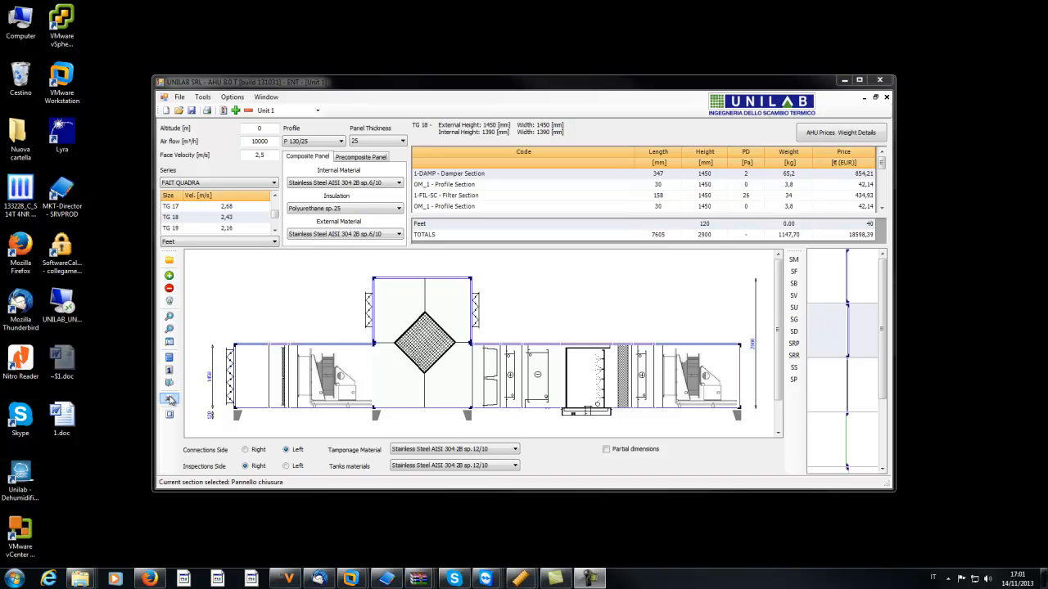
mouse_move(170, 400)
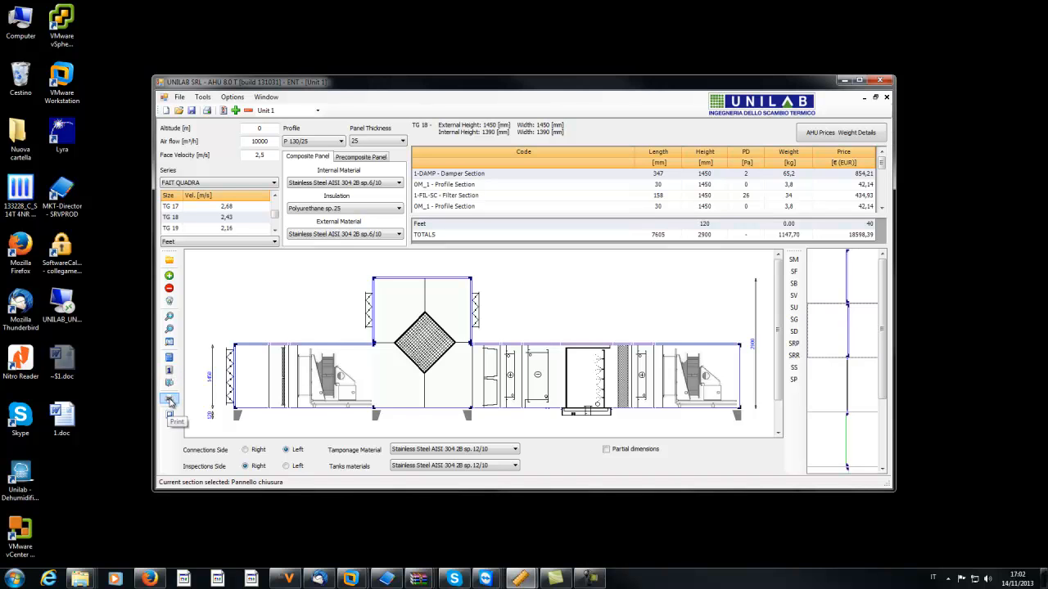
Review Unit 1's offer data and economical details priced at 18598.39, then redraw the full unit.
click(170, 401)
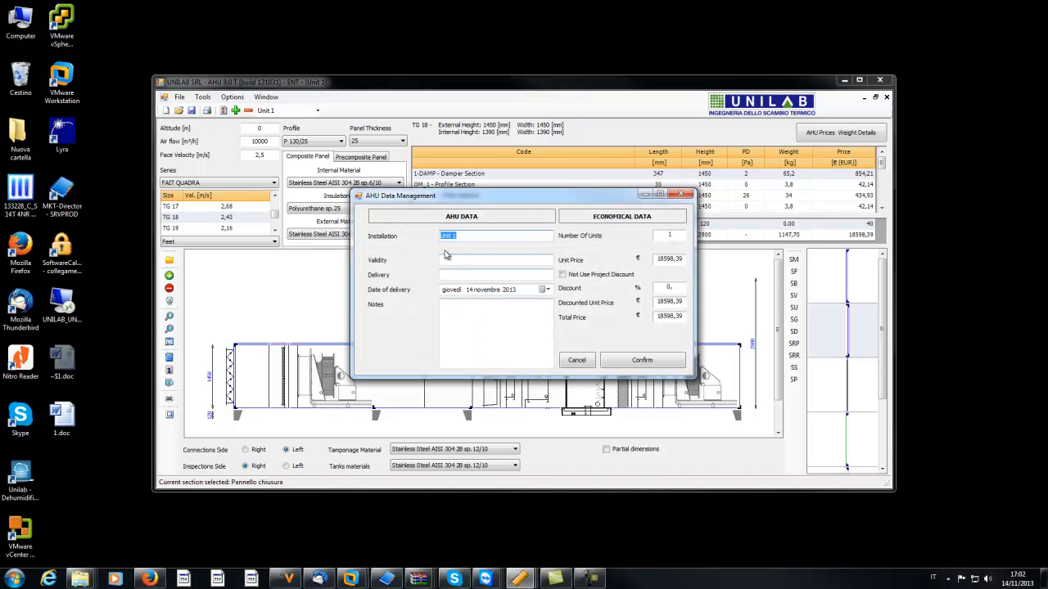
mouse_move(455, 252)
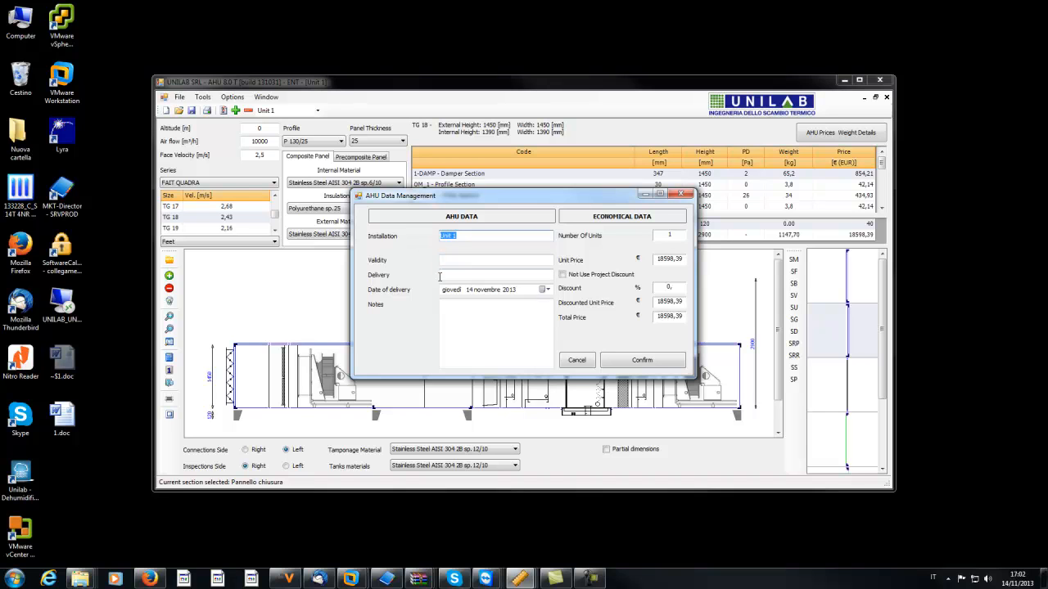
click(641, 361)
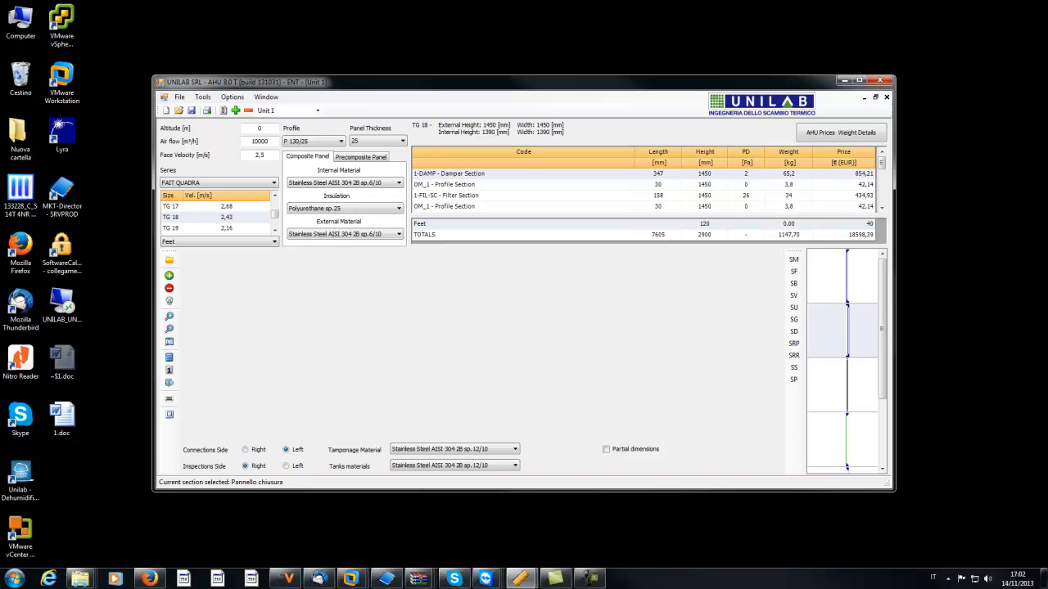
mouse_move(632, 402)
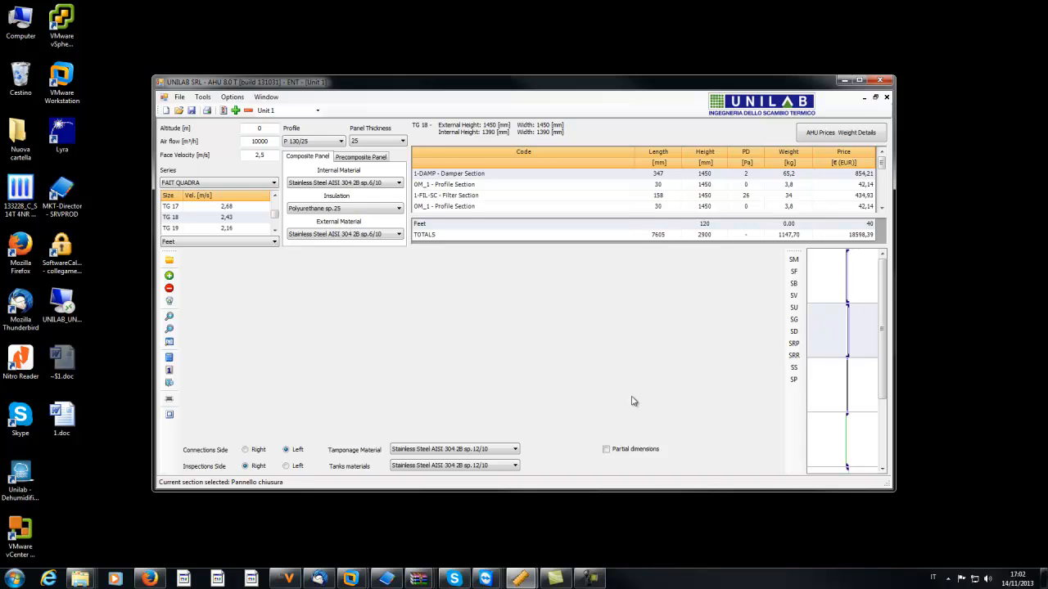
click(632, 400)
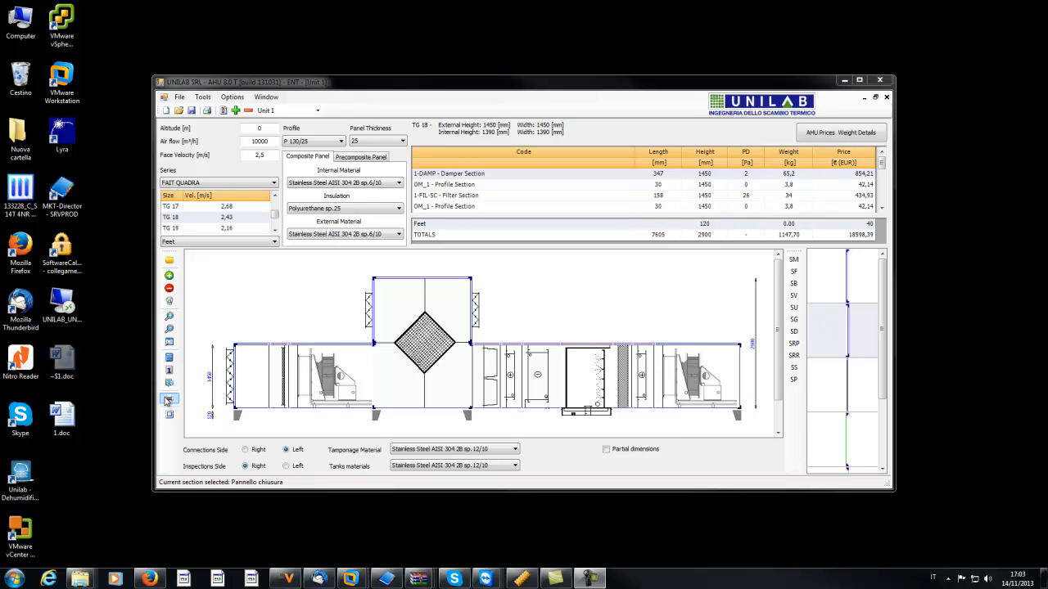
View the offer printout for Unit 1 - TG 18, scrolling from the summary through the coil section data pages, then reload it.
click(169, 416)
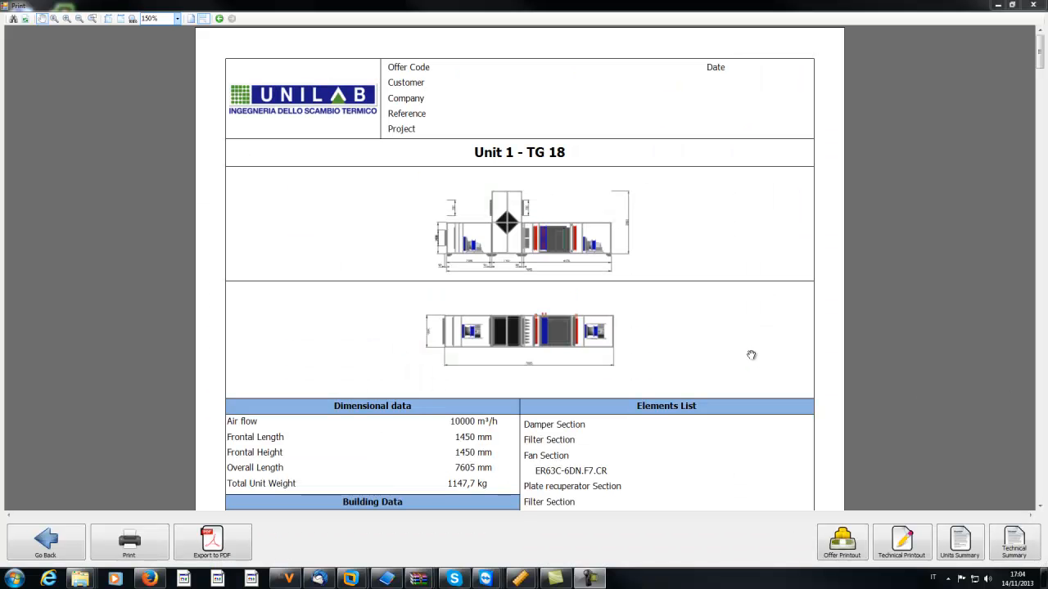
mouse_move(683, 230)
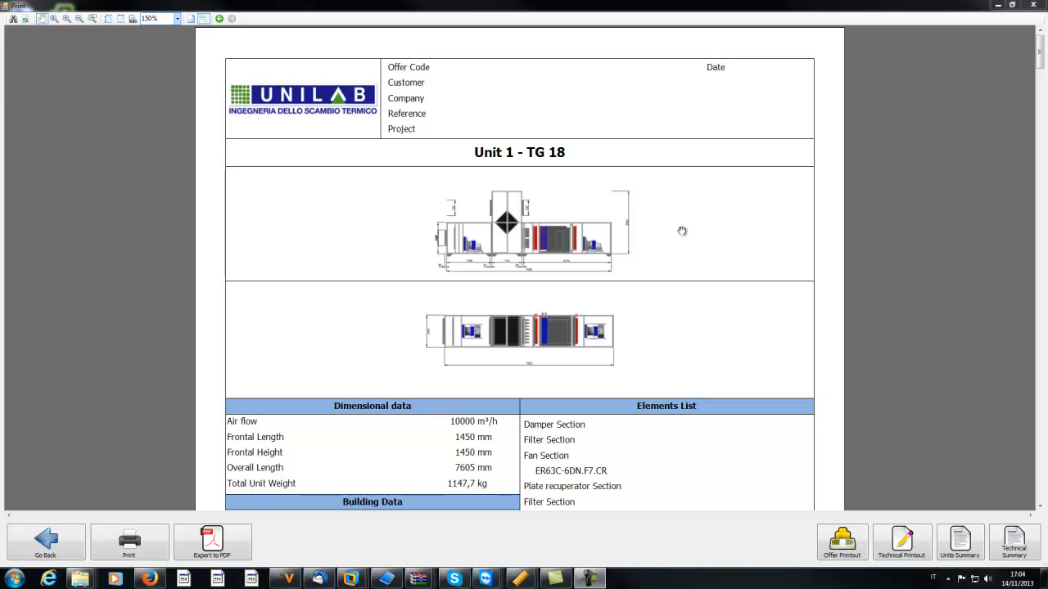
mouse_move(711, 246)
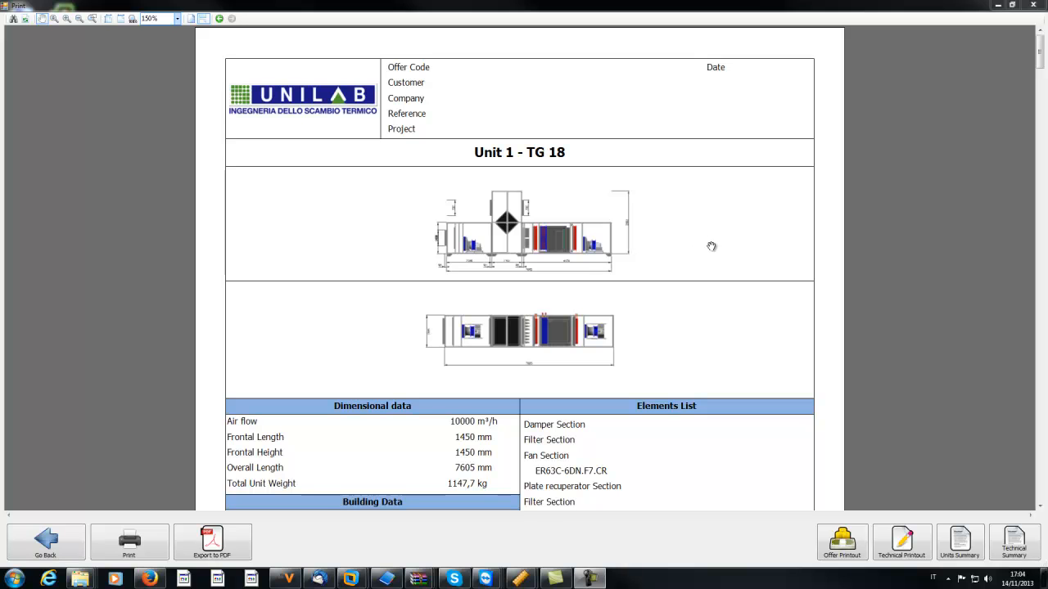
mouse_move(711, 128)
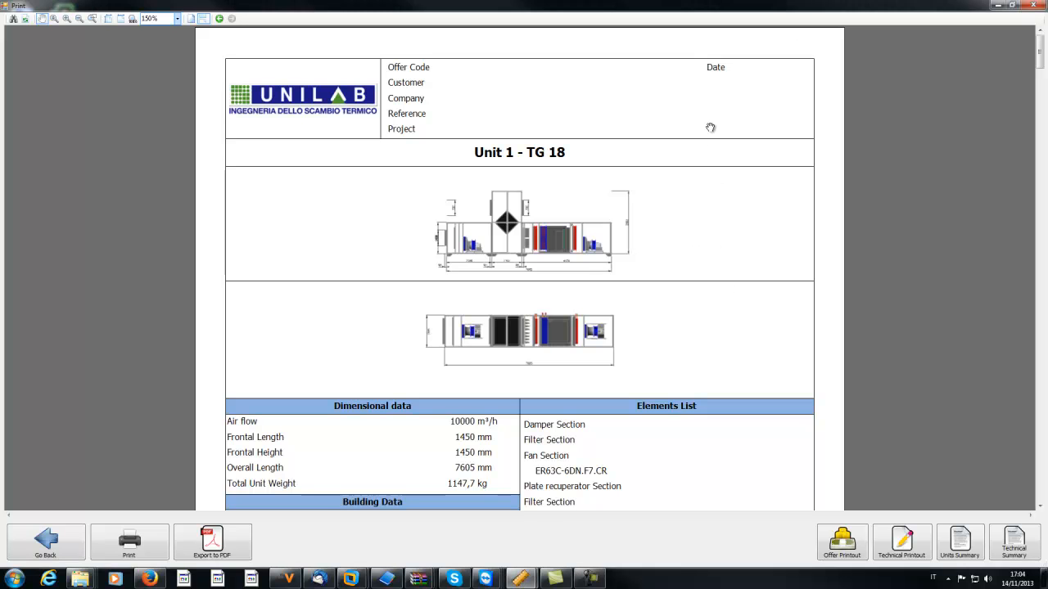
scroll(down, 3)
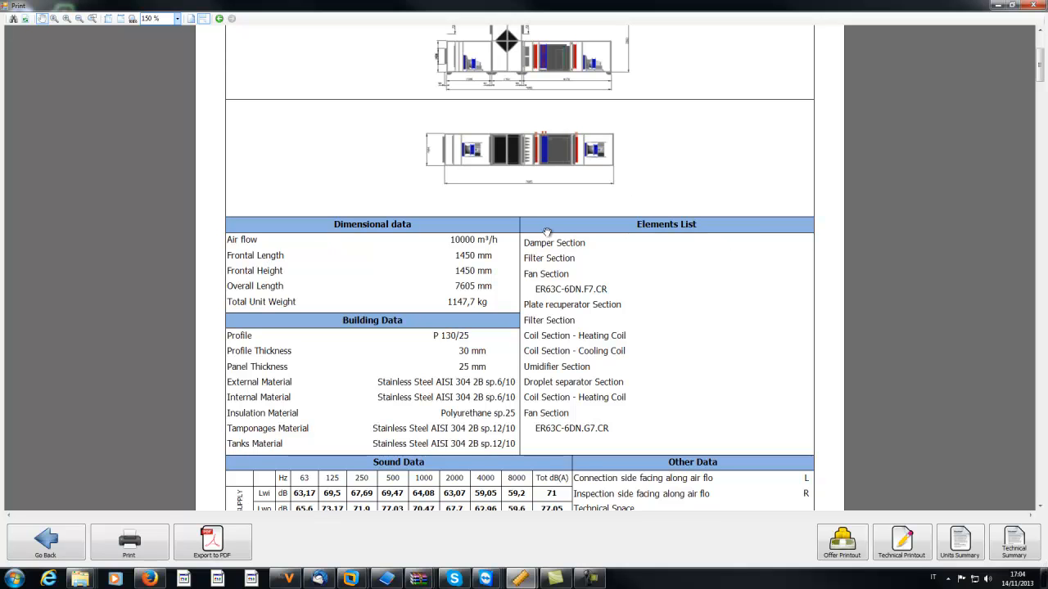
mouse_move(459, 332)
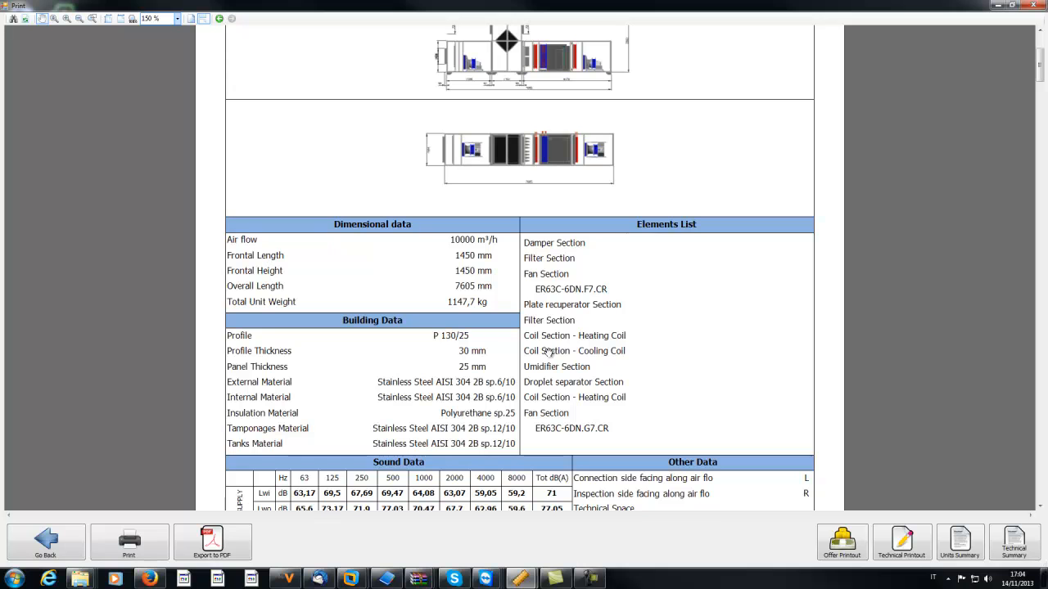
mouse_move(455, 230)
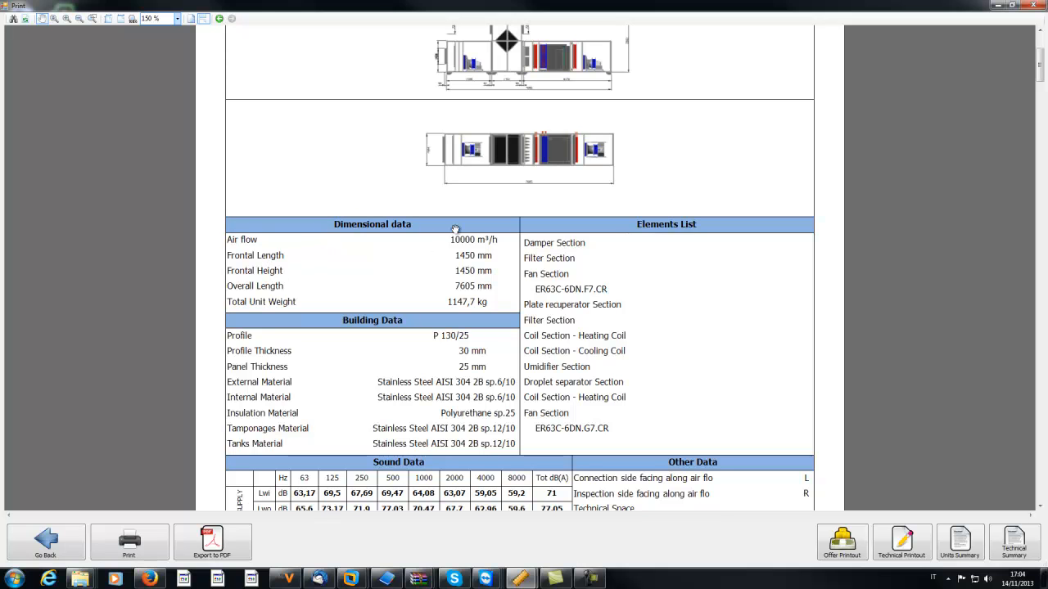
mouse_move(364, 303)
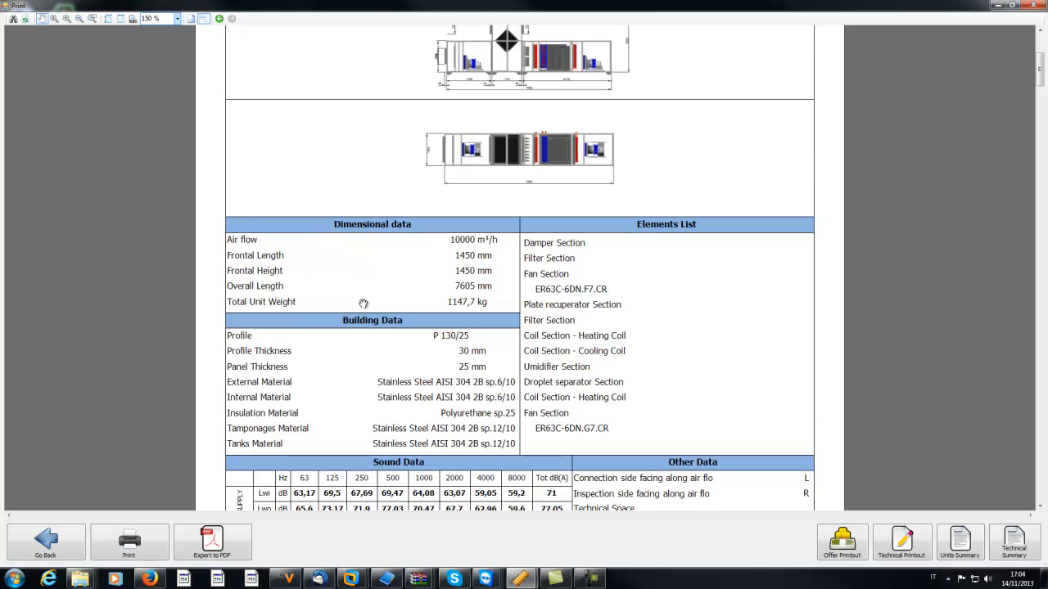
scroll(down, 3)
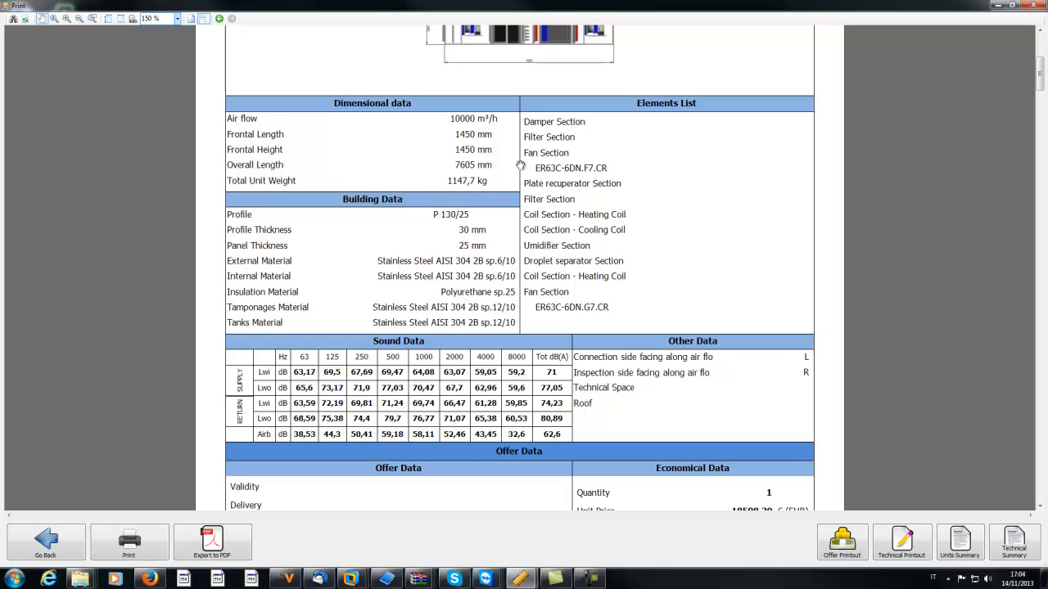
scroll(down, 3)
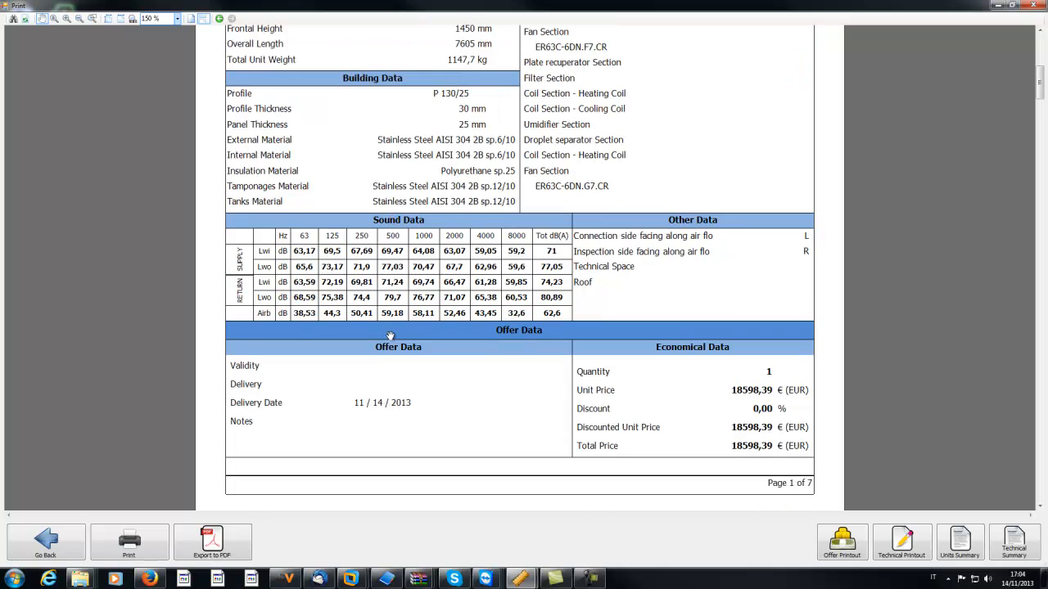
scroll(down, 3)
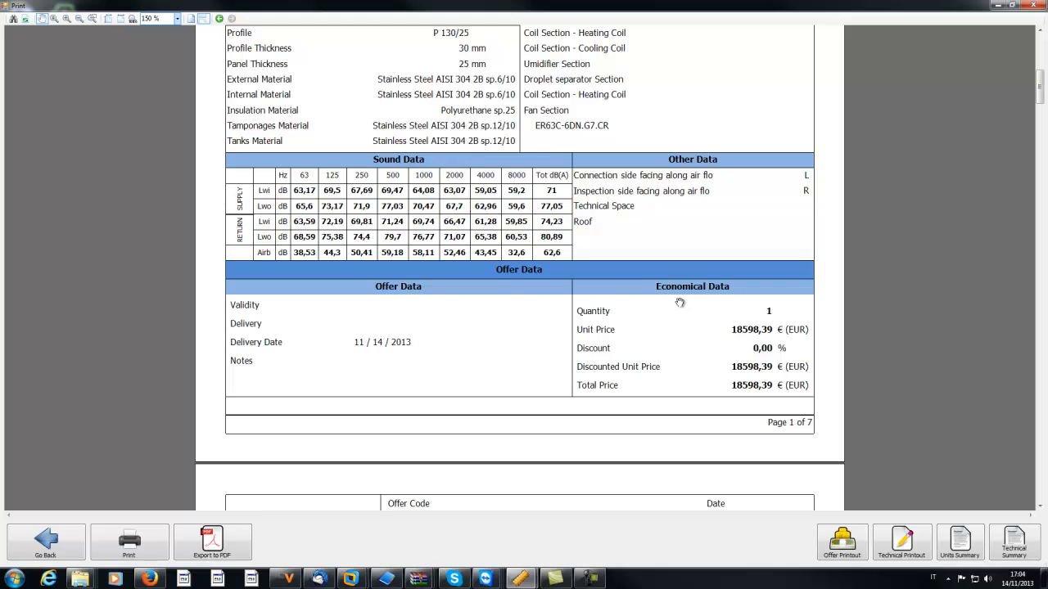
scroll(down, 3)
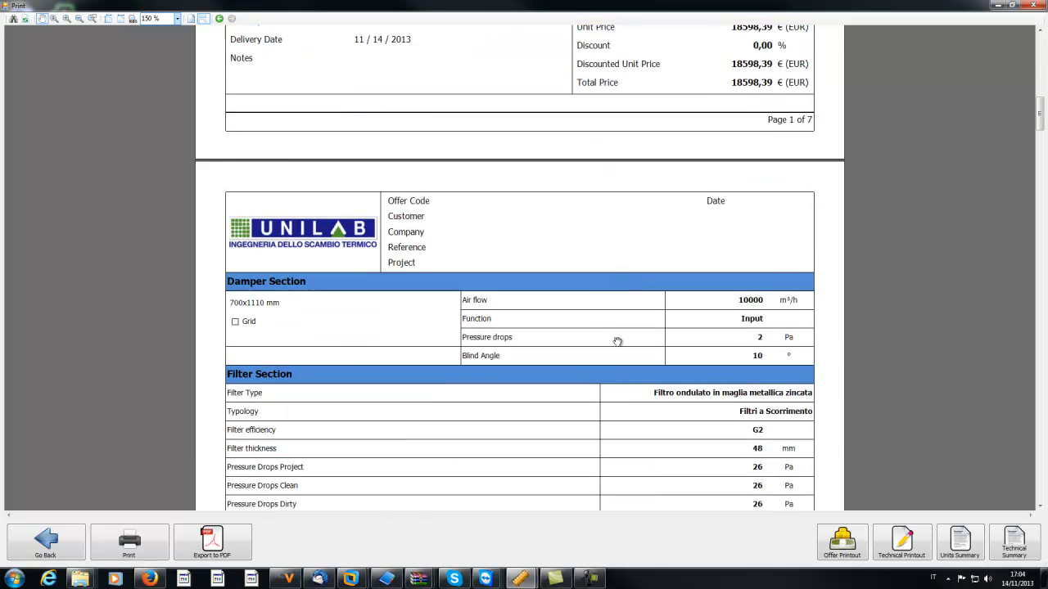
scroll(down, 3)
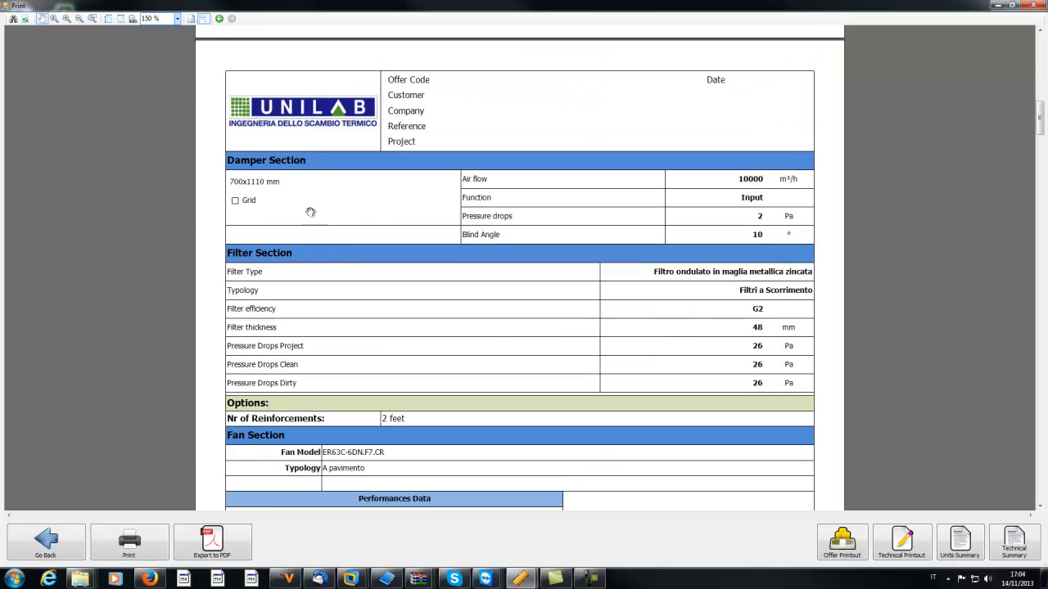
mouse_move(272, 150)
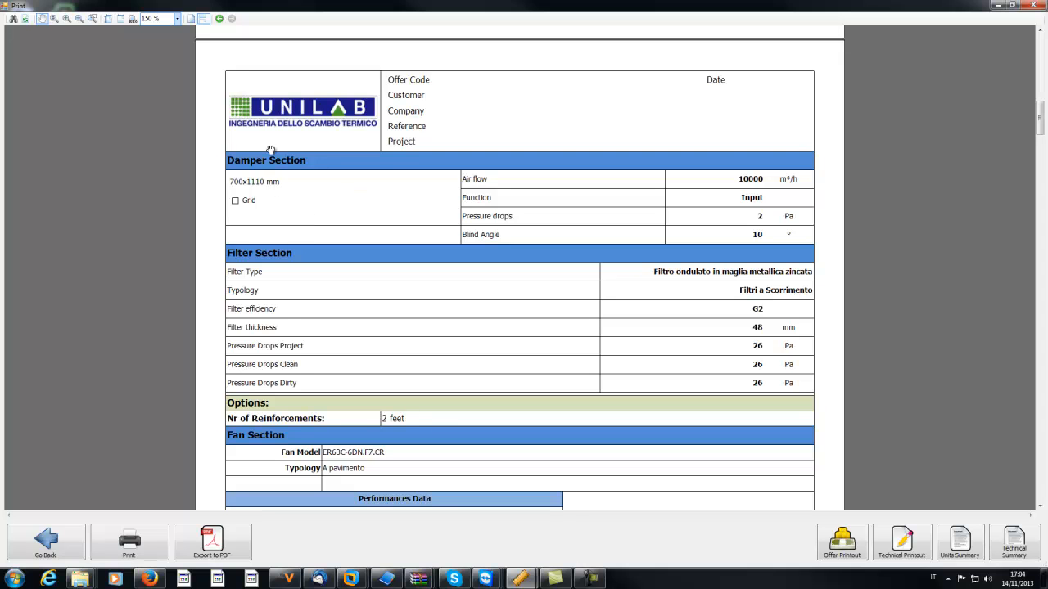
mouse_move(252, 269)
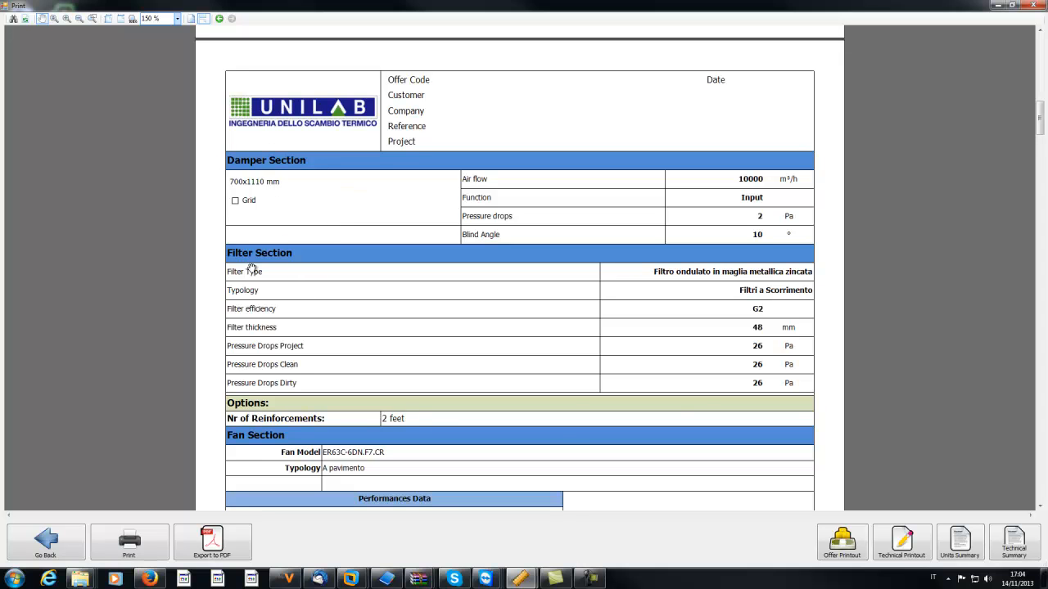
scroll(down, 3)
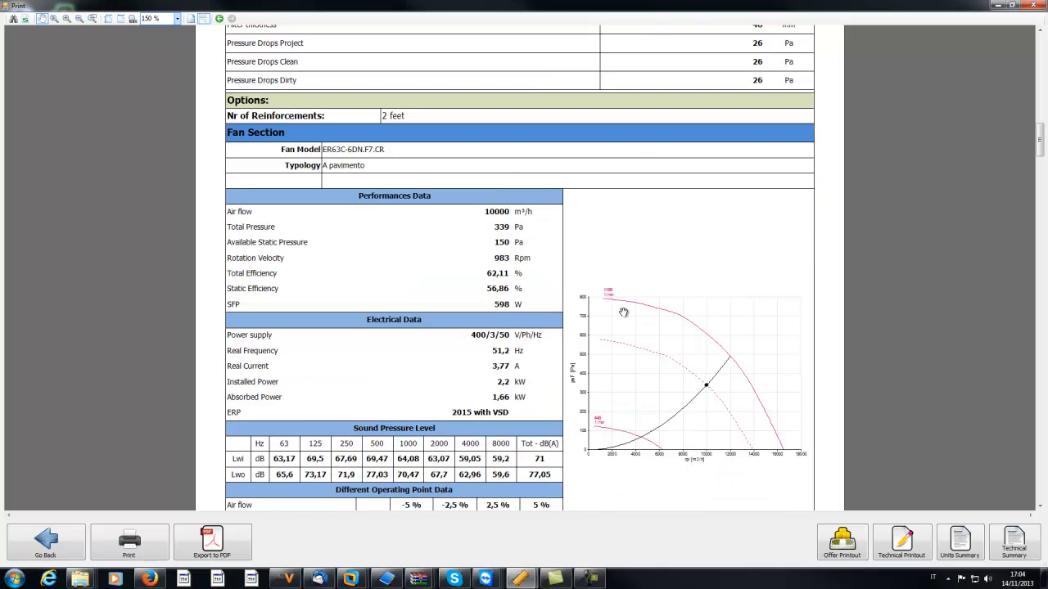
scroll(down, 3)
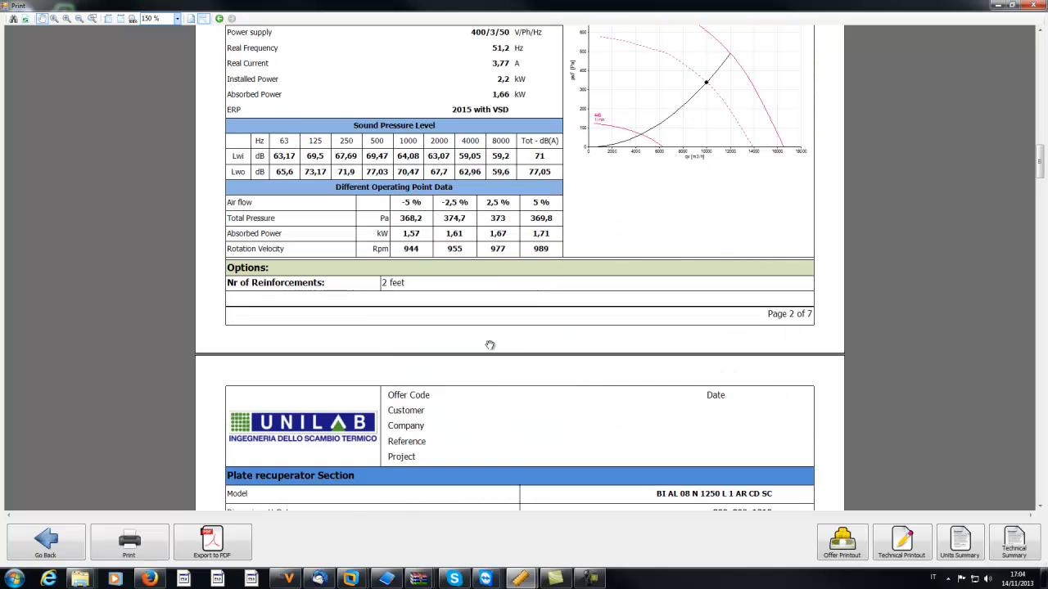
scroll(down, 3)
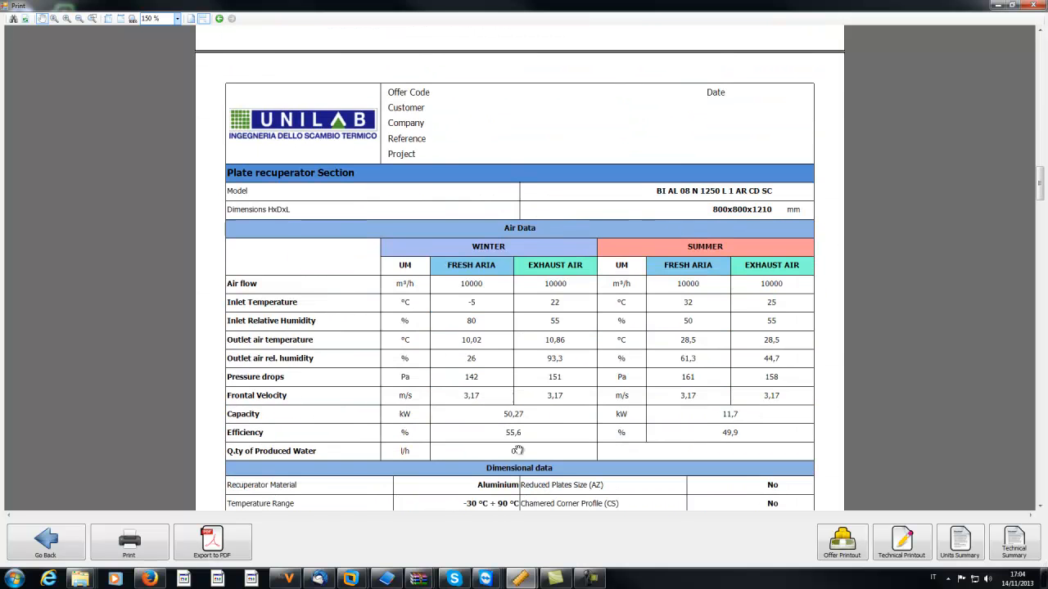
scroll(down, 3)
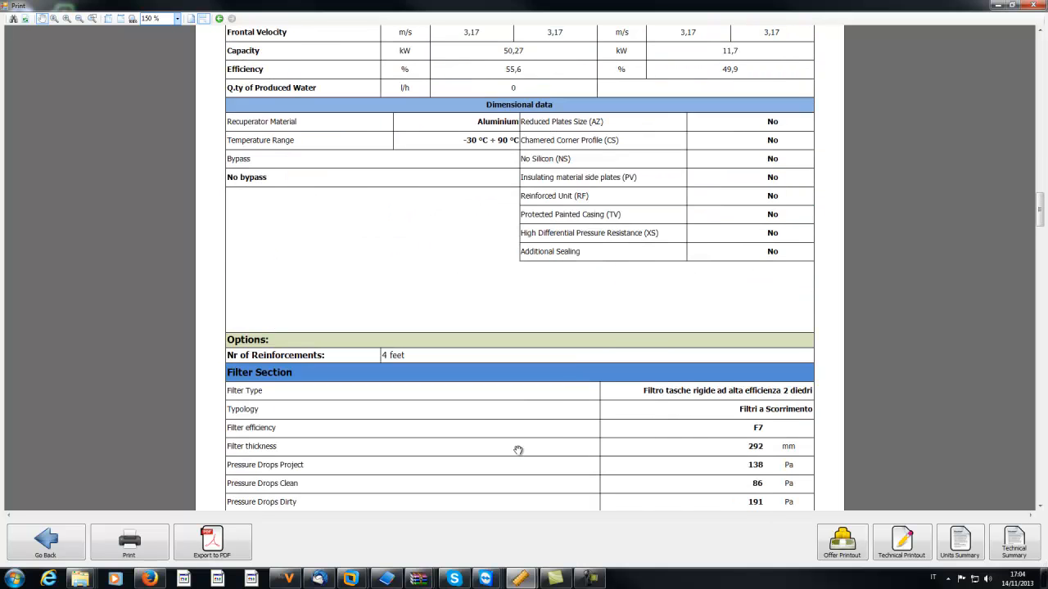
scroll(down, 3)
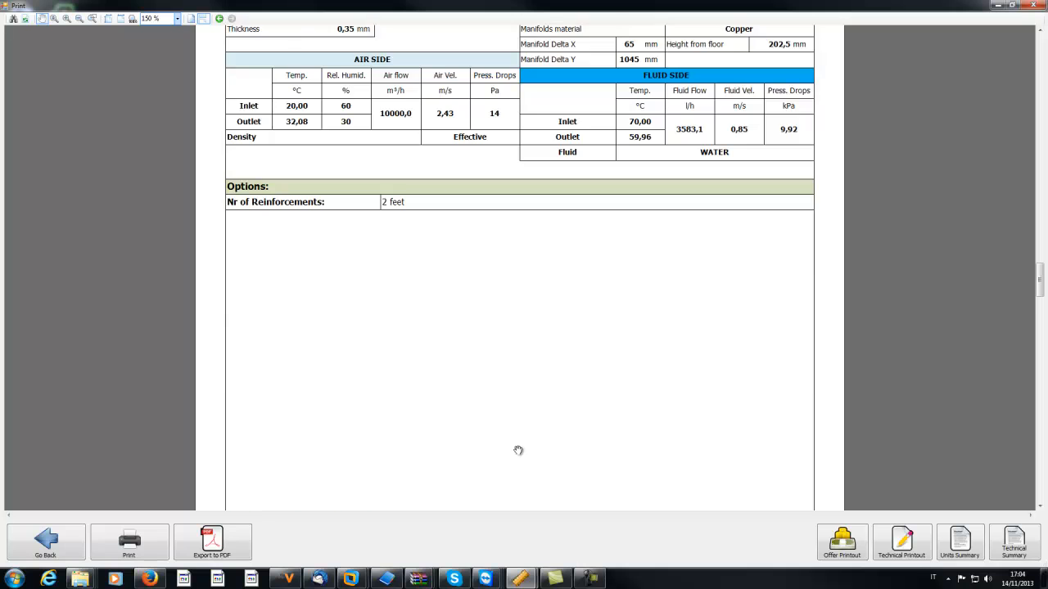
scroll(down, 3)
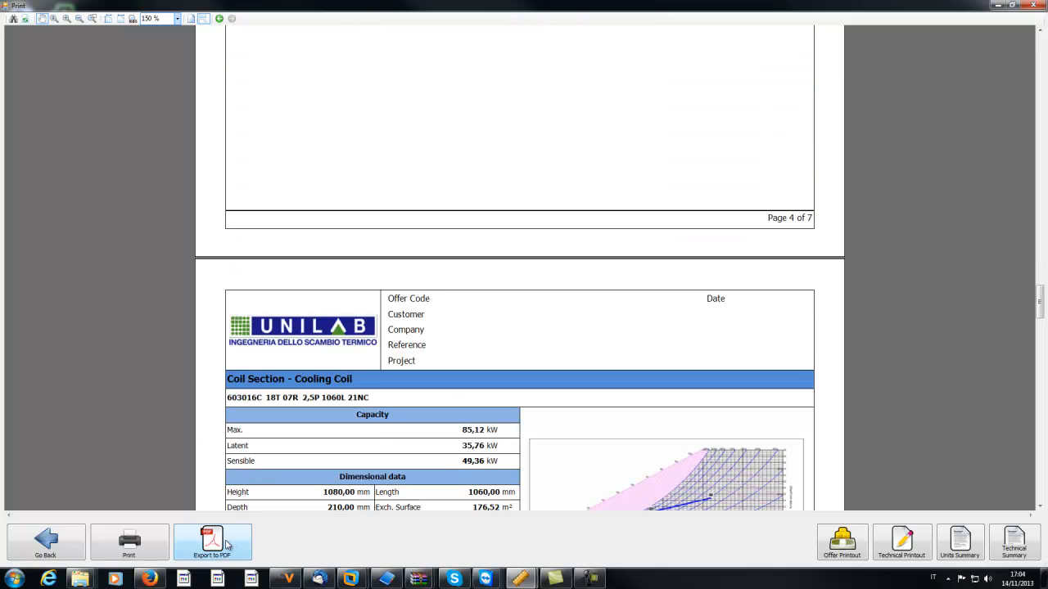
click(841, 542)
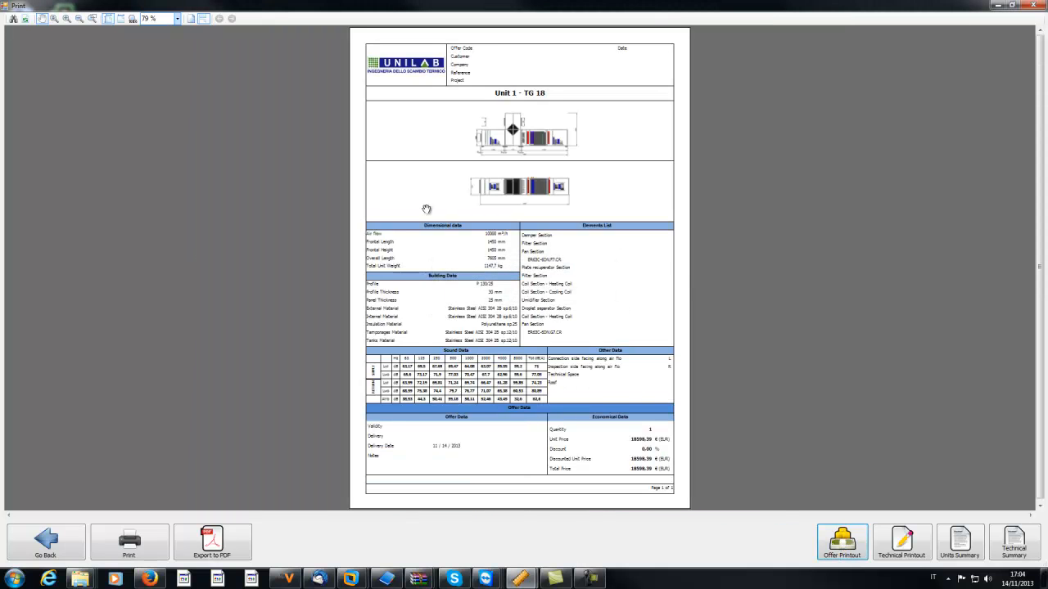
Adjust the report zoom level twice for easier reading.
click(177, 18)
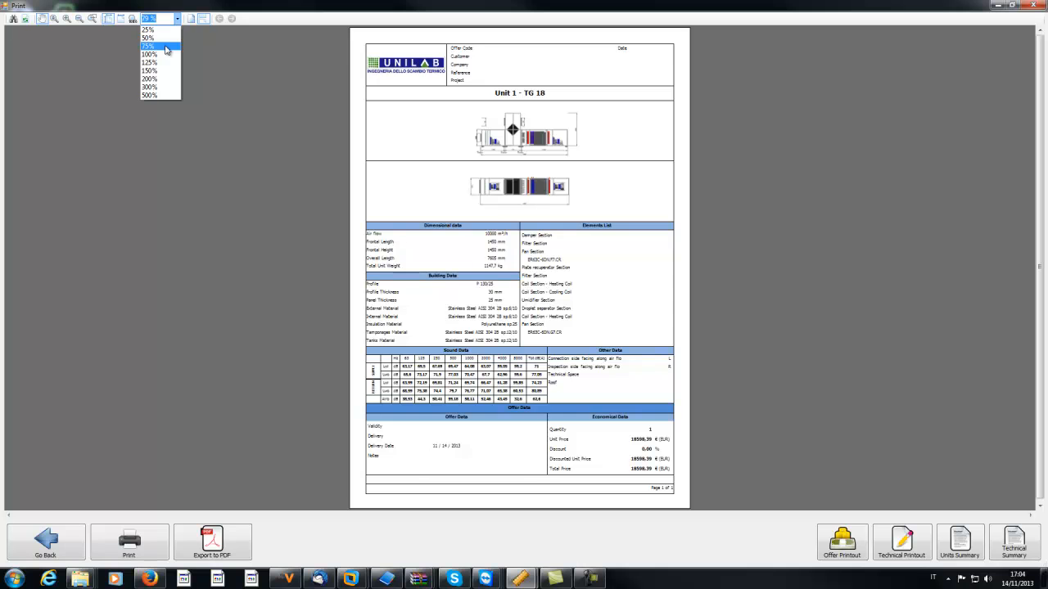
click(148, 54)
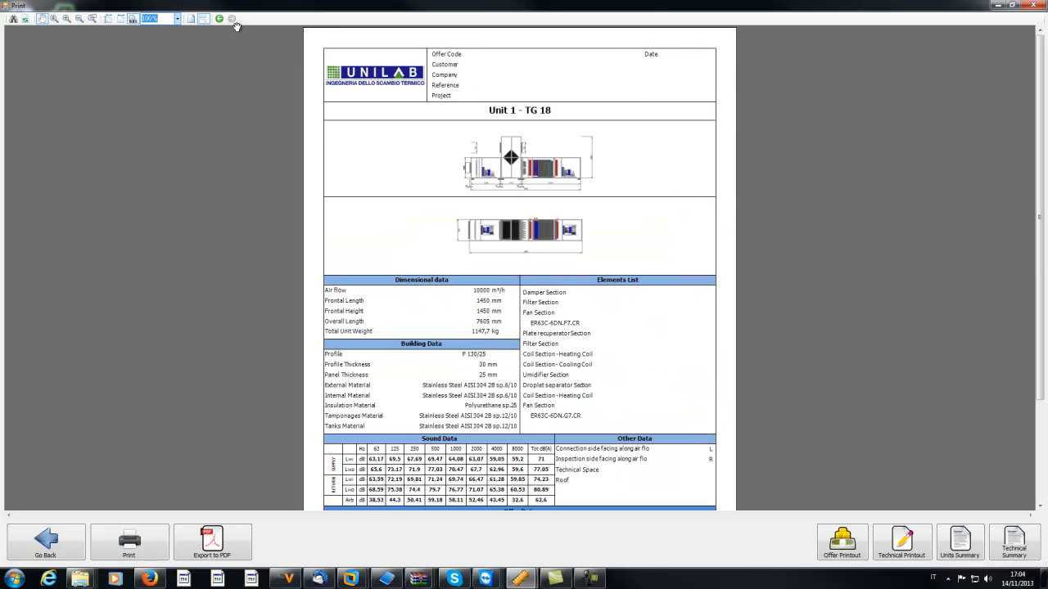
click(177, 18)
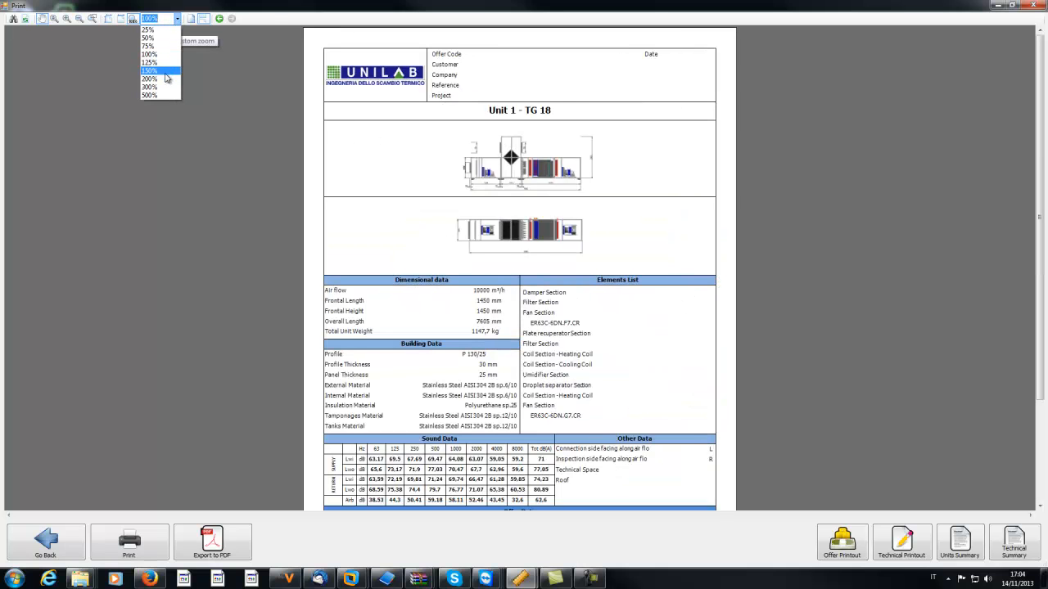
click(149, 95)
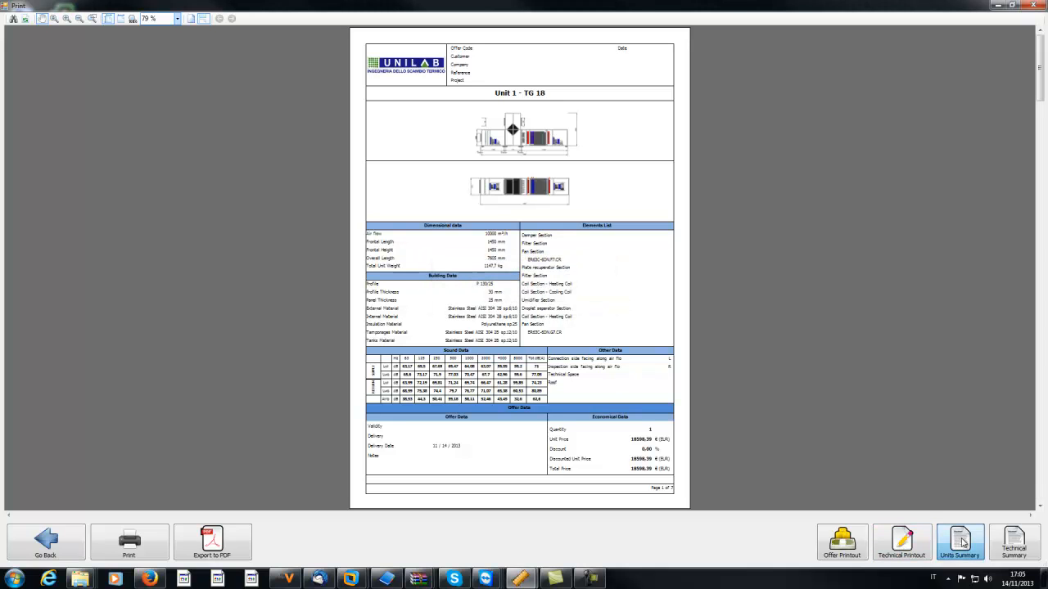
Switch to the units summary report for Unit 1 - TG 18 showing the 18598.39 € total, enlarged for reading.
click(960, 544)
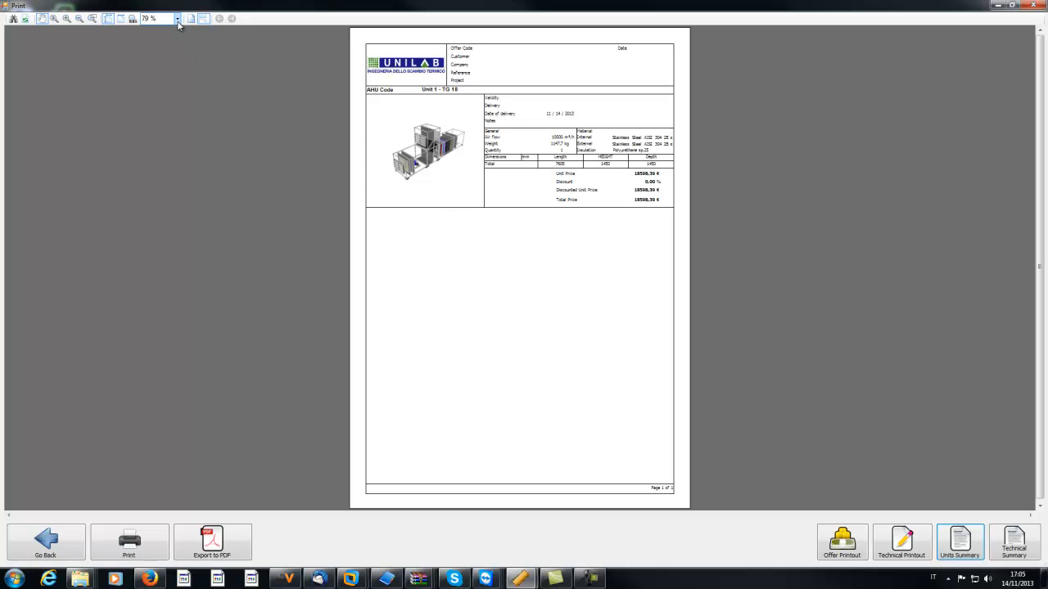
click(155, 18)
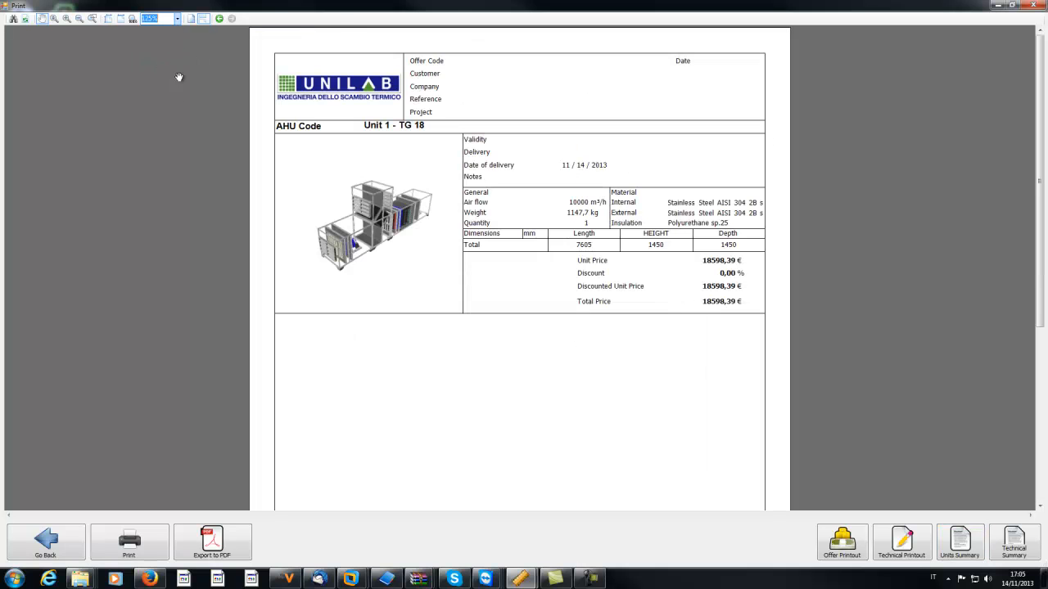